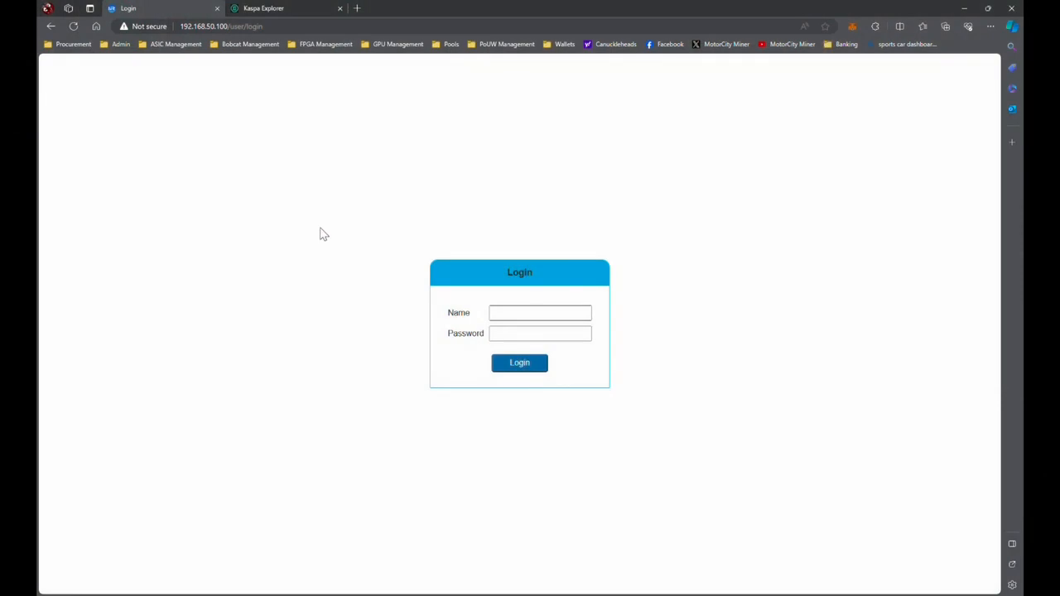
pyautogui.moveTo(385, 370)
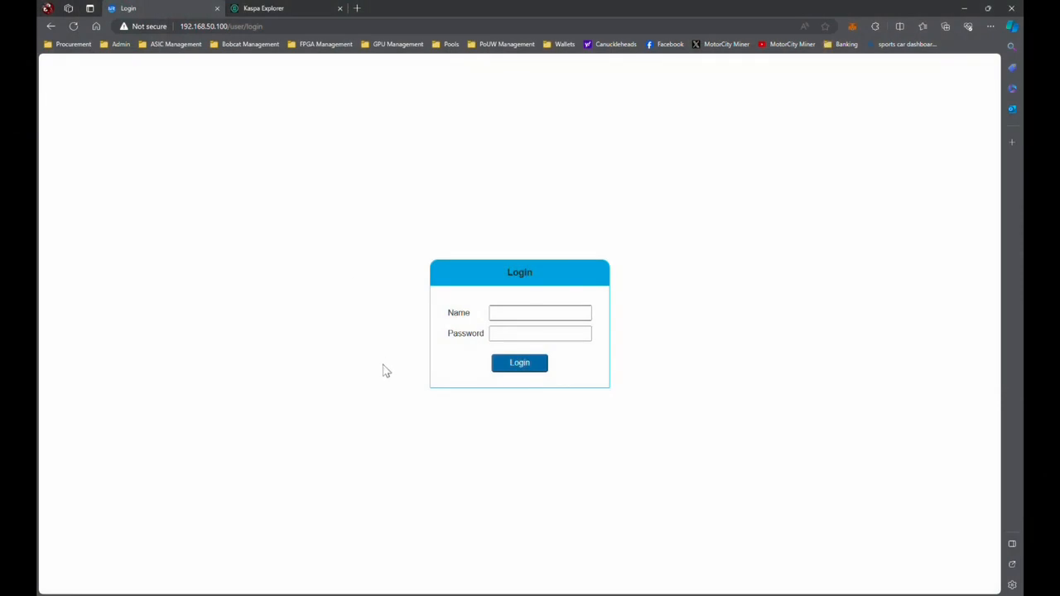
pyautogui.moveTo(427, 331)
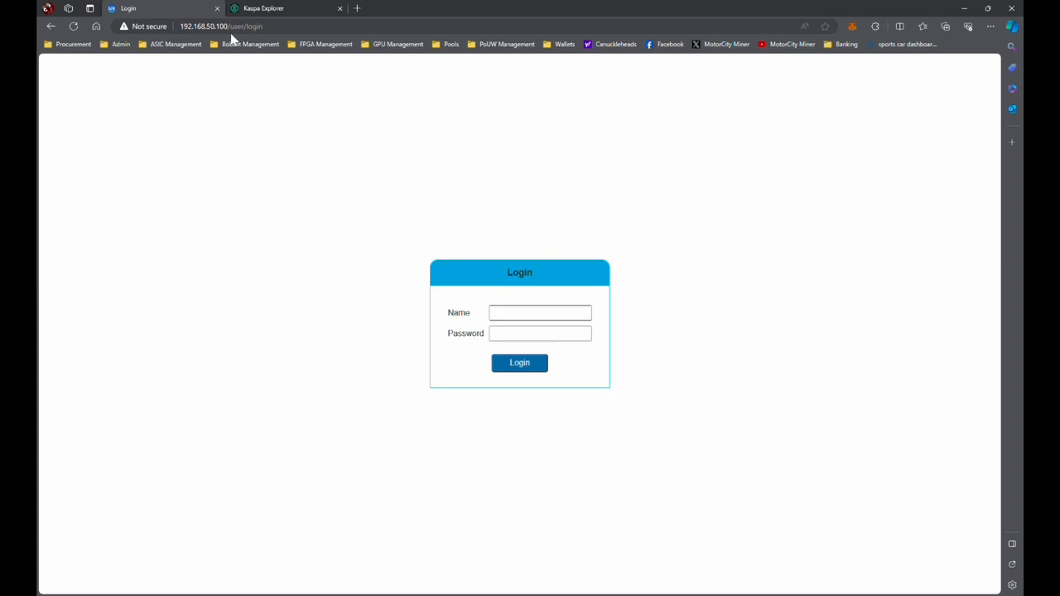
# Log in to the miner web interface as admin with the password.
pyautogui.click(540, 313)
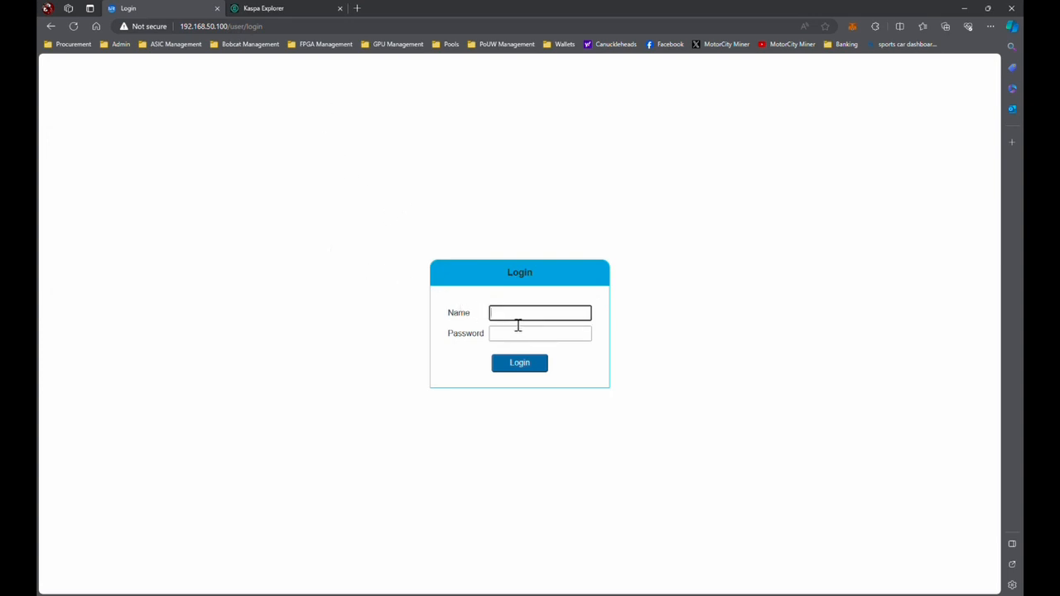
pyautogui.write('admin')
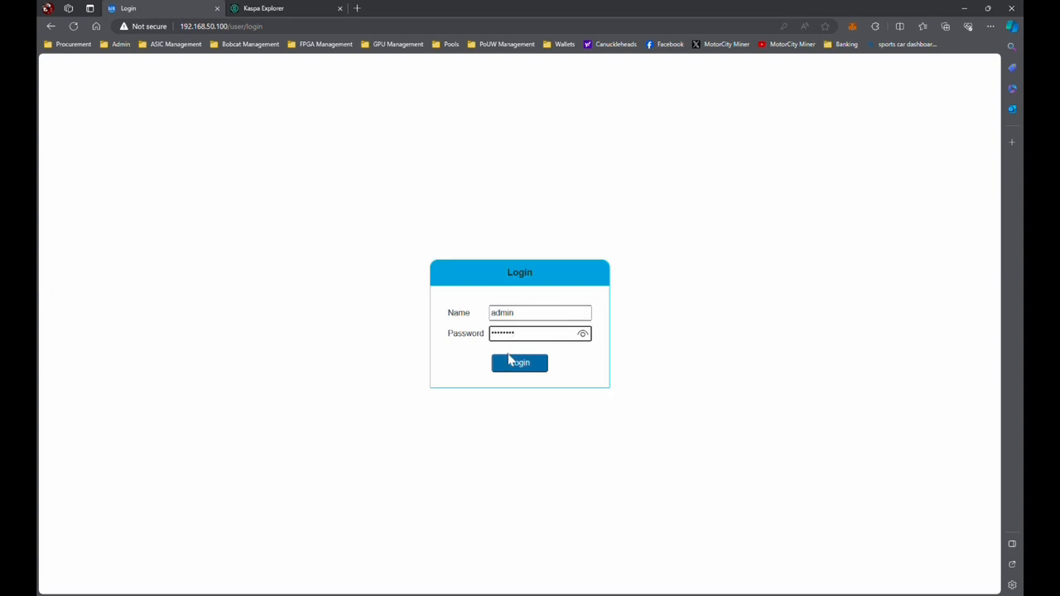
pyautogui.click(519, 363)
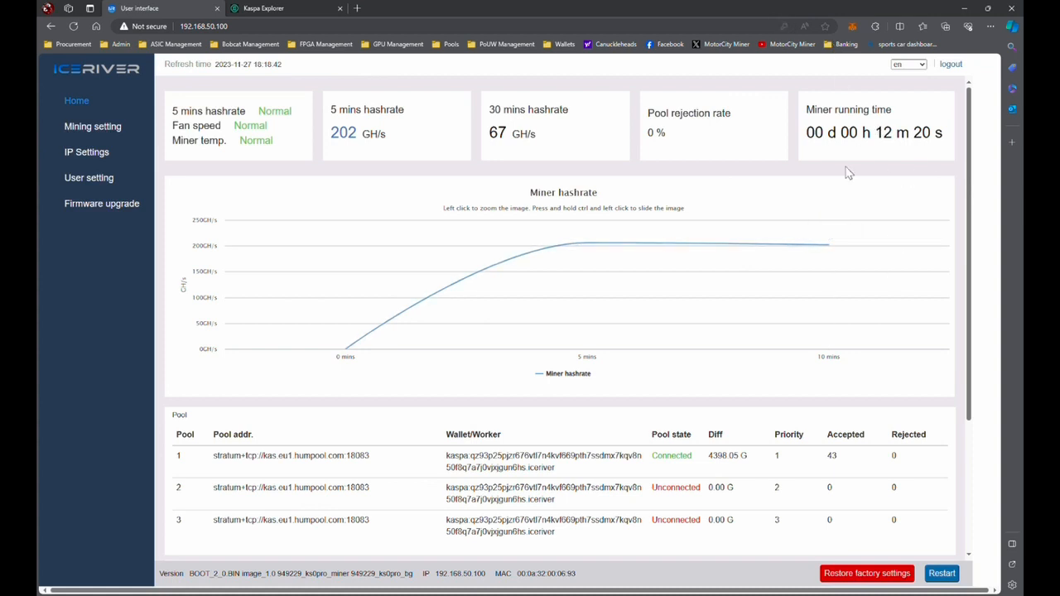
pyautogui.moveTo(694, 197)
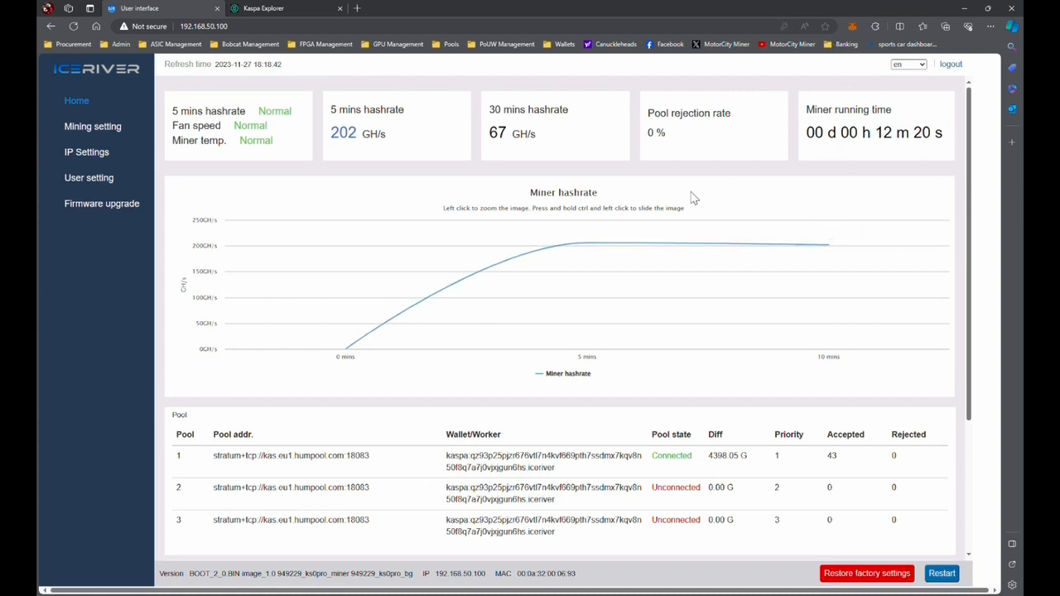
pyautogui.moveTo(586, 243)
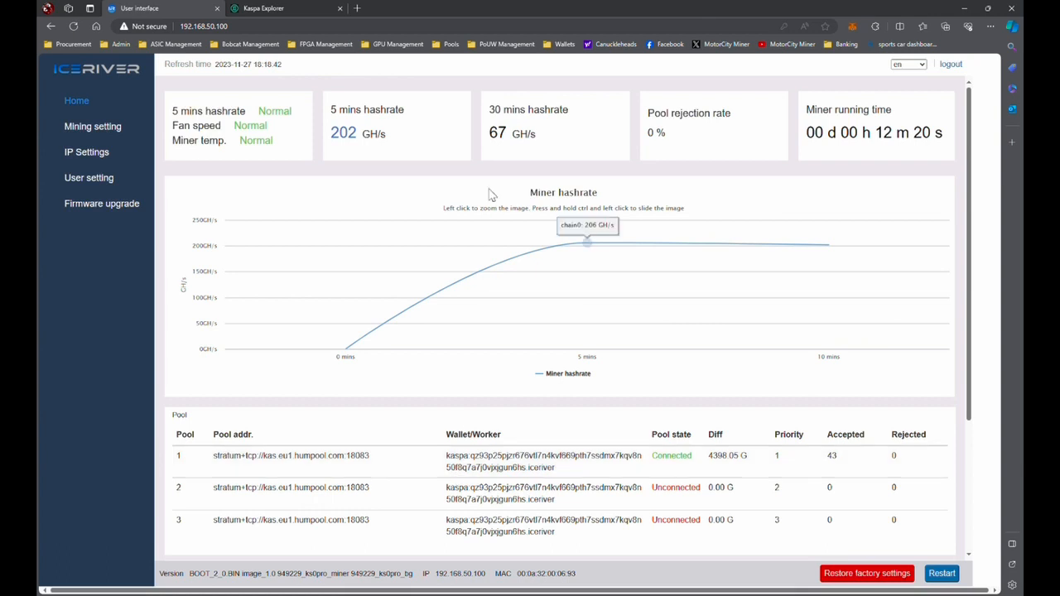
pyautogui.moveTo(428, 294)
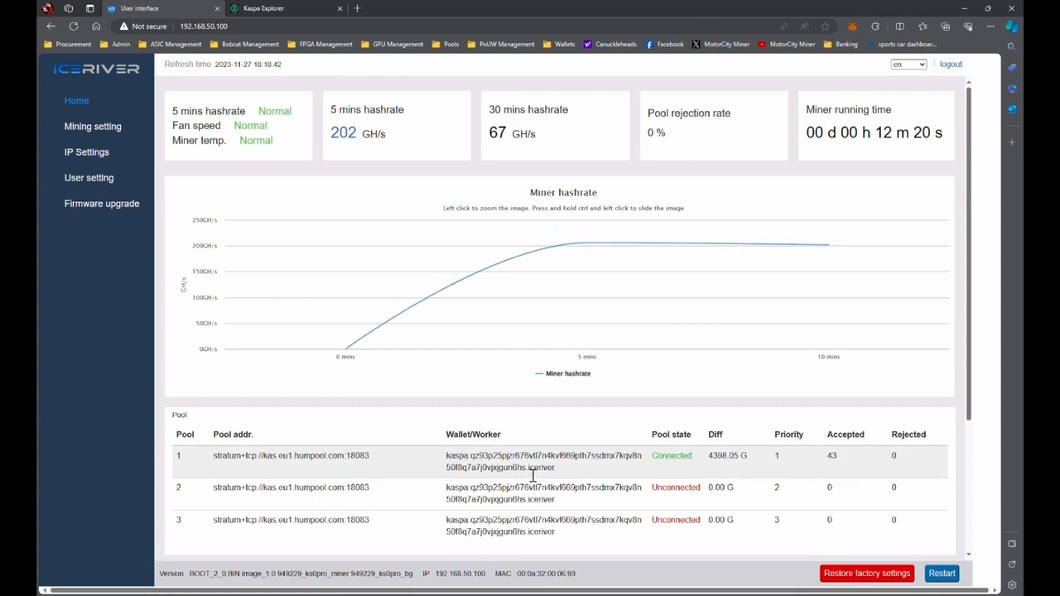
# Select and copy pool 1's wallet/worker address from the Home dashboard pool table.
pyautogui.doubleClick(543, 456)
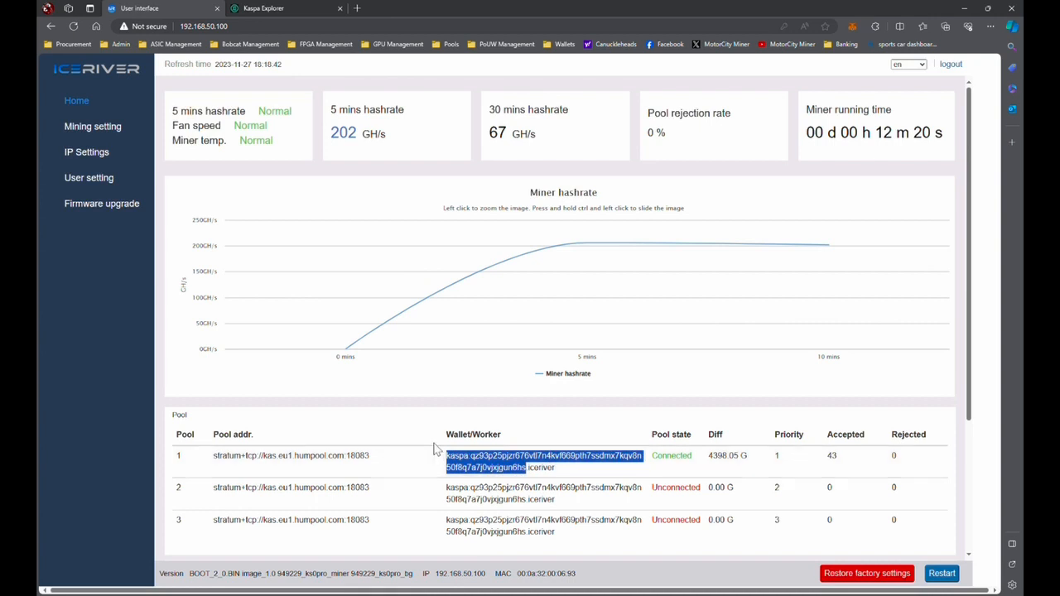
# Search Kaspa Explorer for the pool 1 wallet address, then return to the miner tab.
pyautogui.click(262, 8)
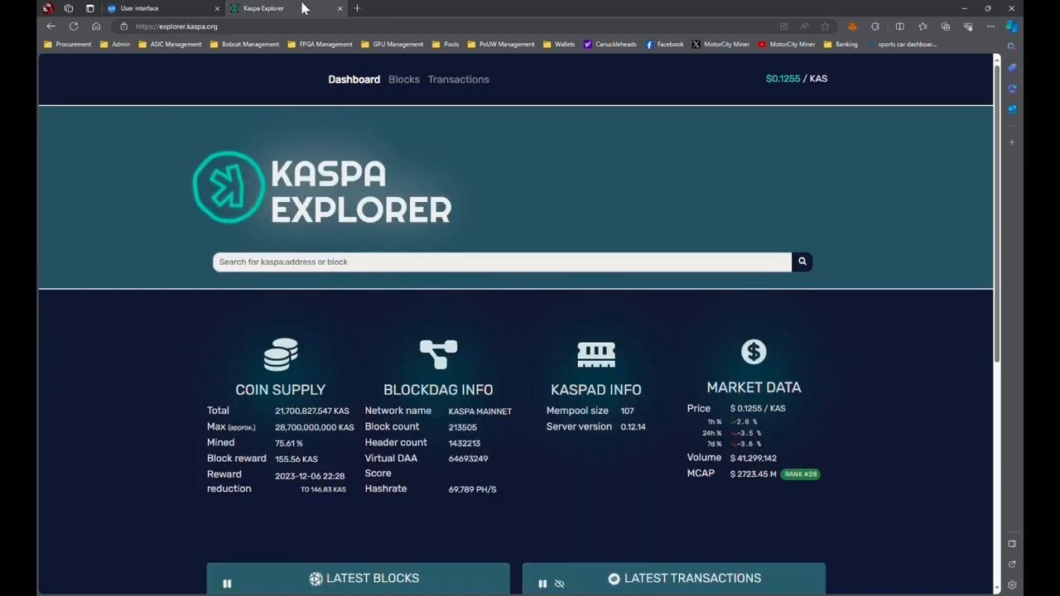
pyautogui.write('kaspa:qz93p25pjzr676vtl7n4kvf669pth7ssdmx7kqv8n50f8q7a7j0vjxjgun6hs')
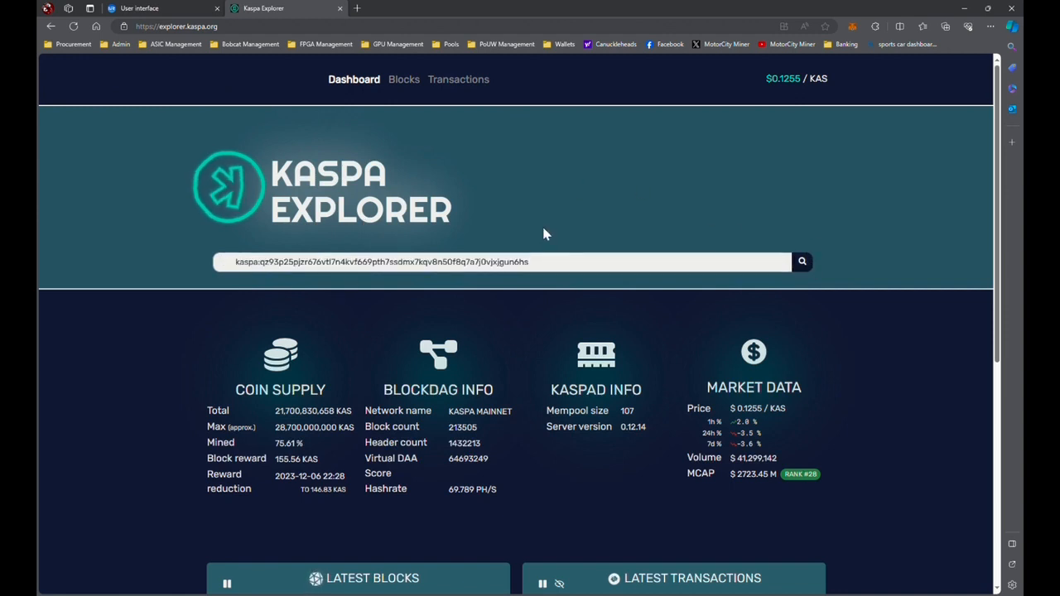
pyautogui.moveTo(535, 238)
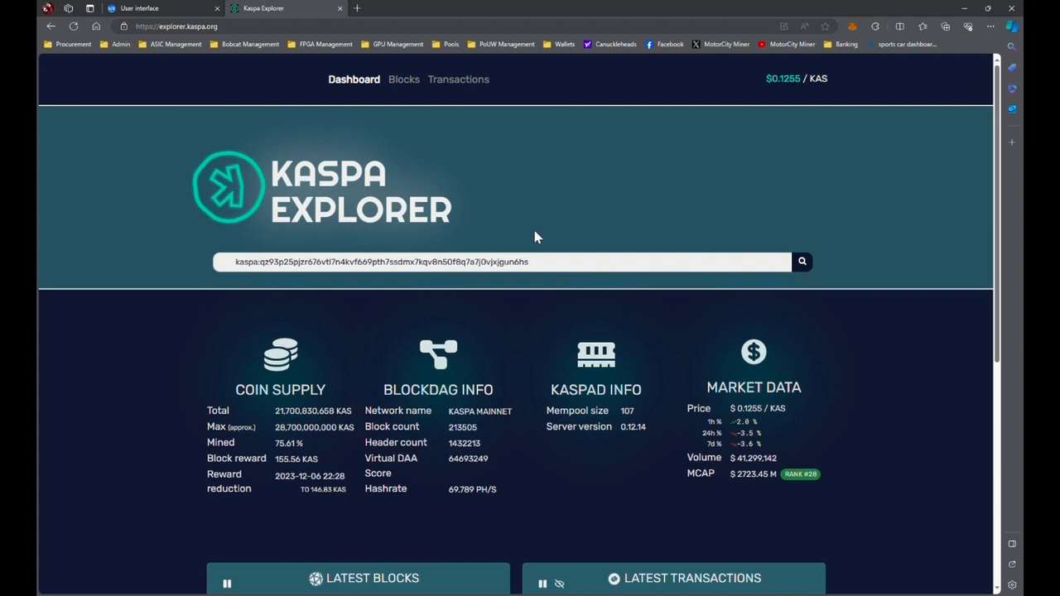
pyautogui.moveTo(267, 256)
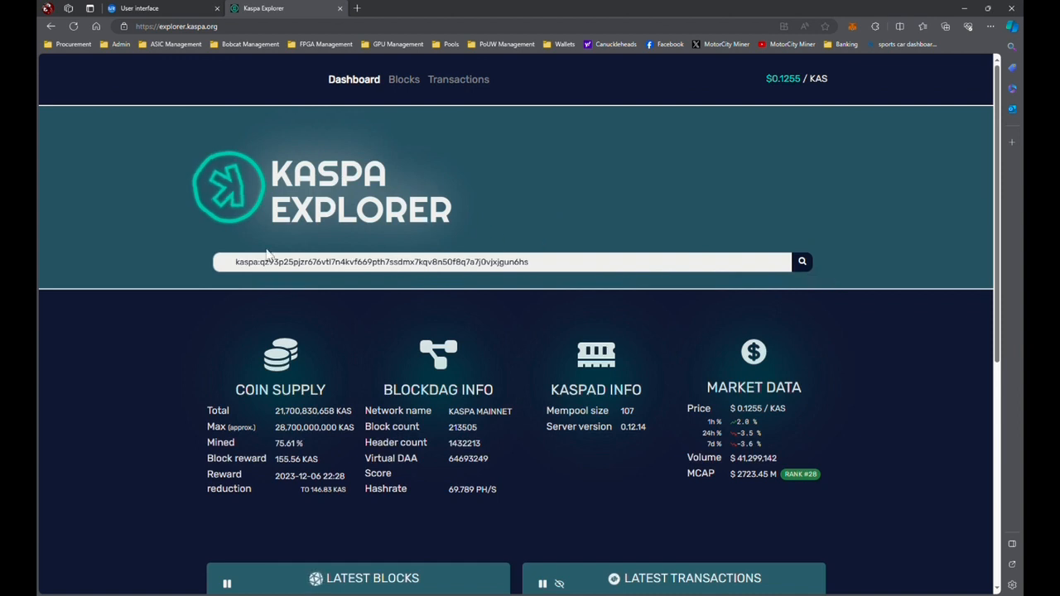
pyautogui.click(530, 262)
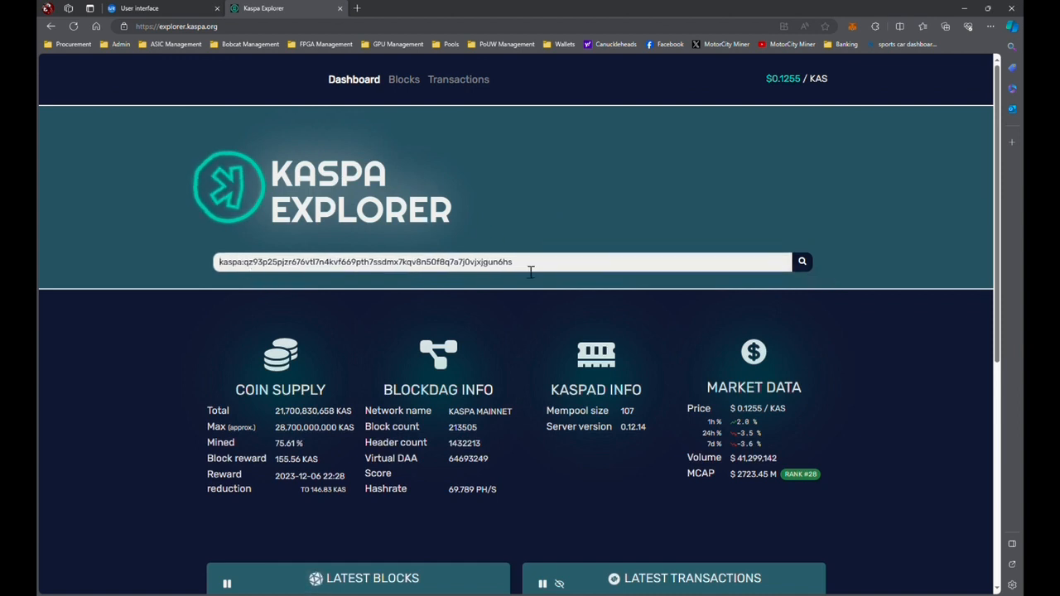
pyautogui.click(801, 261)
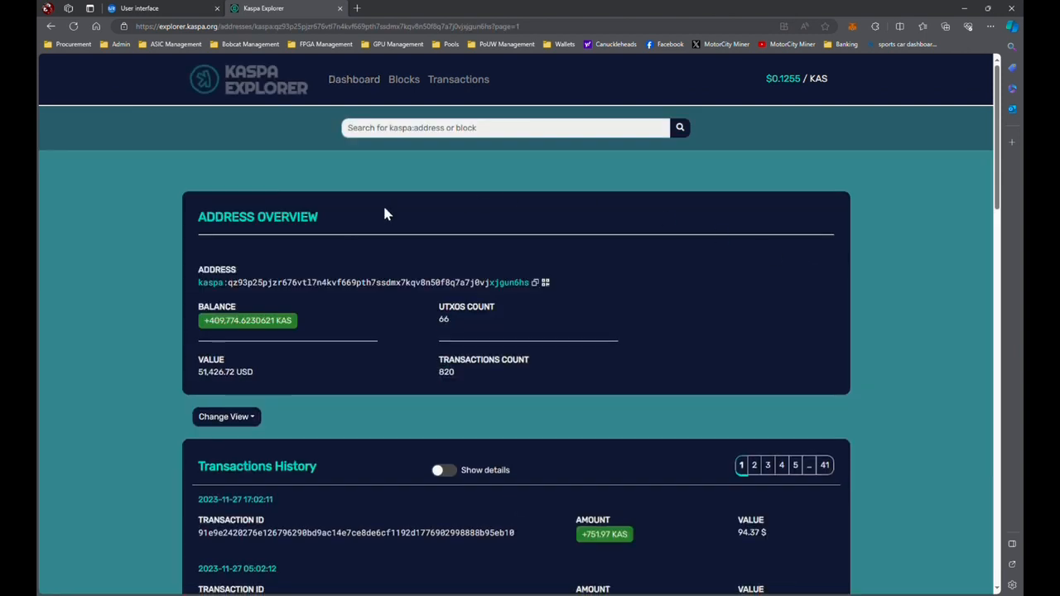
pyautogui.moveTo(335, 321)
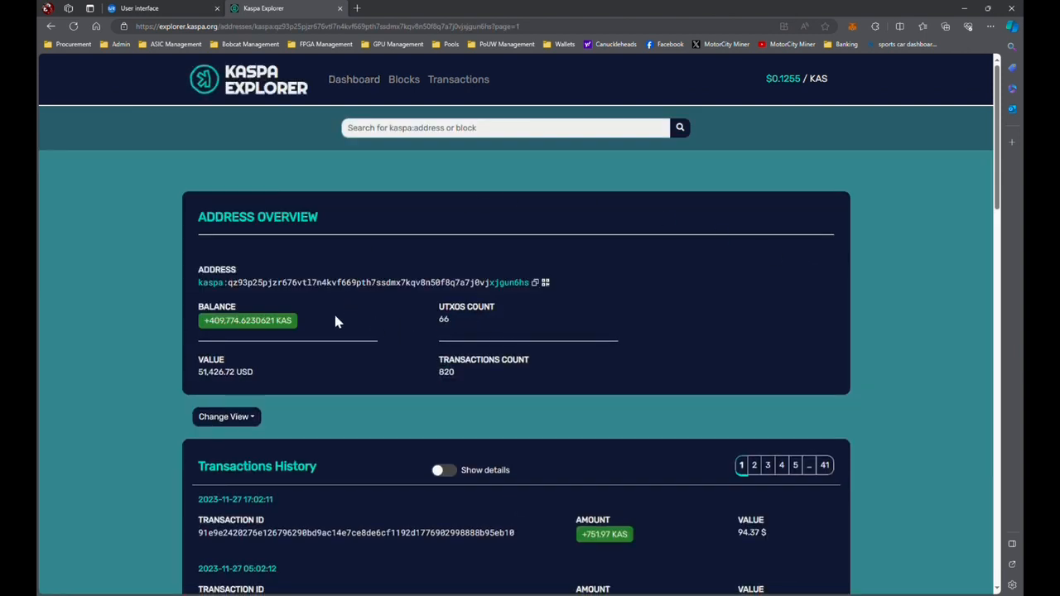
pyautogui.moveTo(307, 385)
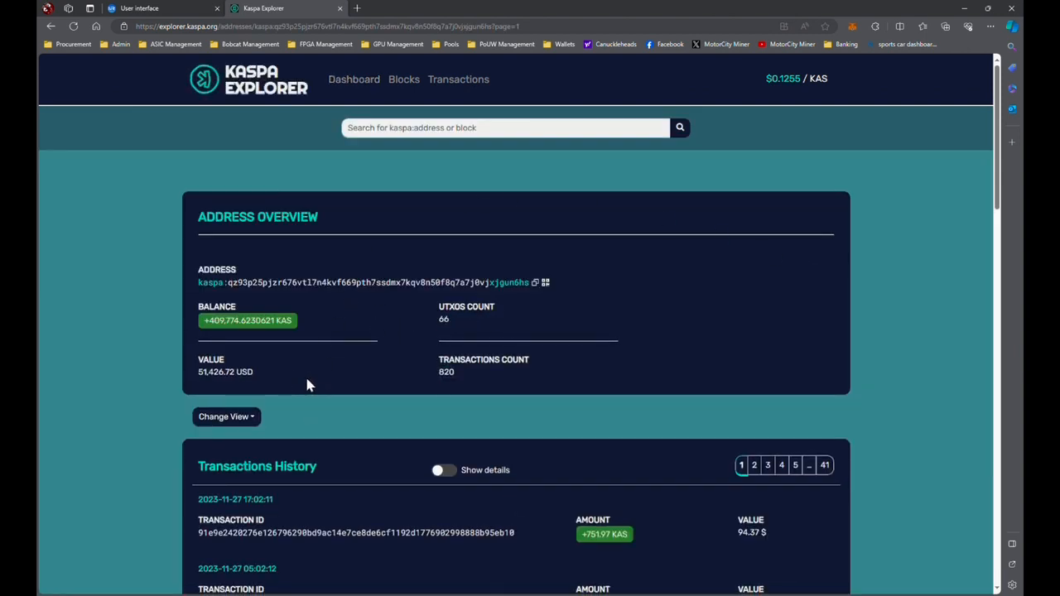
pyautogui.moveTo(290, 387)
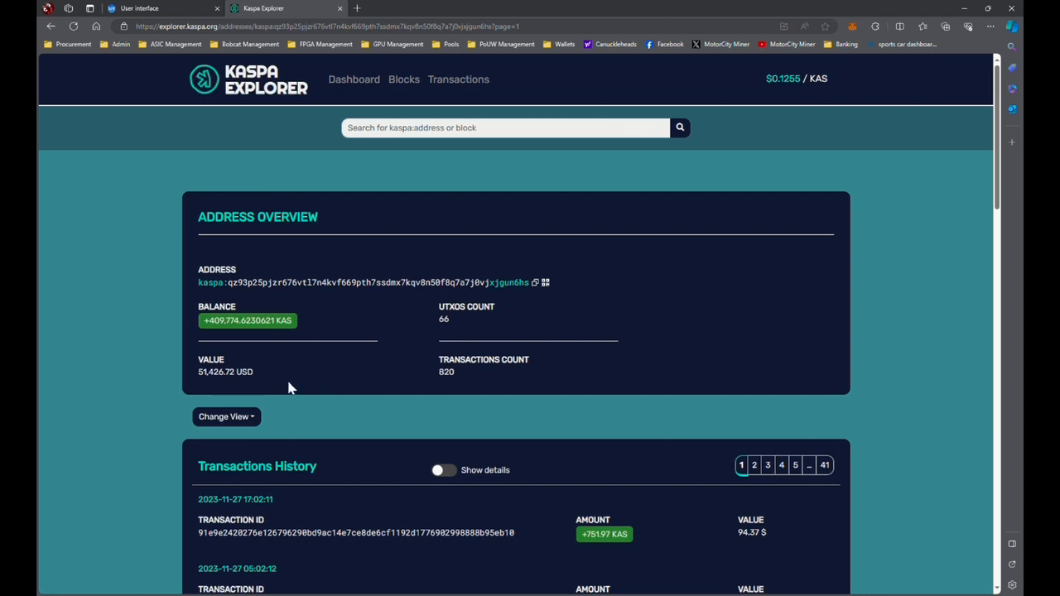
pyautogui.moveTo(207, 340)
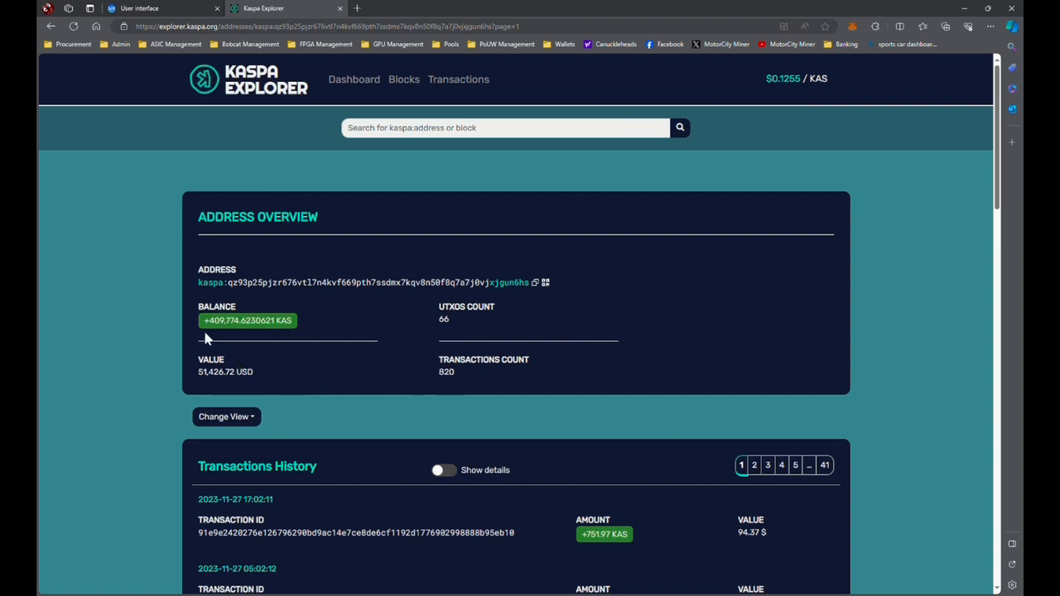
pyautogui.moveTo(240, 337)
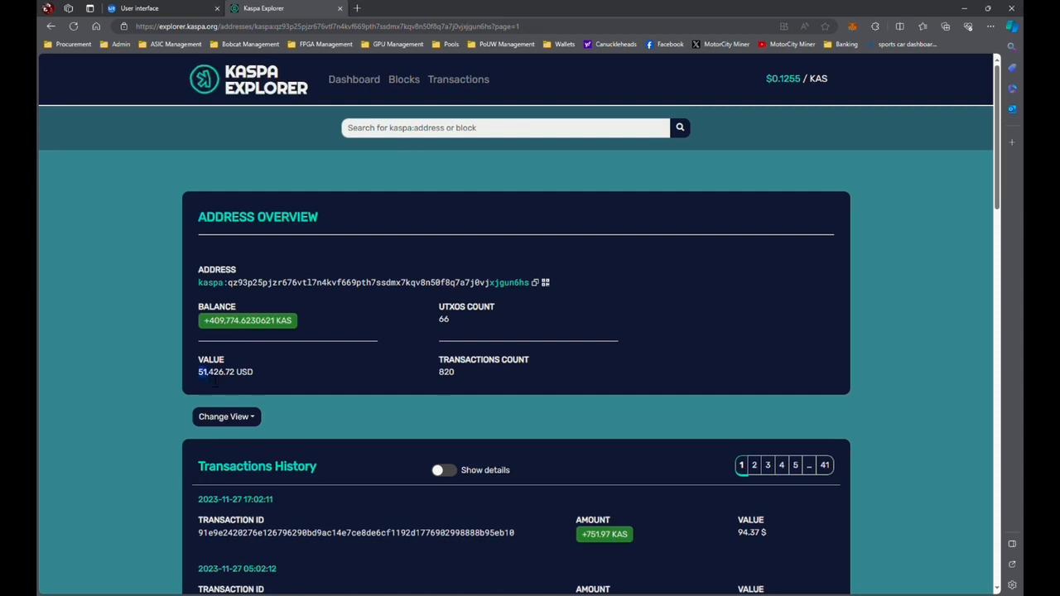
pyautogui.click(139, 7)
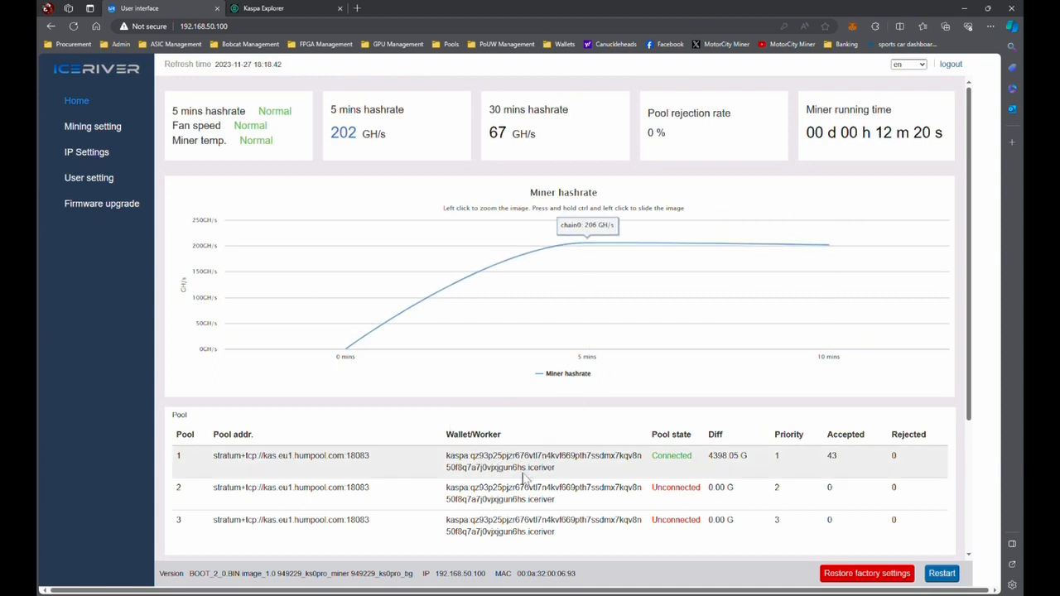
pyautogui.moveTo(122, 101)
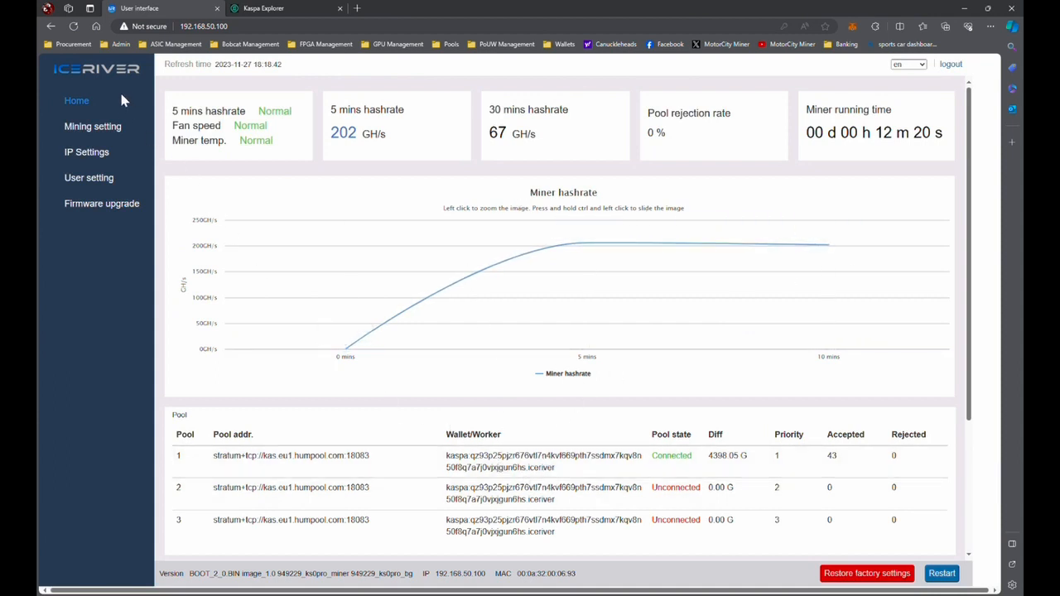
pyautogui.moveTo(114, 100)
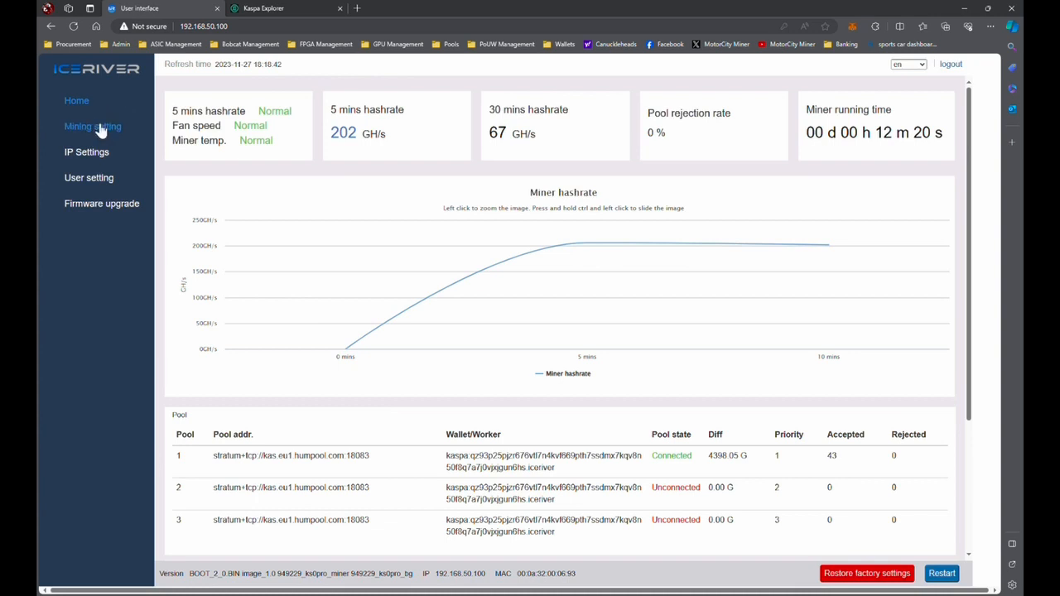
# Review the three pools in Mining setting, then view Home's hash board temperatures and fans.
pyautogui.click(93, 125)
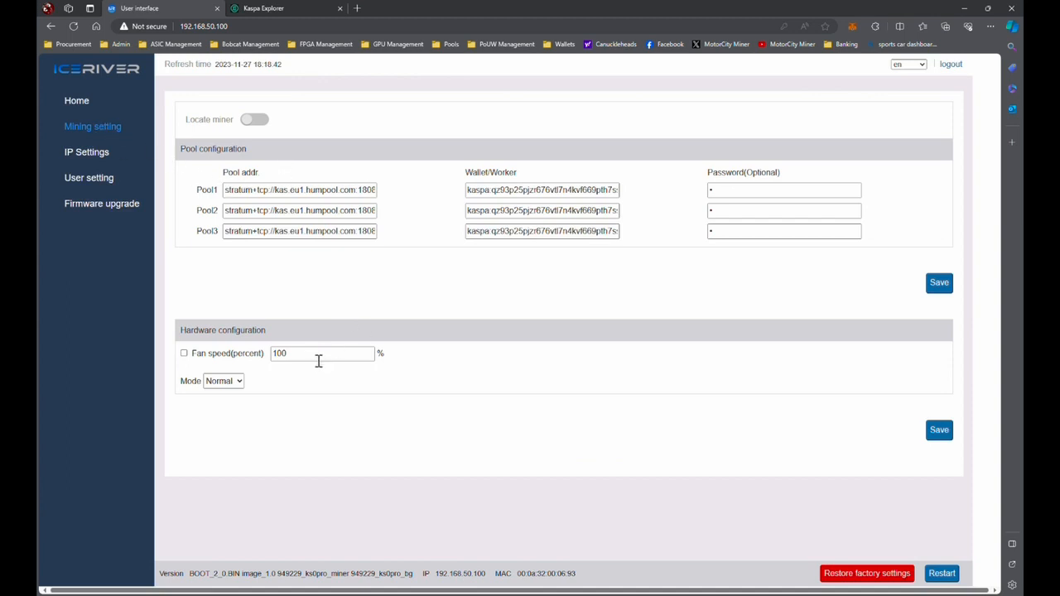
pyautogui.click(76, 100)
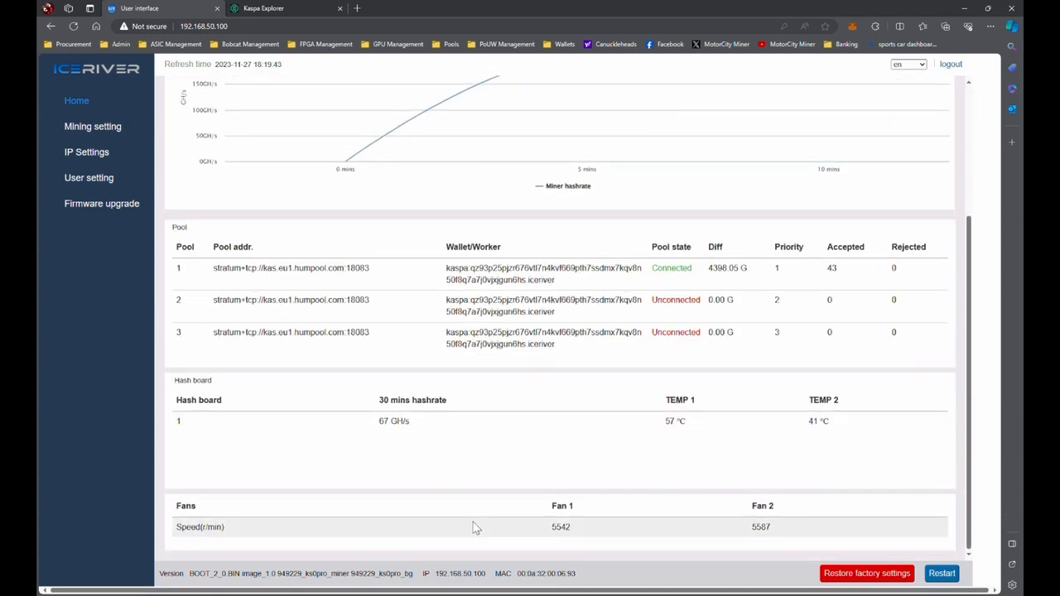
pyautogui.moveTo(485, 459)
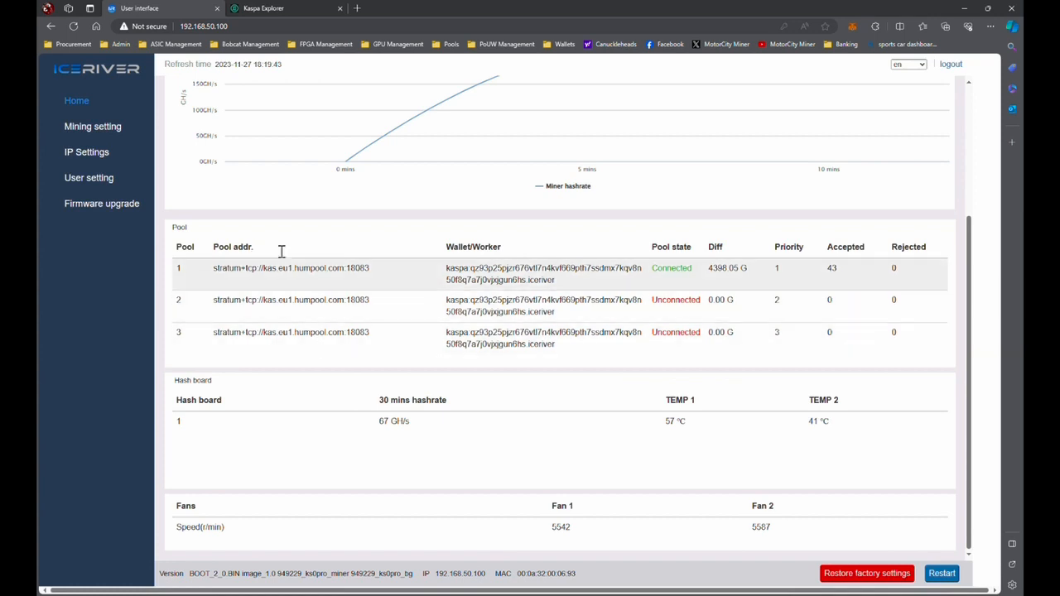
# Browse the password reset and firmware upgrade pages, then return to the Home dashboard.
pyautogui.click(93, 125)
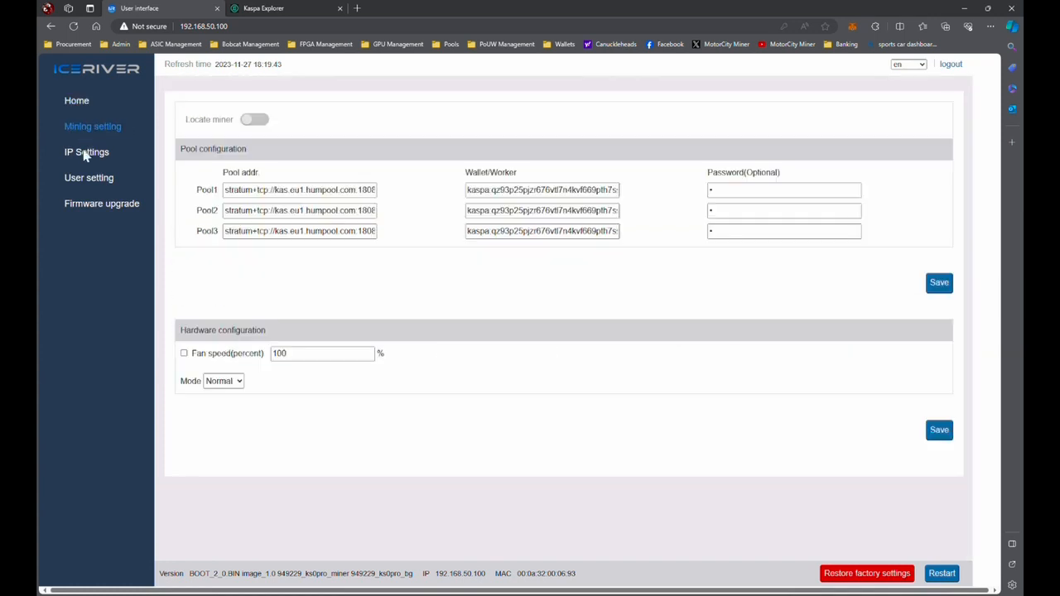
pyautogui.click(88, 177)
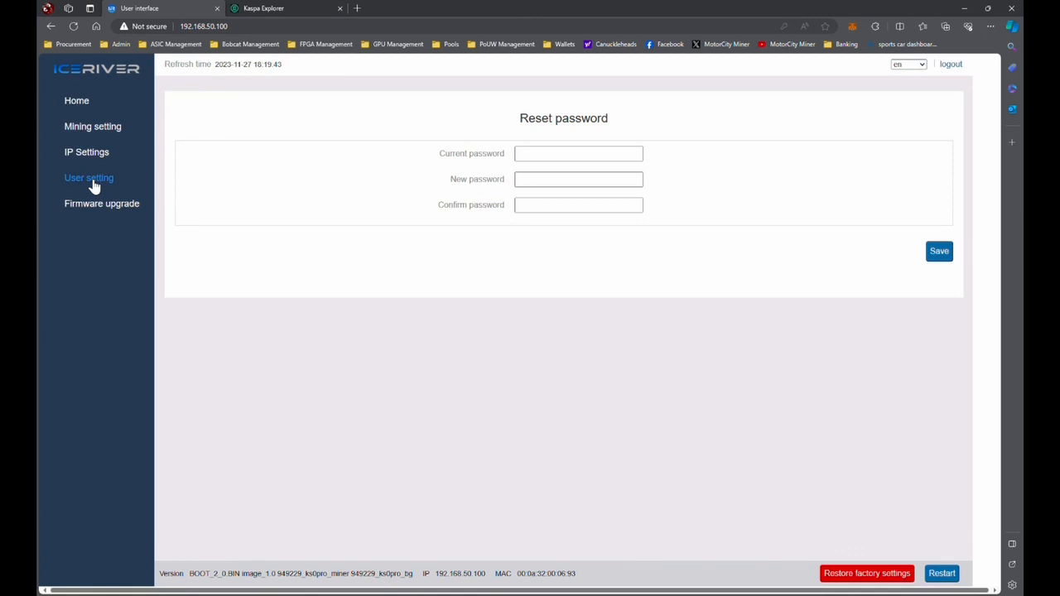
pyautogui.moveTo(115, 191)
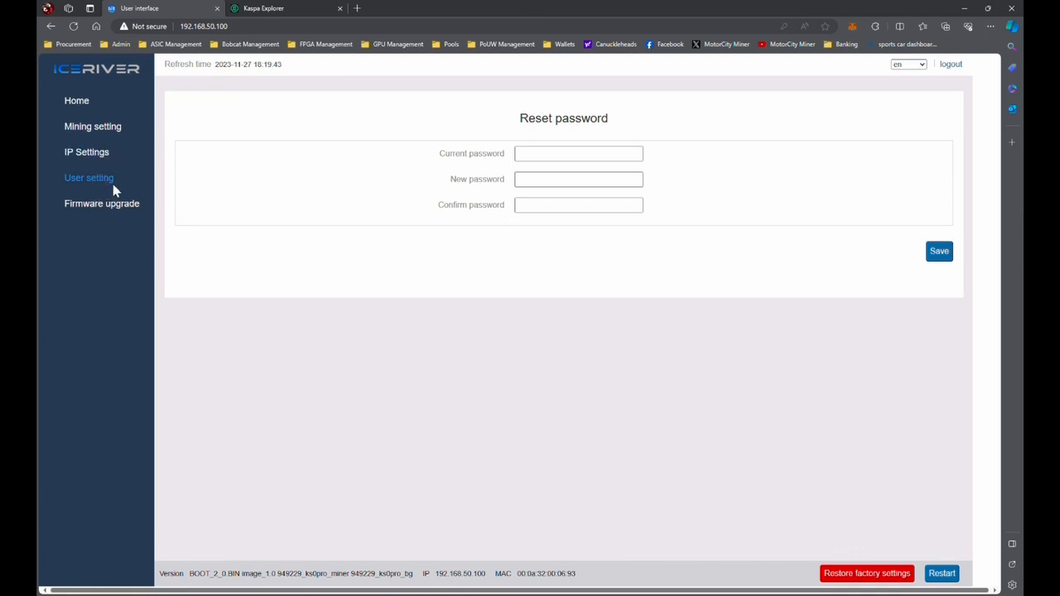
pyautogui.moveTo(101, 204)
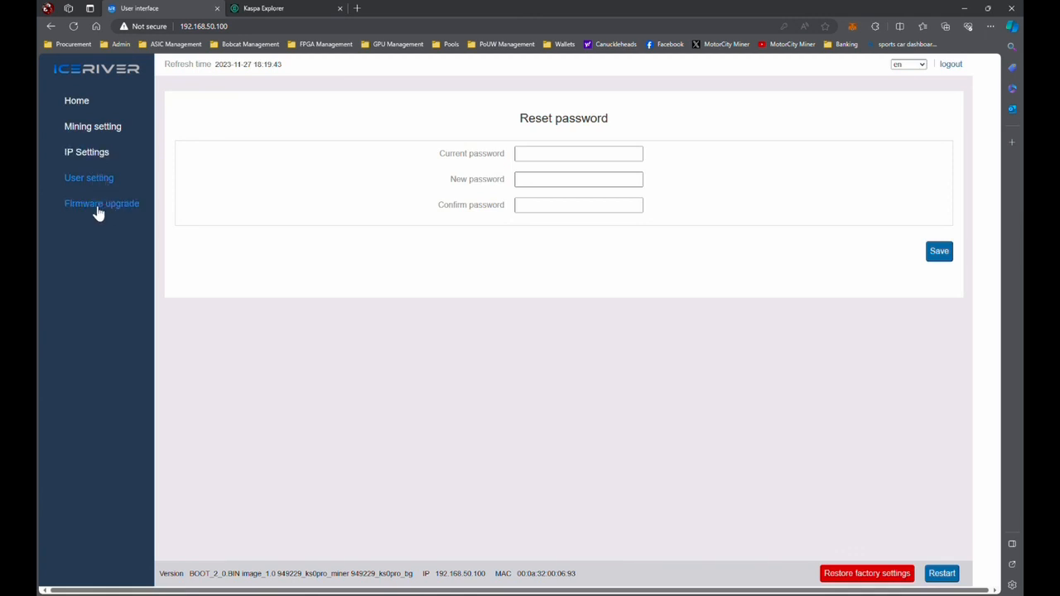
pyautogui.click(102, 203)
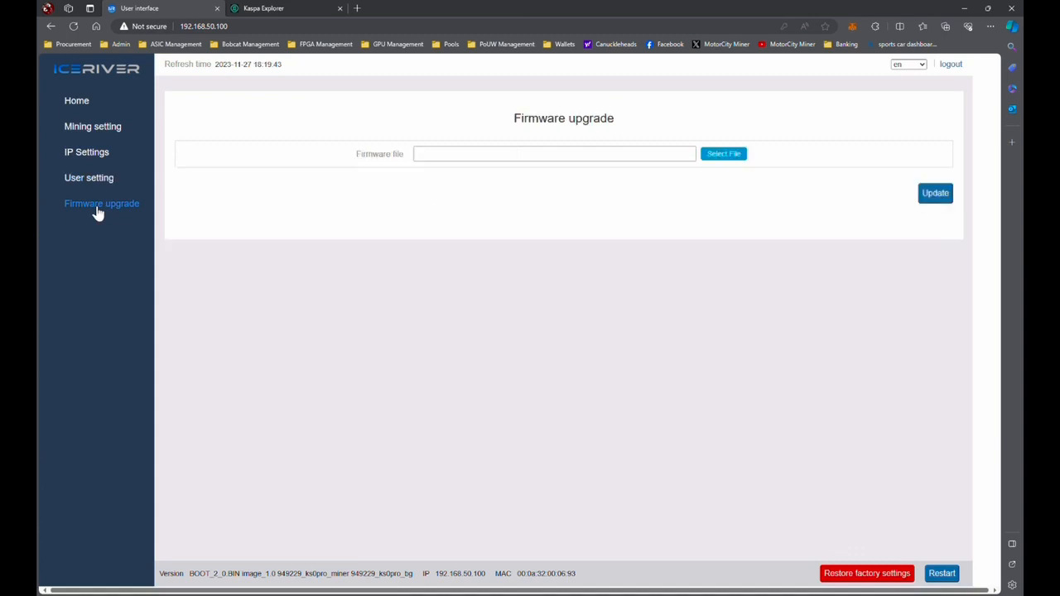
pyautogui.moveTo(163, 126)
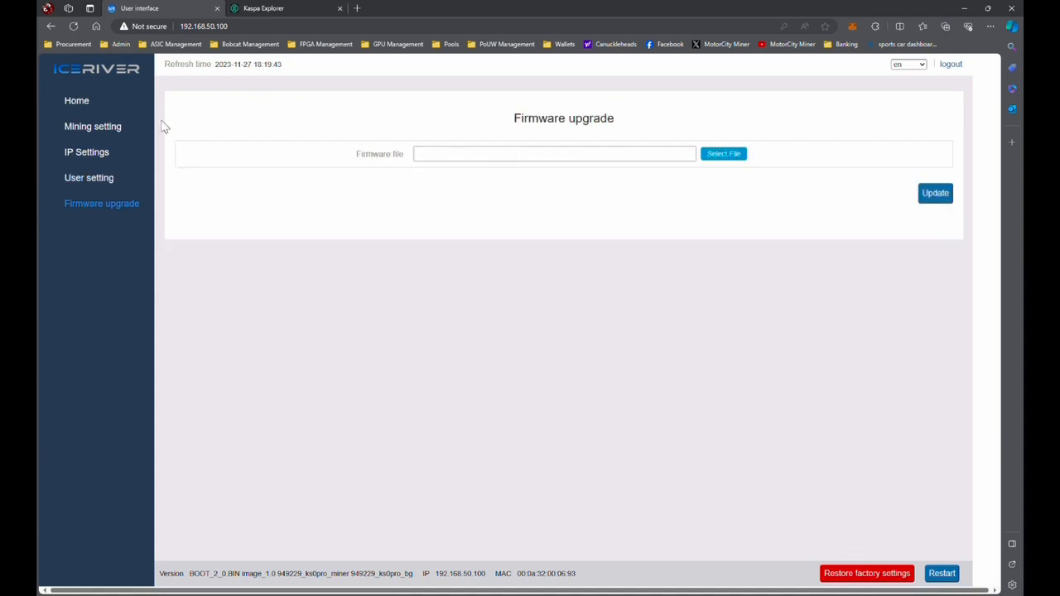
pyautogui.click(76, 100)
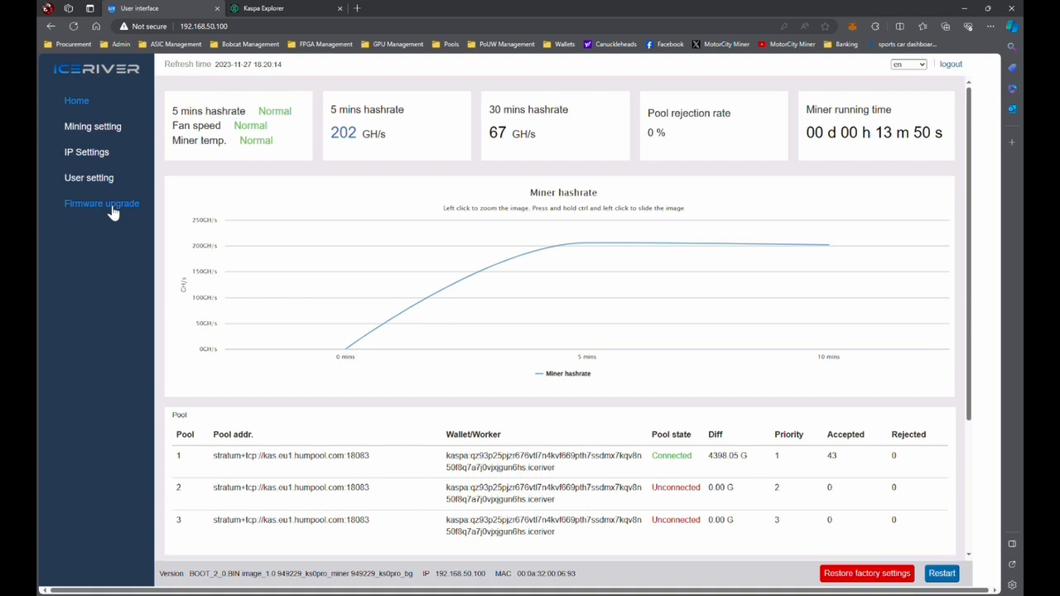
pyautogui.moveTo(97, 257)
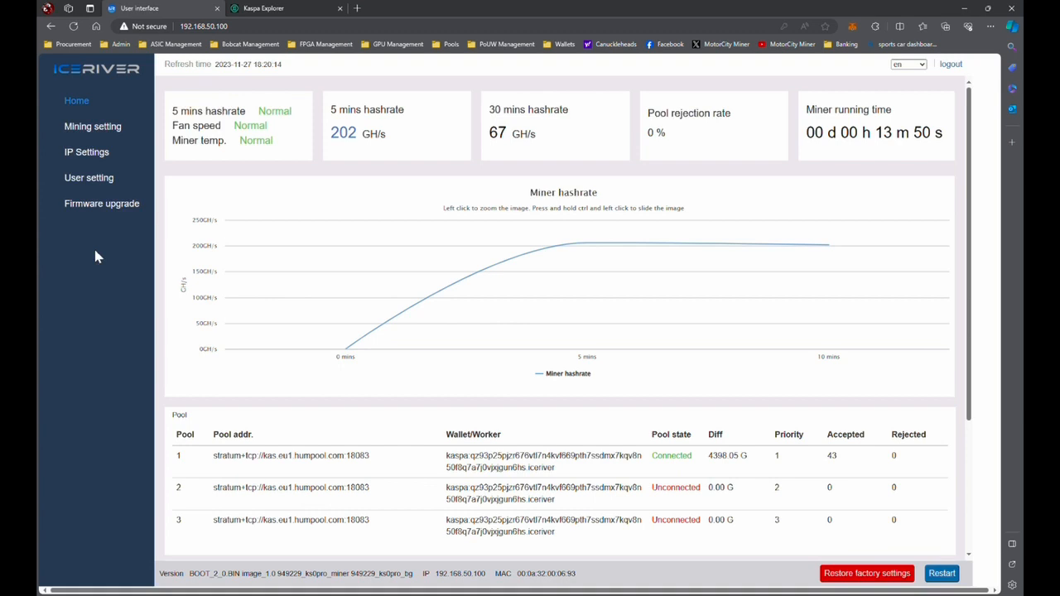
pyautogui.moveTo(100, 241)
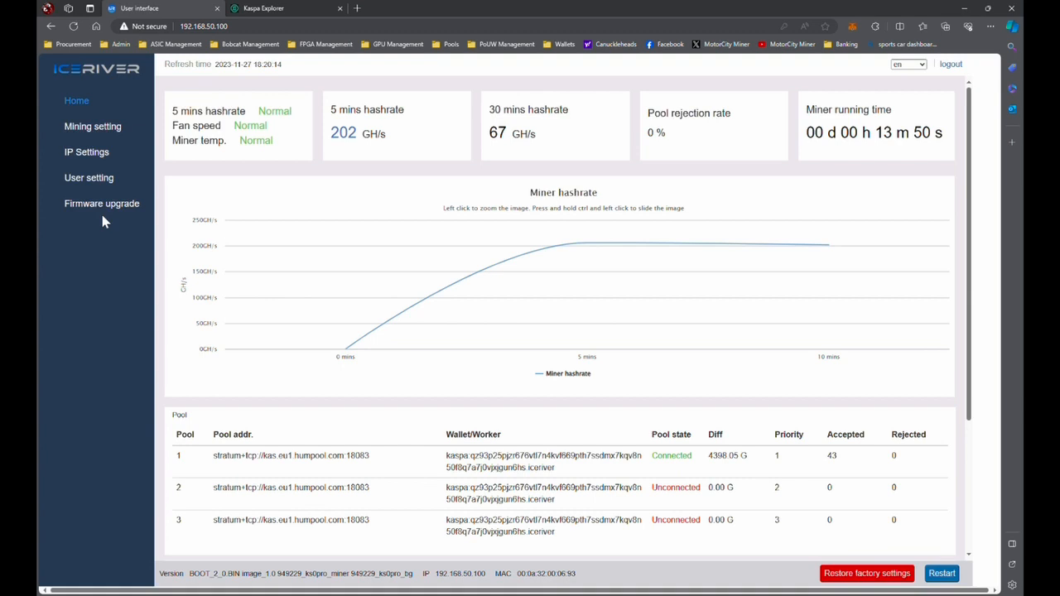
pyautogui.moveTo(102, 202)
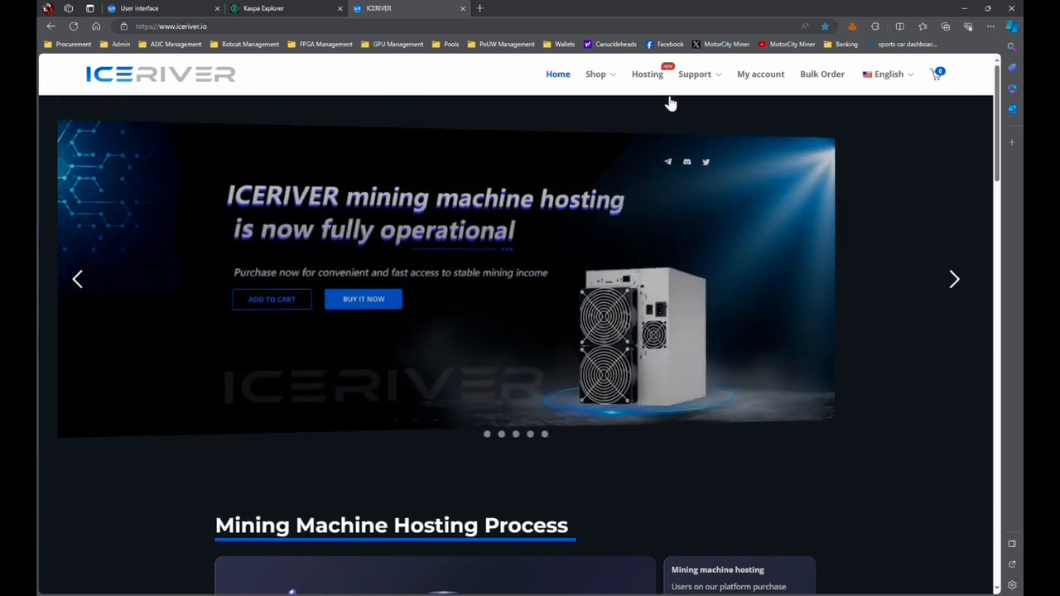
# Open Support > Tutorial on iceriver.io and scroll the product manuals page.
pyautogui.click(695, 73)
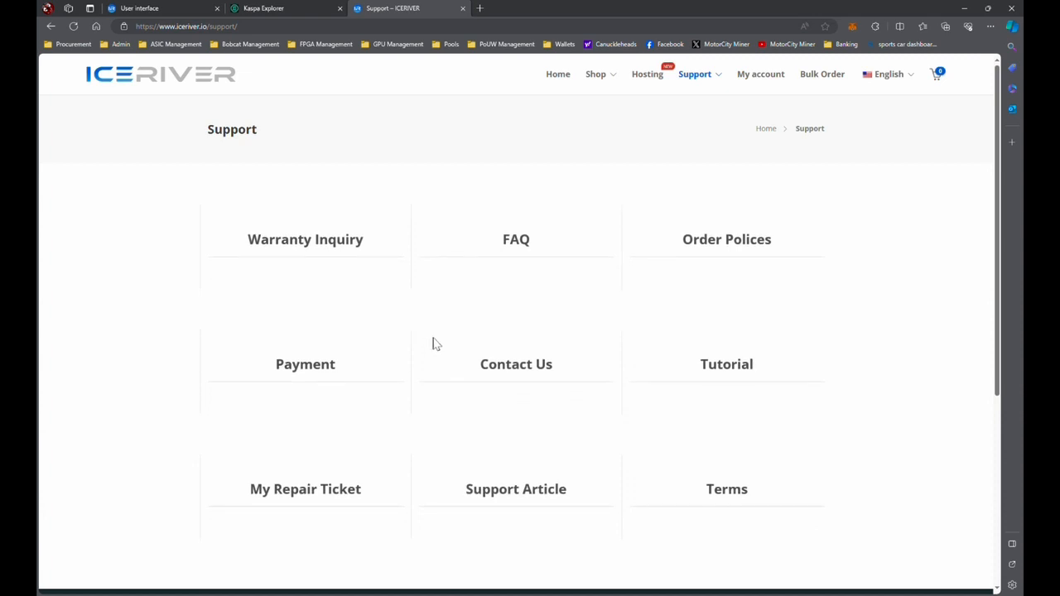
pyautogui.moveTo(424, 336)
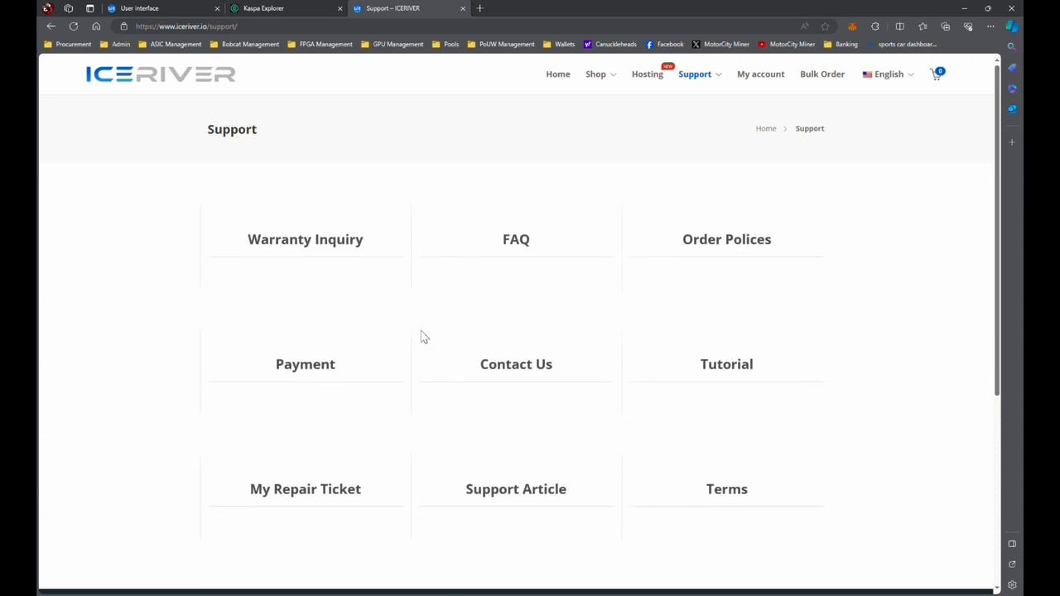
pyautogui.scroll(-3)
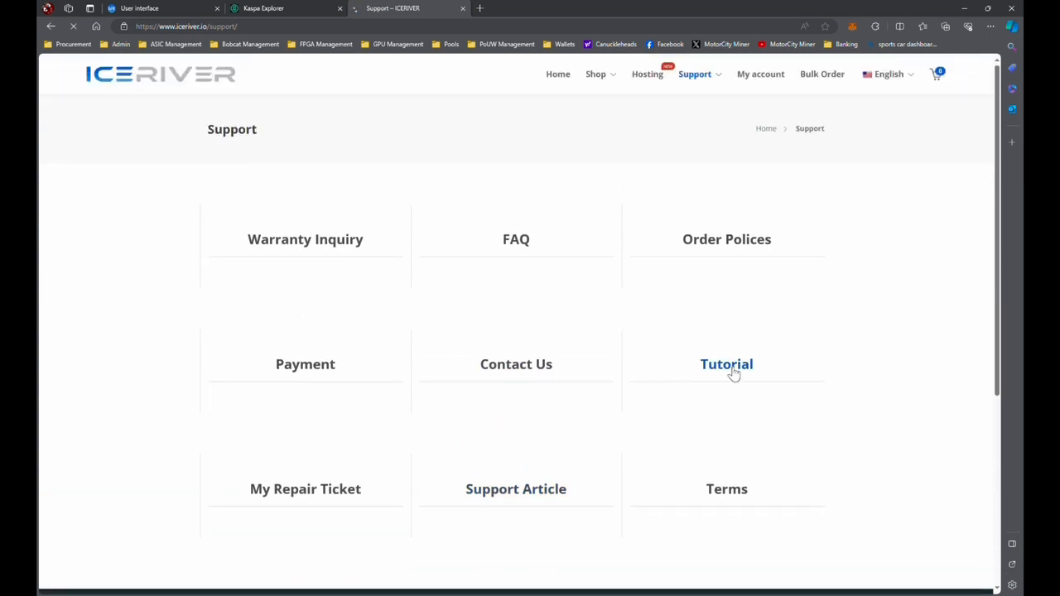
pyautogui.click(726, 365)
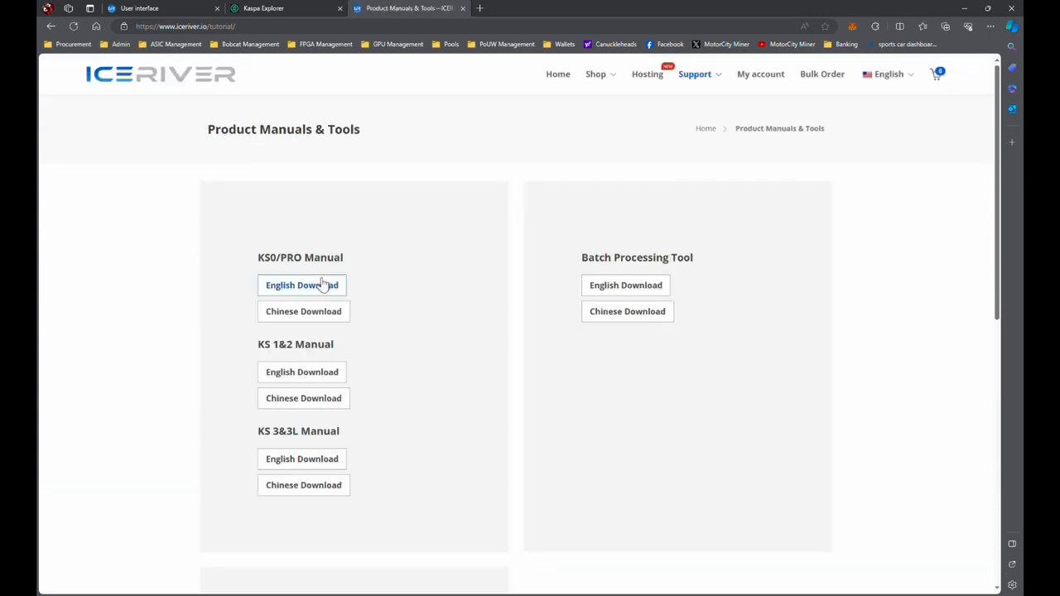
pyautogui.moveTo(425, 303)
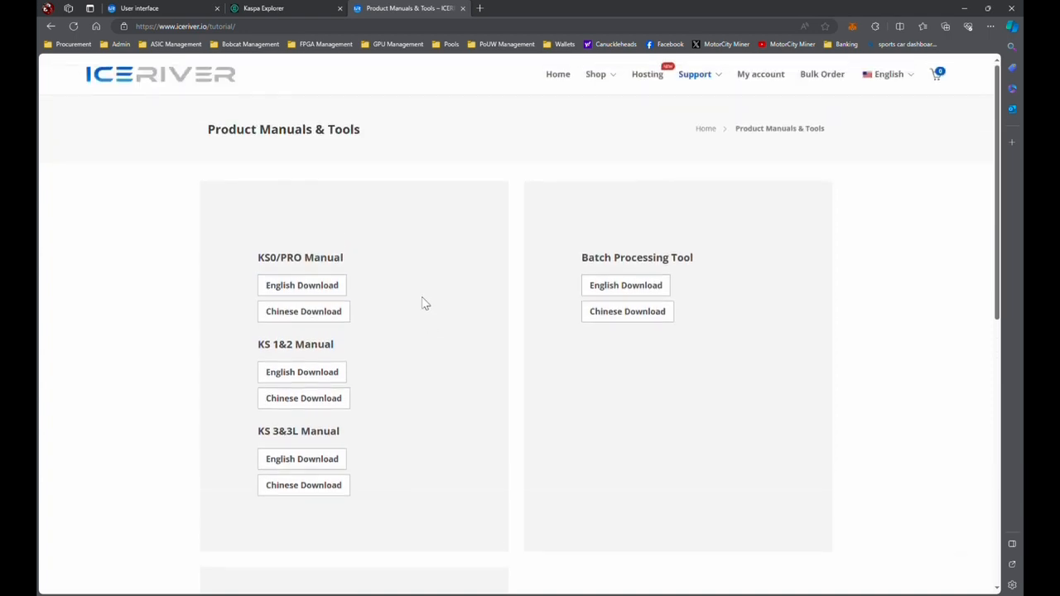
pyautogui.moveTo(465, 351)
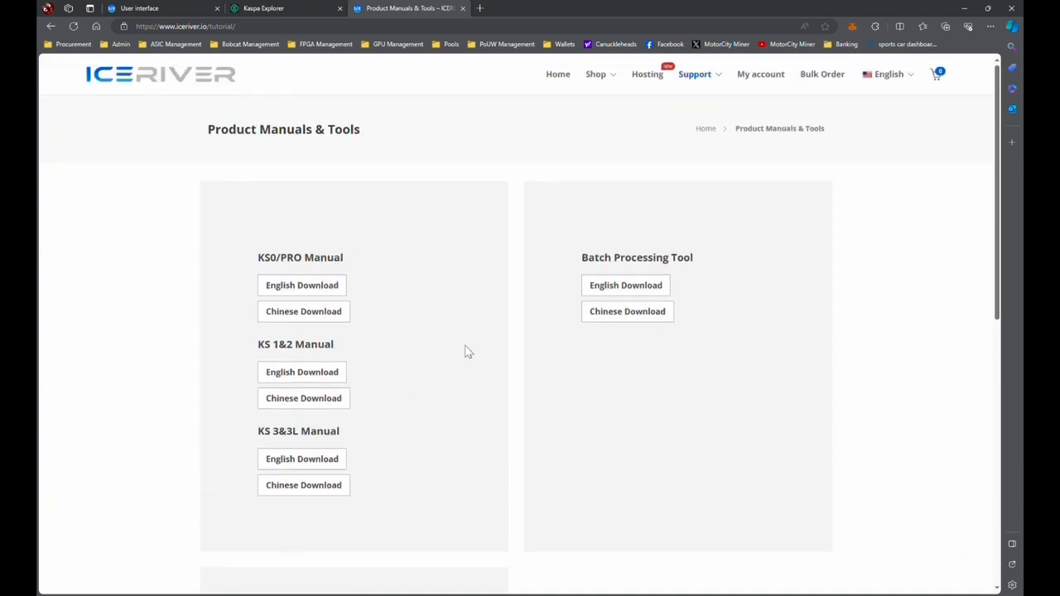
pyautogui.scroll(-3)
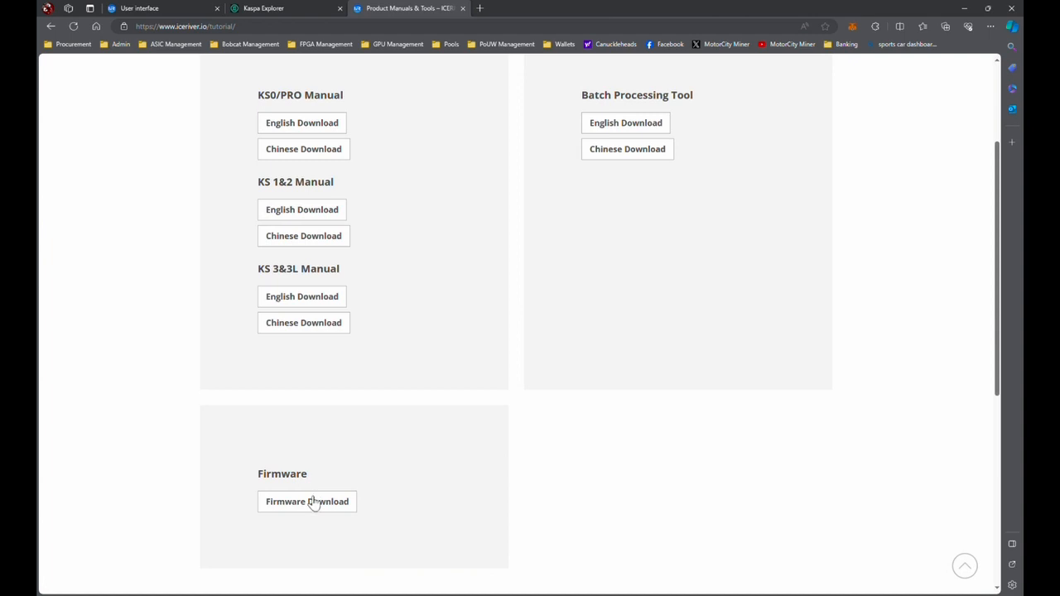
# Check the KS0 firmware dated 20230916 on the Firmware Download page, then return to manuals.
pyautogui.click(308, 502)
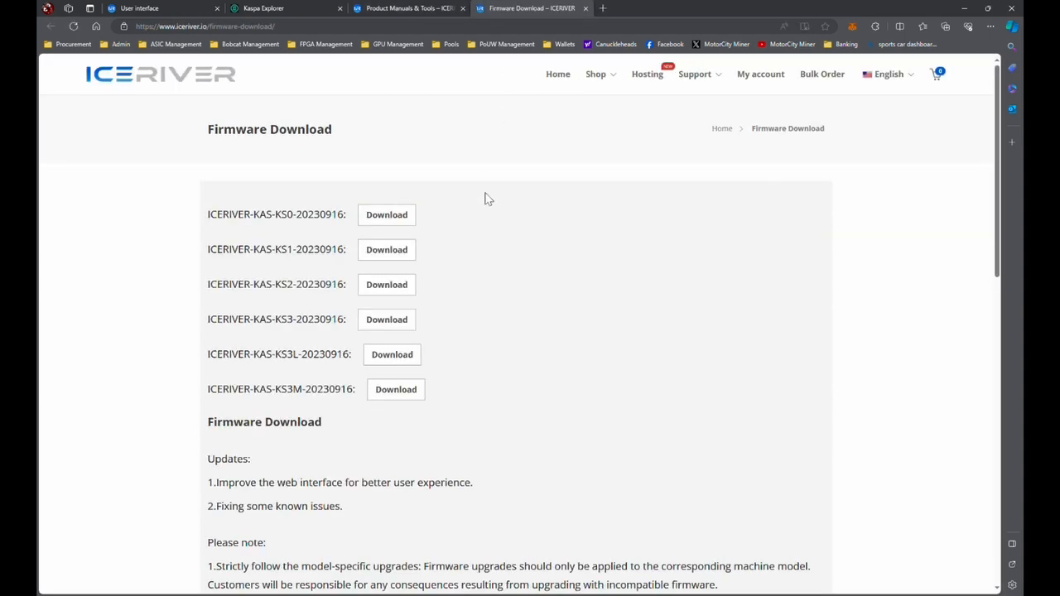
pyautogui.moveTo(499, 252)
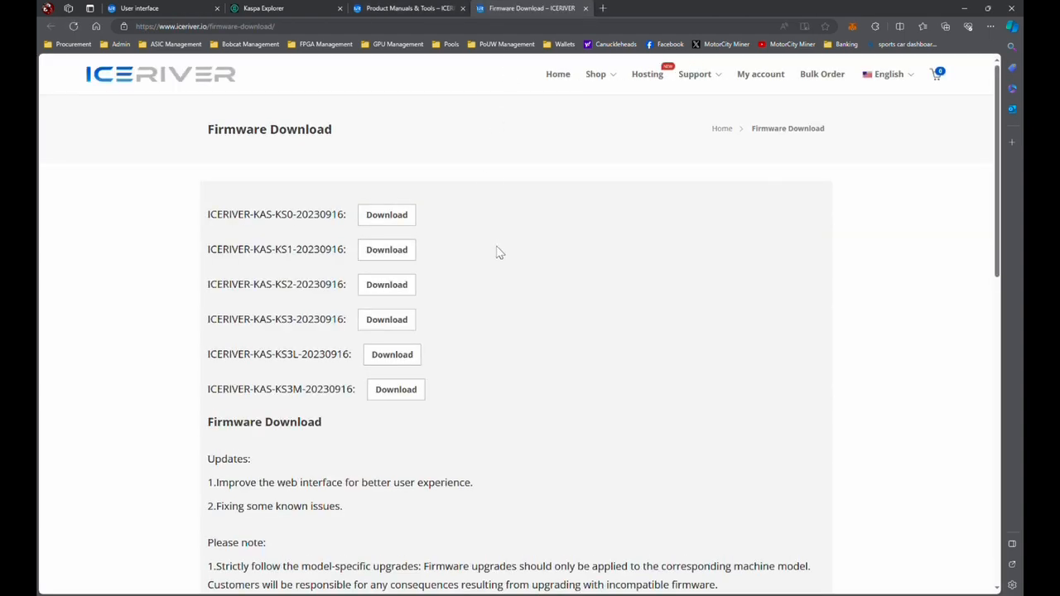
pyautogui.scroll(-3)
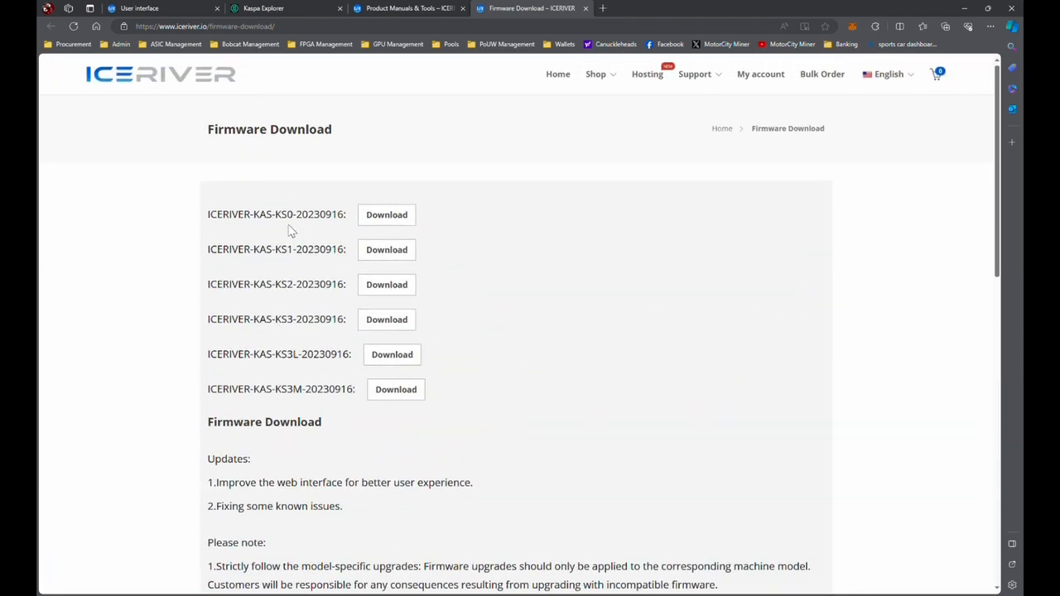
pyautogui.moveTo(282, 183)
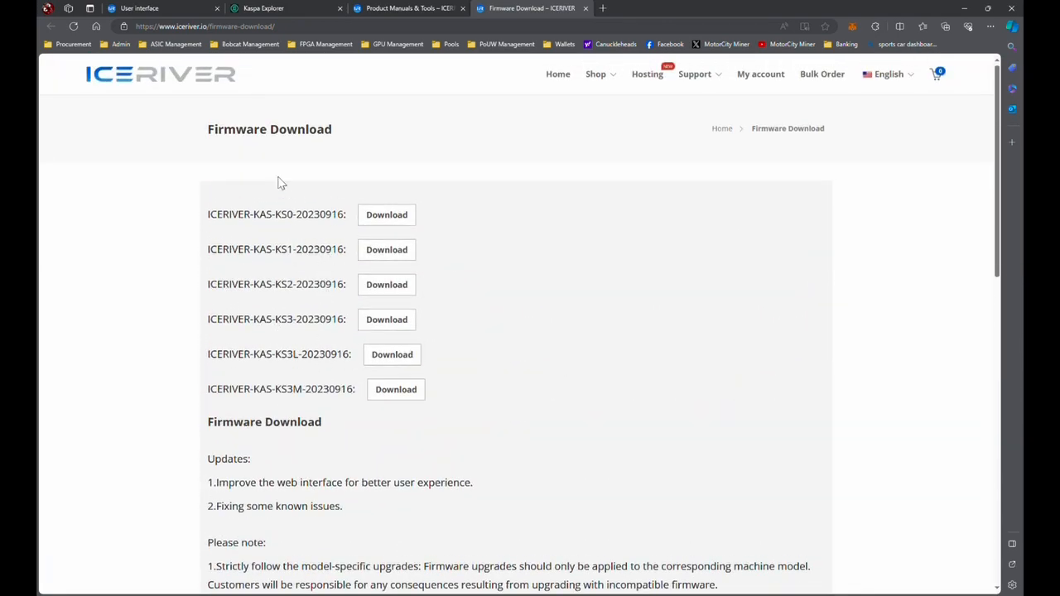
pyautogui.doubleClick(298, 214)
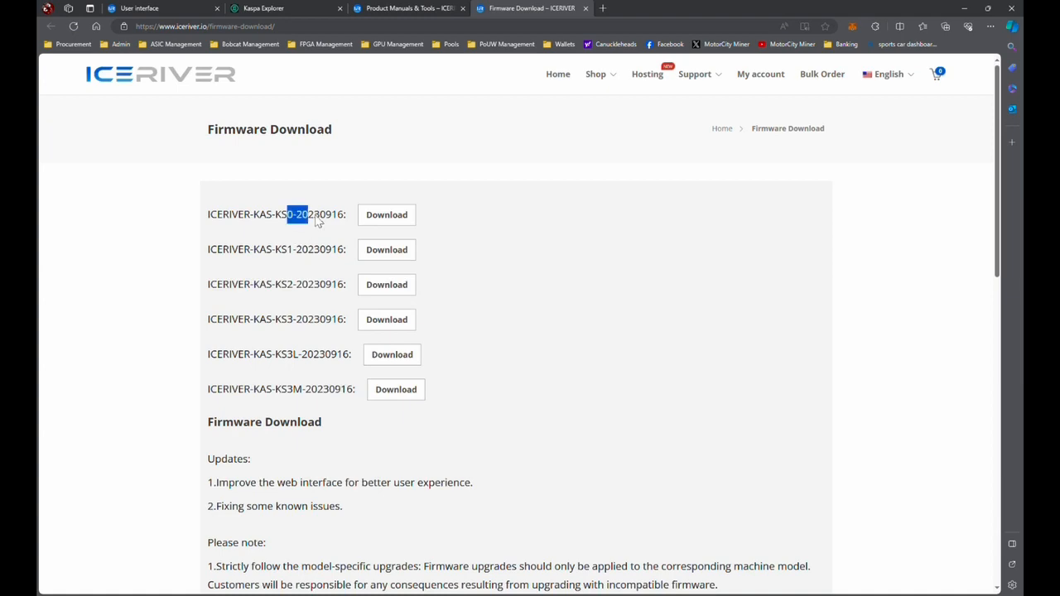
pyautogui.scroll(-3)
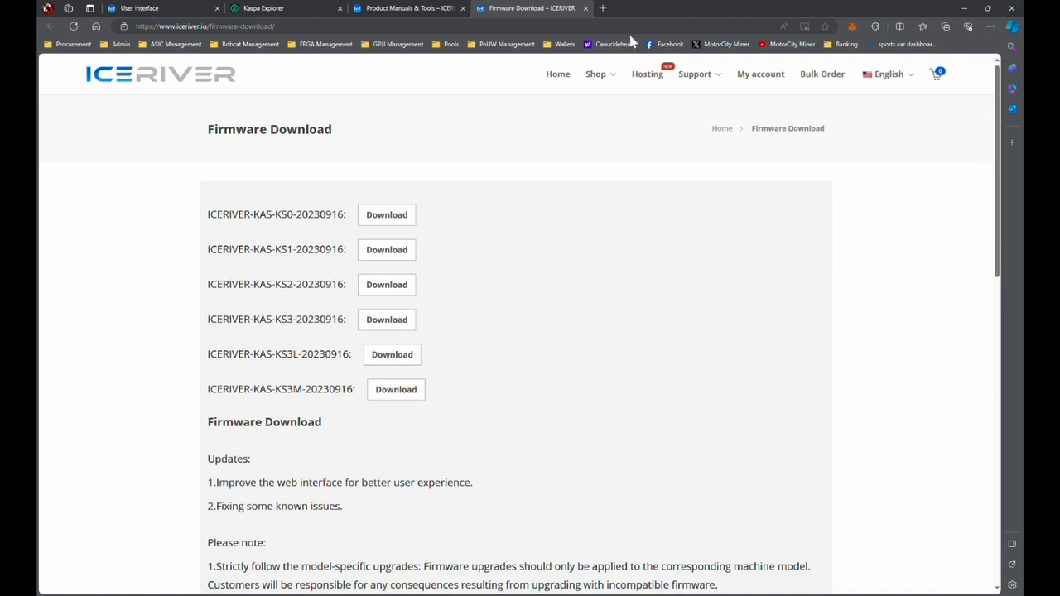
pyautogui.click(406, 8)
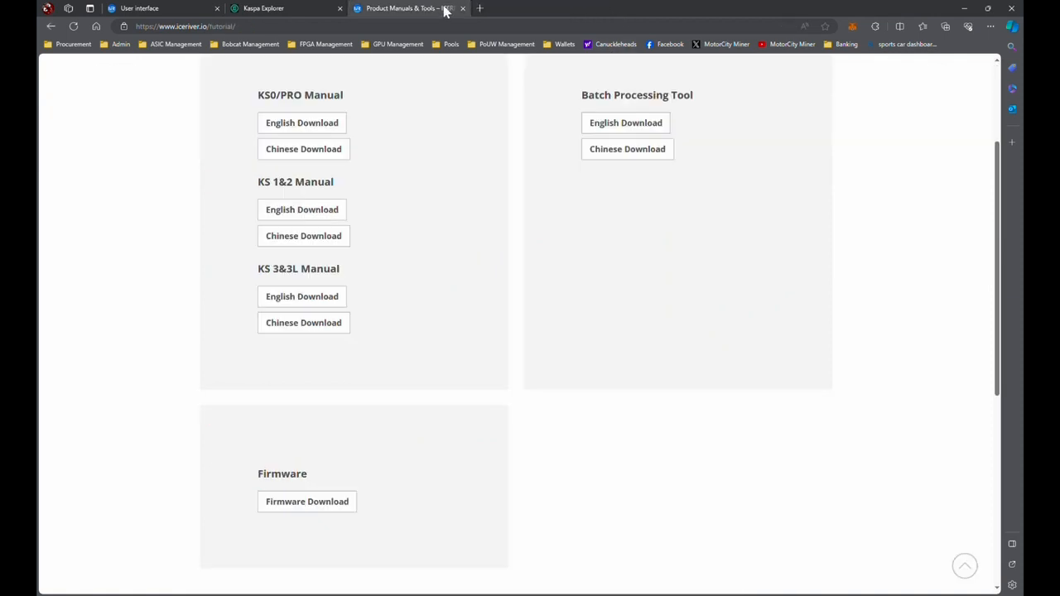
# Empty the Pool2 and Pool3 address, wallet/worker and password fields in Mining setting.
pyautogui.click(139, 9)
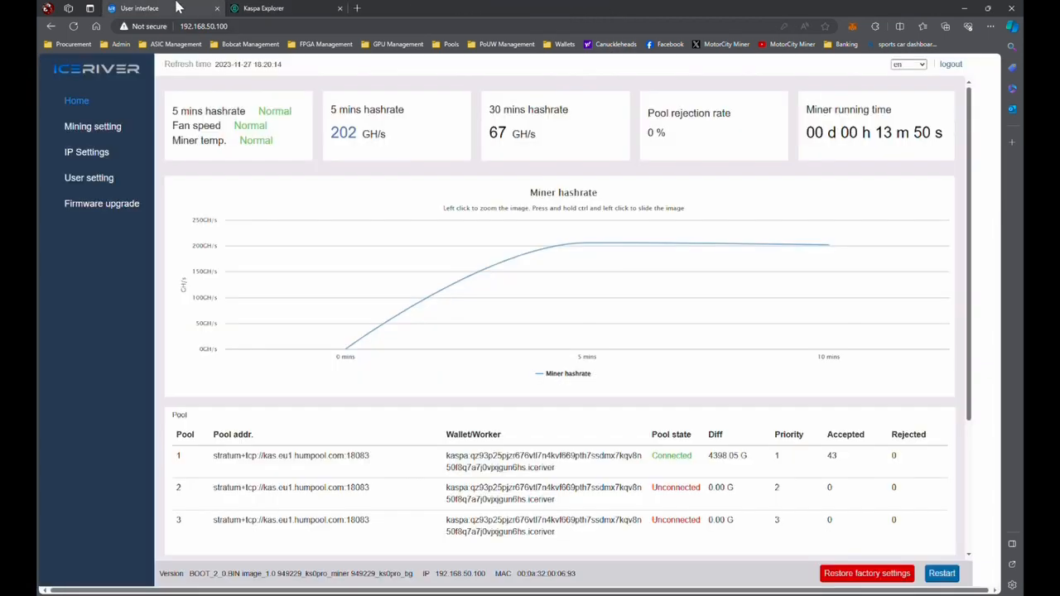
pyautogui.moveTo(588, 243)
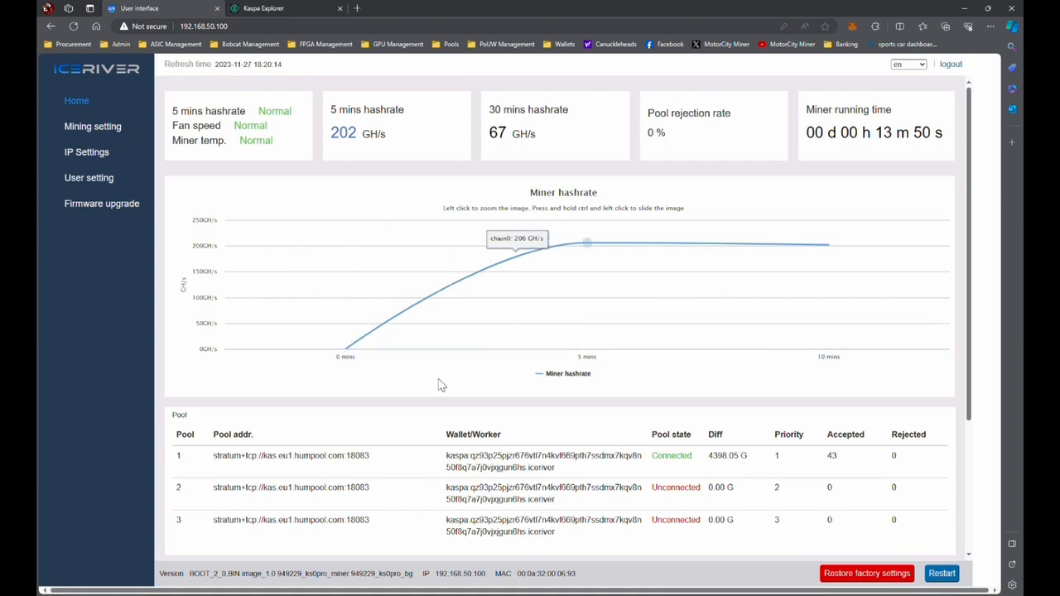
pyautogui.click(93, 126)
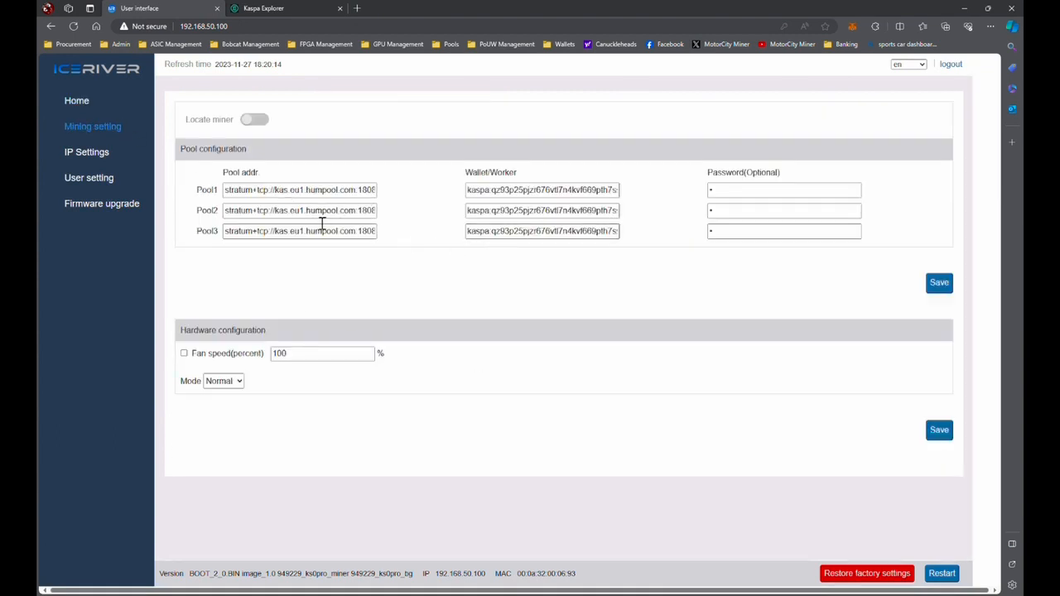
pyautogui.moveTo(439, 174)
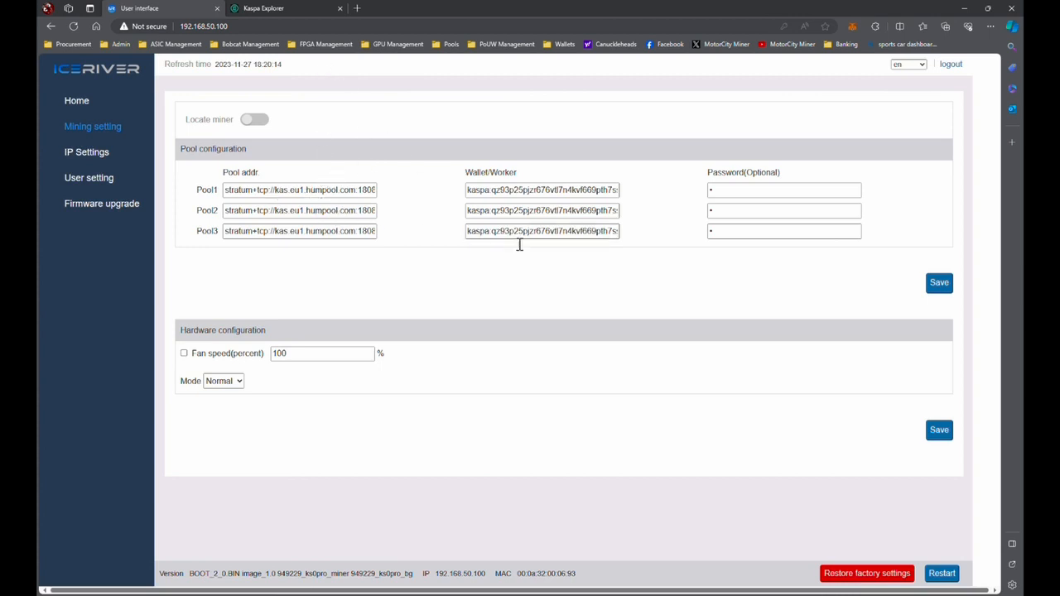
pyautogui.click(782, 231)
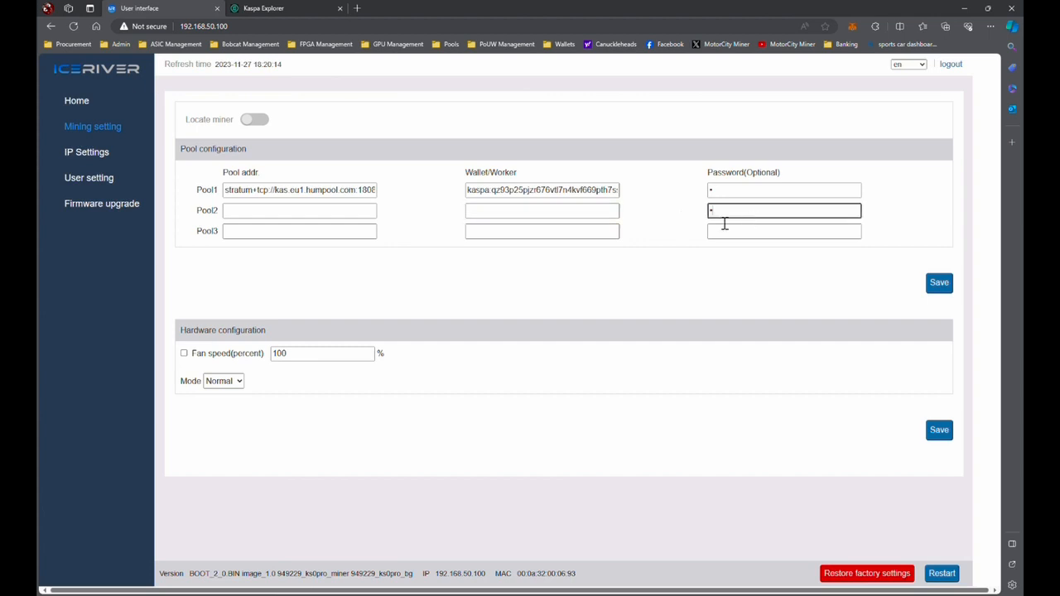
pyautogui.click(784, 231)
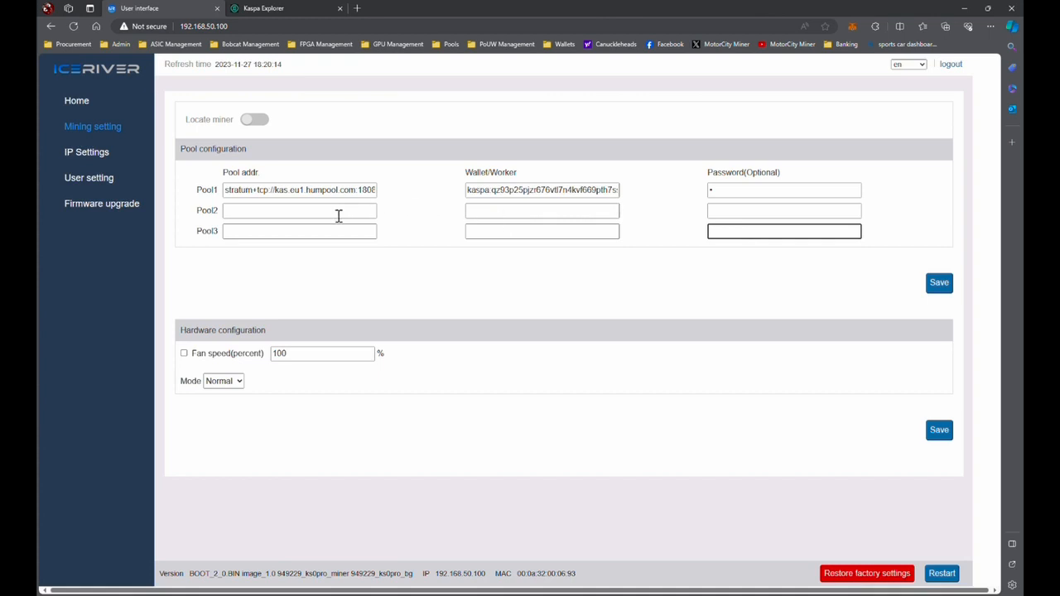
pyautogui.click(542, 210)
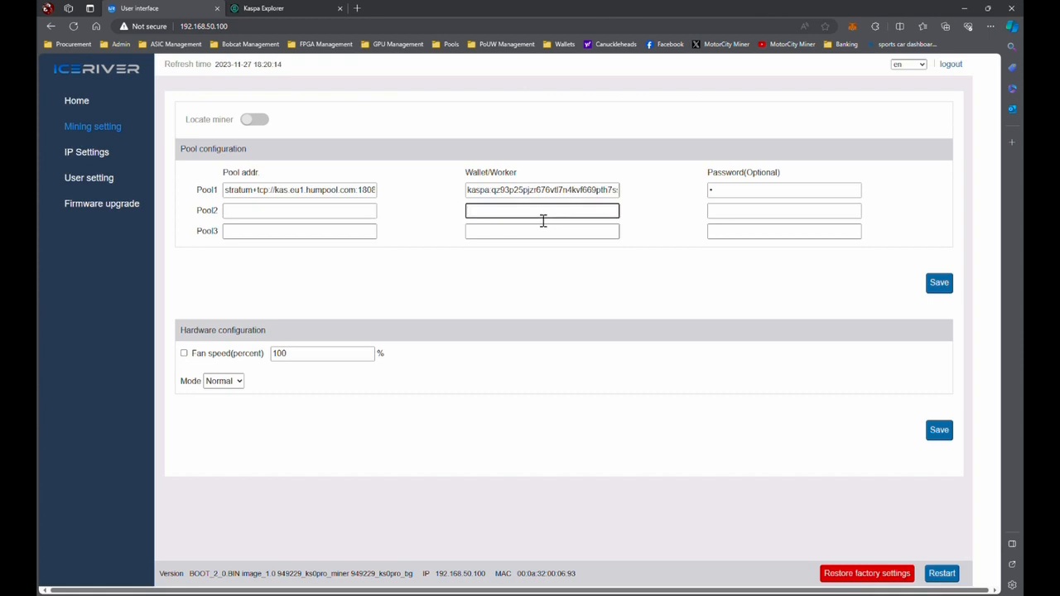
pyautogui.moveTo(430, 216)
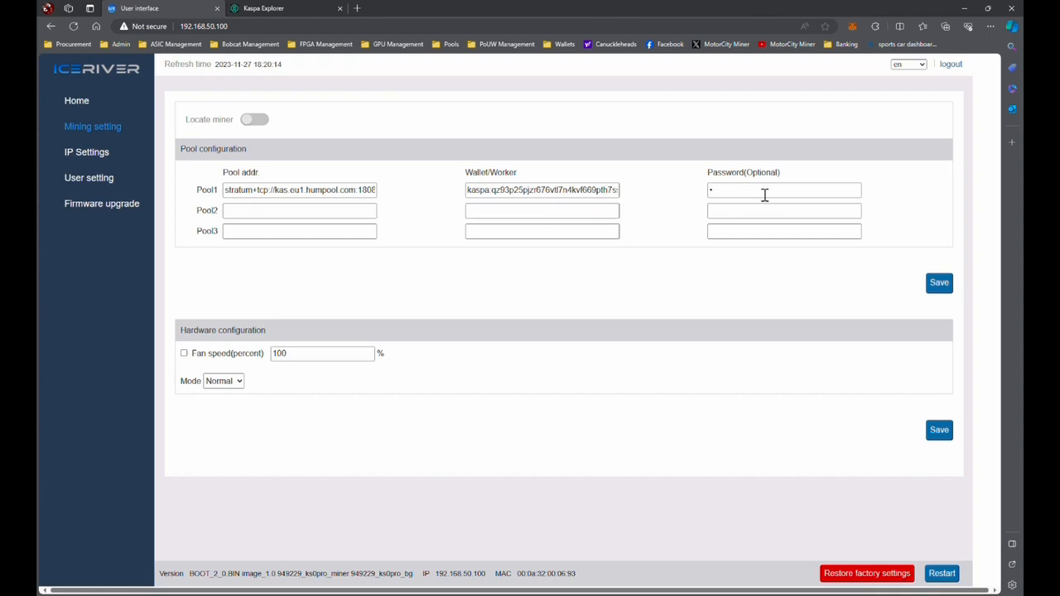
pyautogui.moveTo(727, 196)
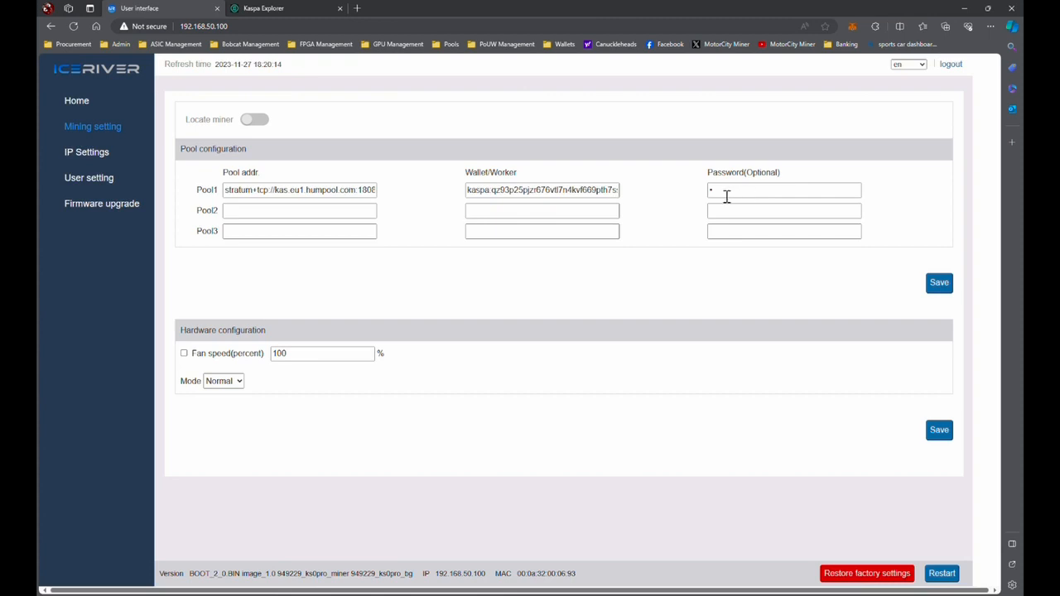
pyautogui.moveTo(423, 186)
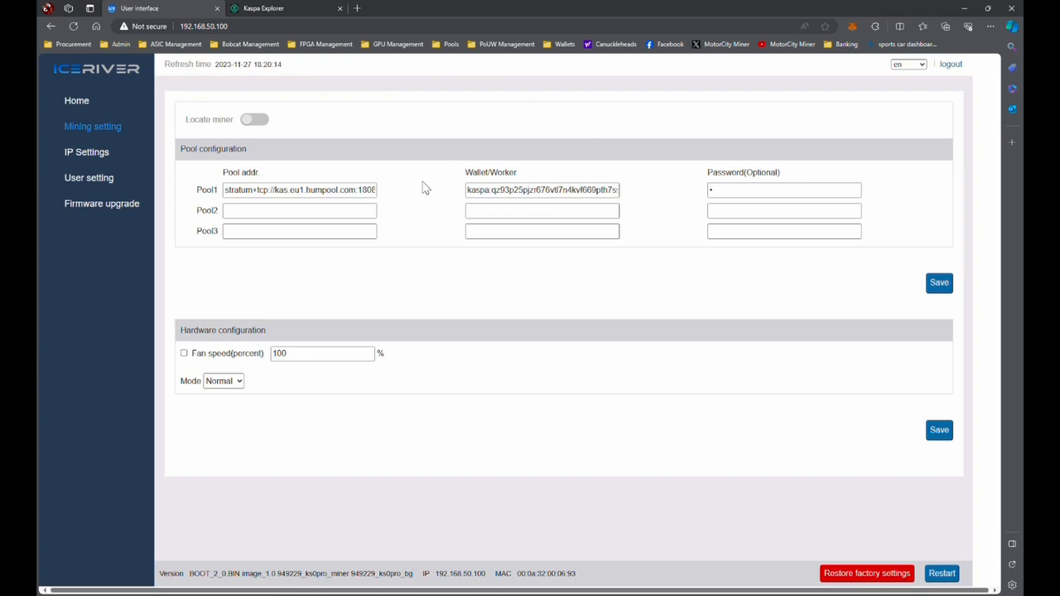
pyautogui.moveTo(415, 199)
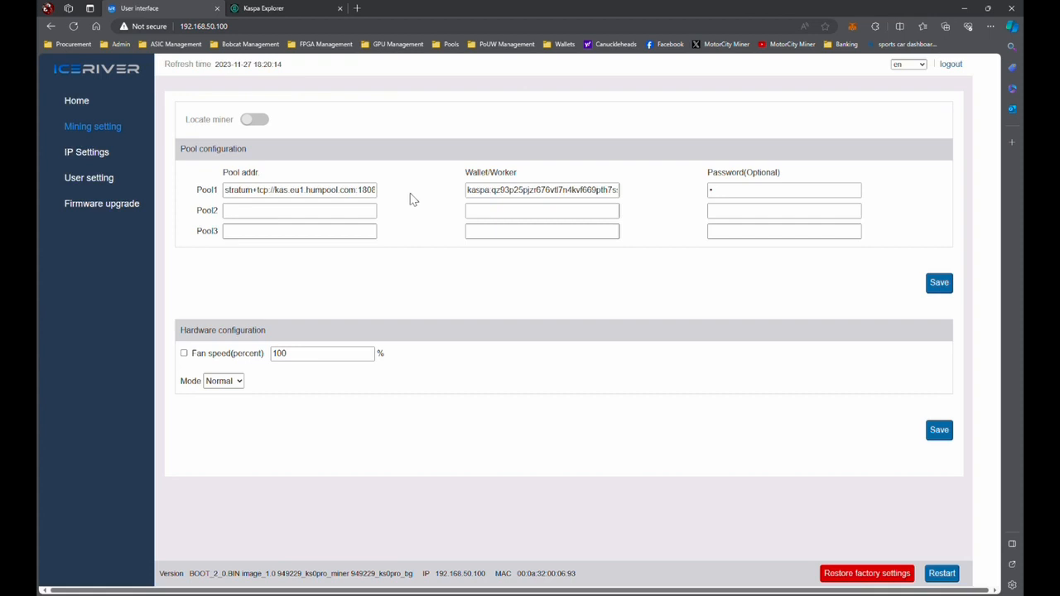
pyautogui.moveTo(371, 7)
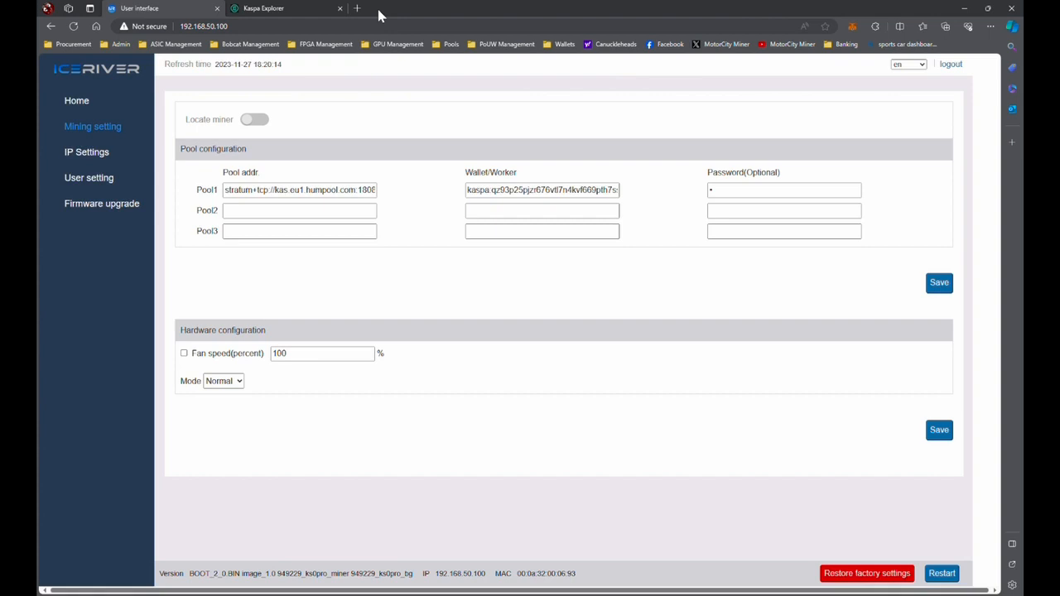
pyautogui.moveTo(388, 96)
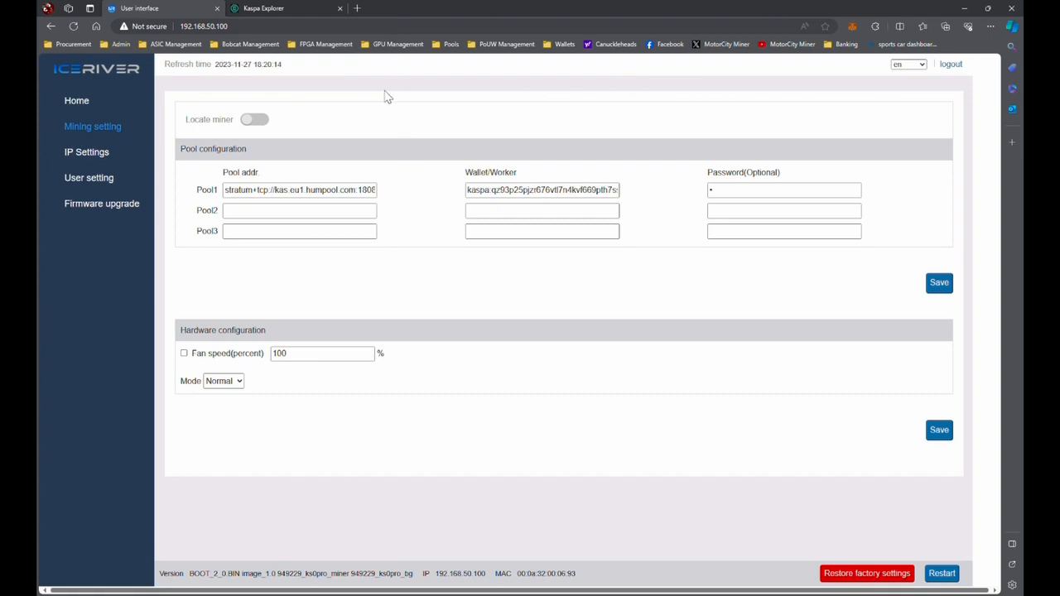
pyautogui.moveTo(367, 18)
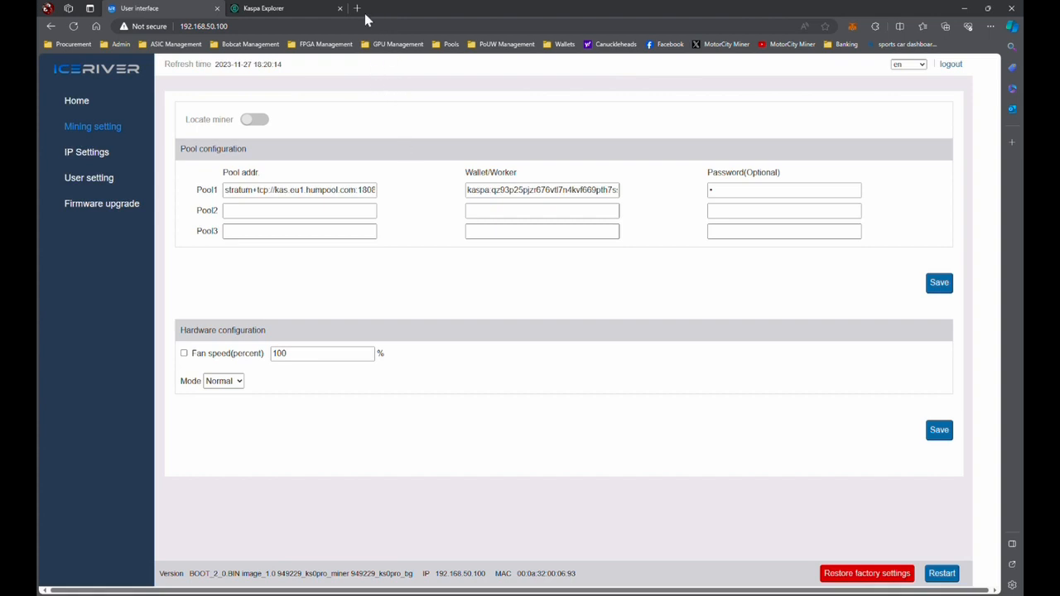
# Scroll K1 Pool's Kaspa account page to view workers KS0_1 to KS0_4 and their hashrates.
pyautogui.click(406, 8)
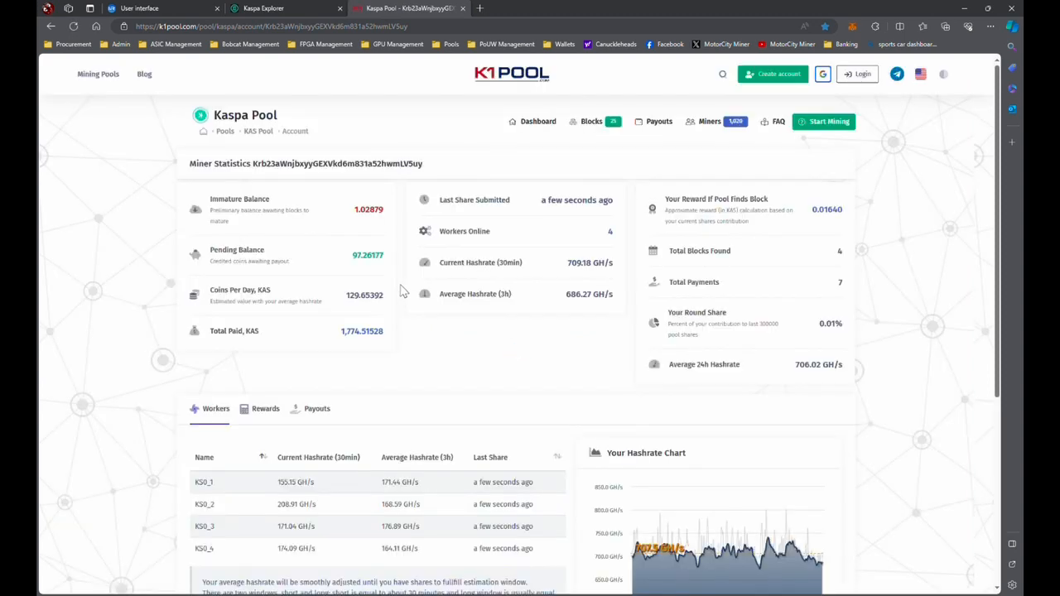
pyautogui.moveTo(272, 323)
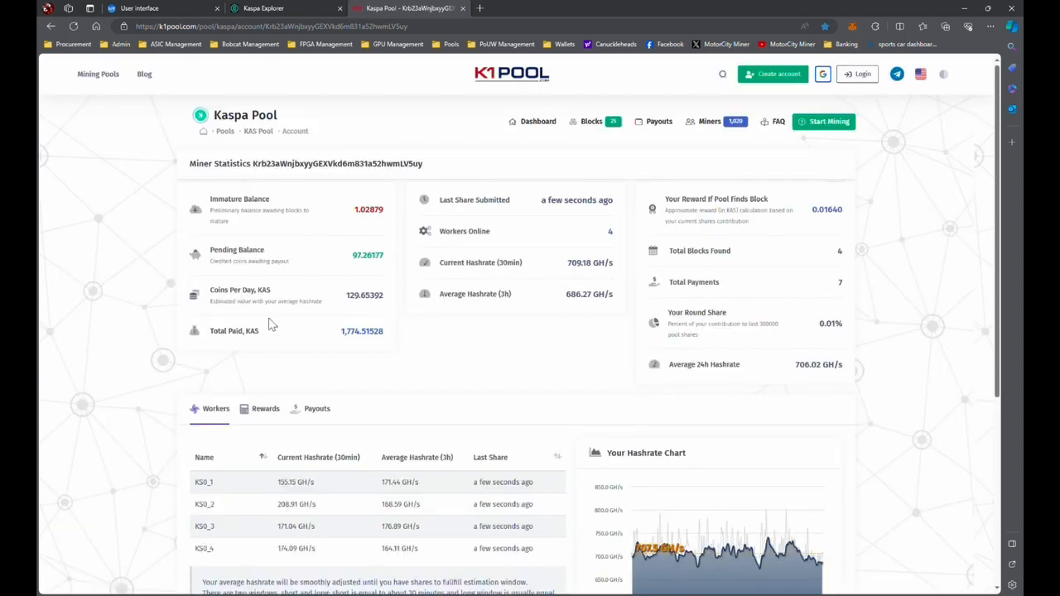
pyautogui.scroll(-3)
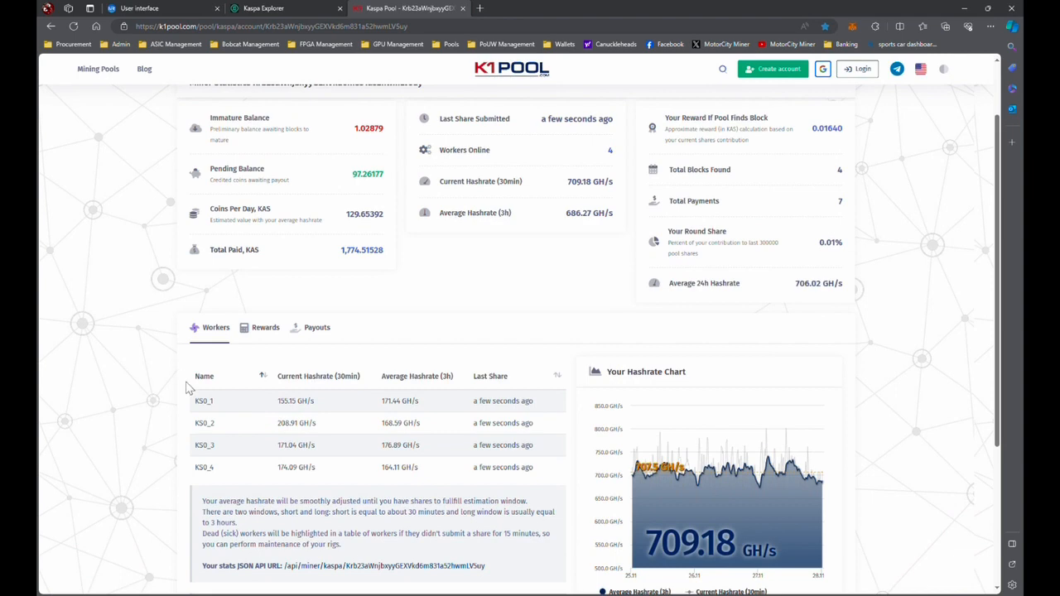
pyautogui.moveTo(223, 480)
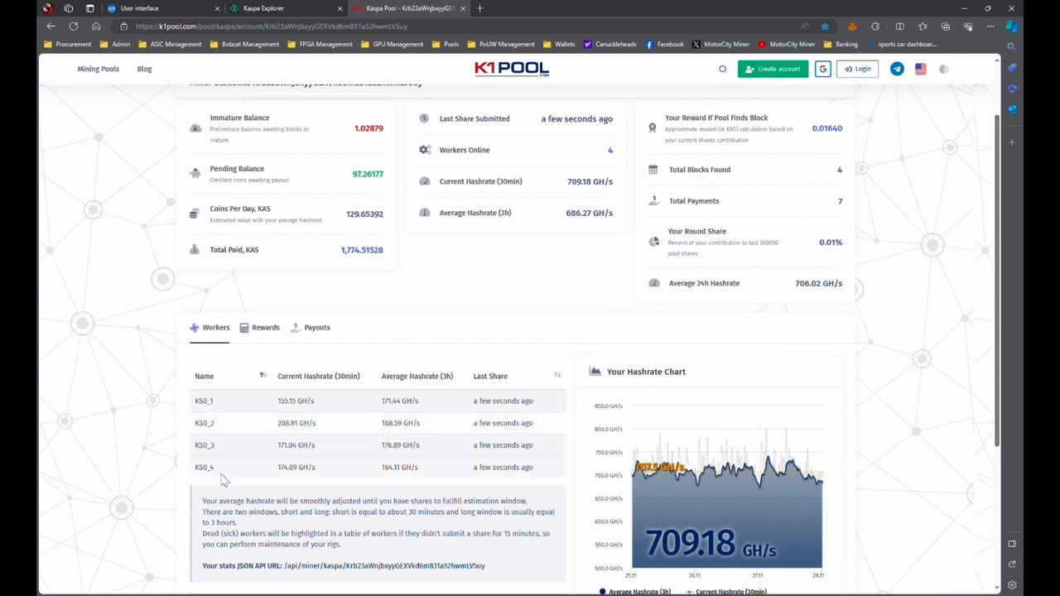
pyautogui.moveTo(273, 439)
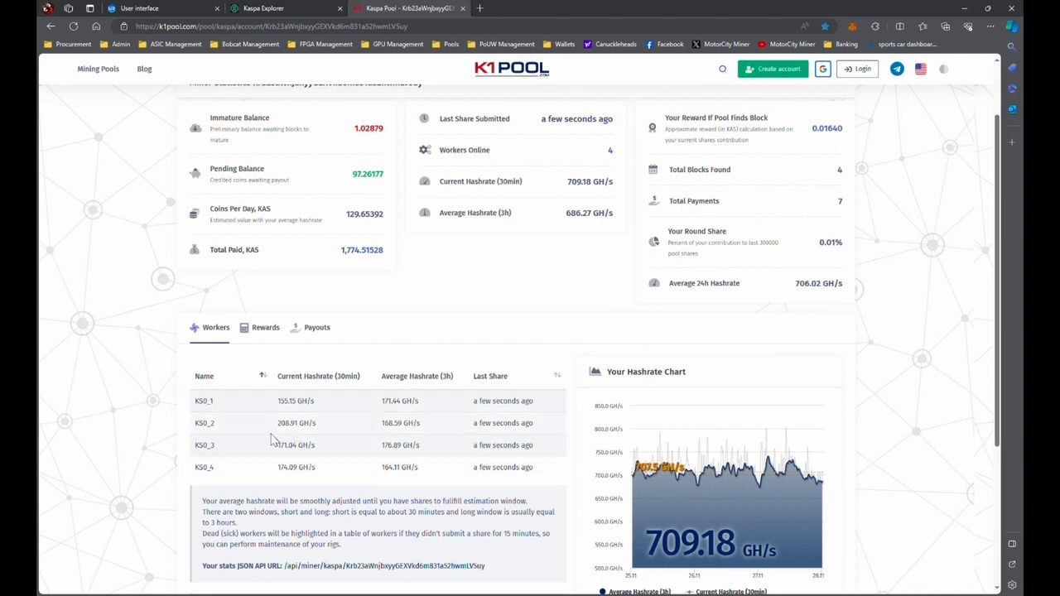
pyautogui.moveTo(251, 440)
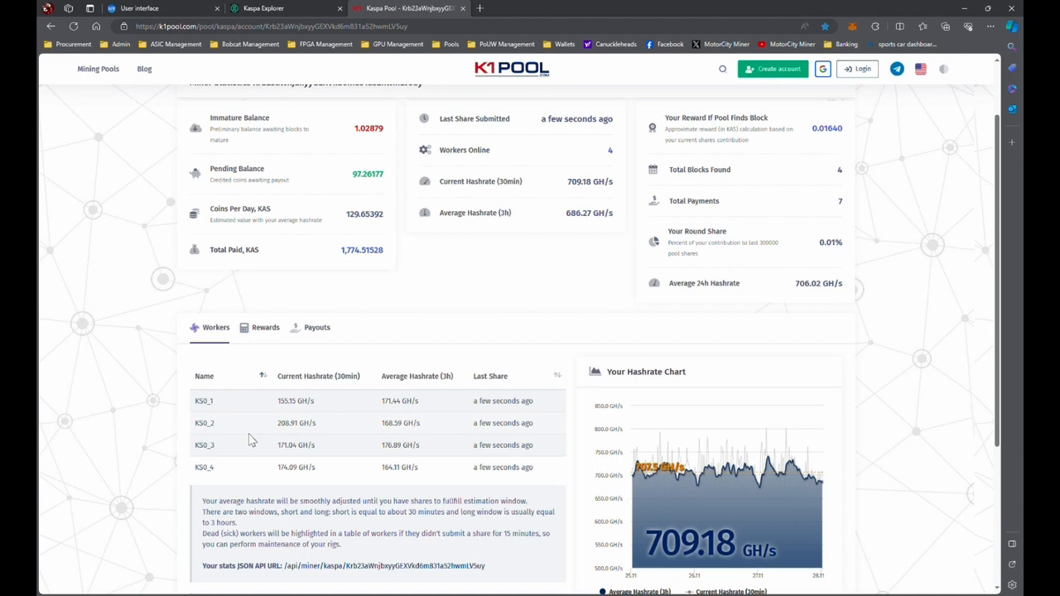
pyautogui.moveTo(398, 438)
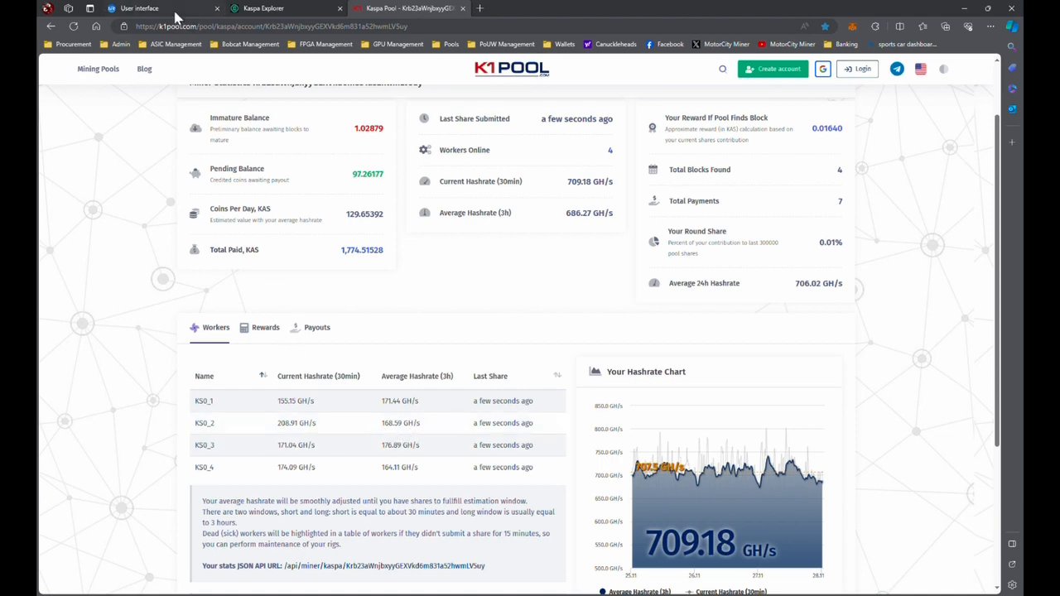
pyautogui.scroll(3)
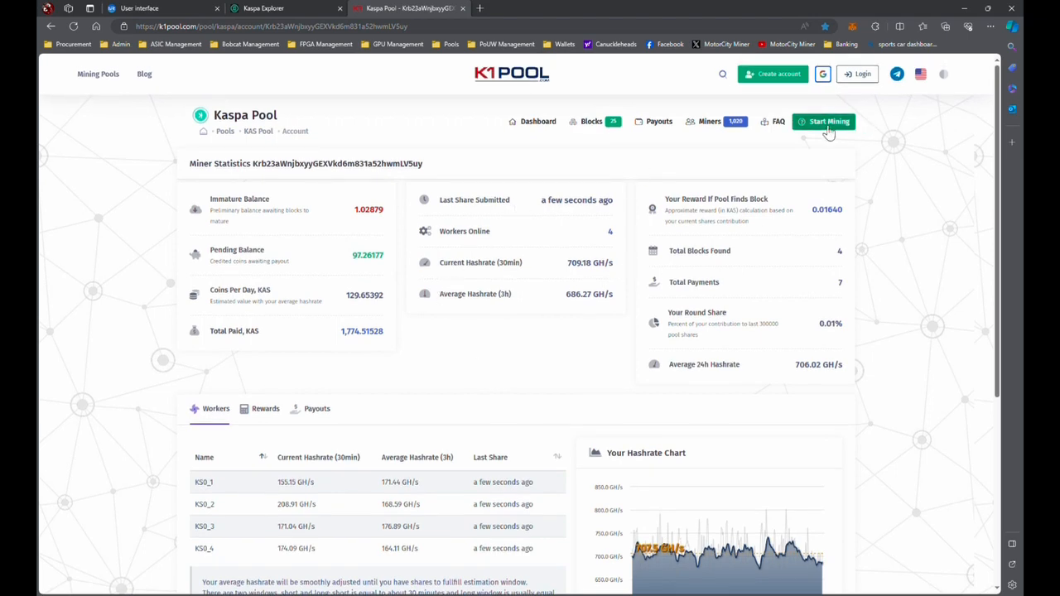
# Open K1 Pool's Kaspa Start Mining page and show the USA server for IceRiver KS0.
pyautogui.click(829, 121)
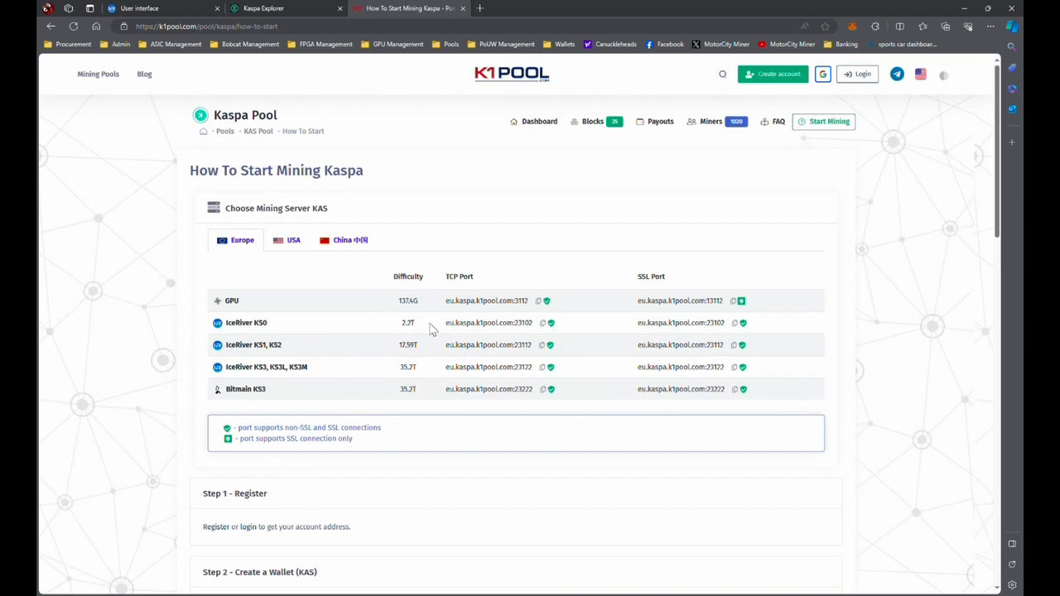
pyautogui.doubleClick(246, 322)
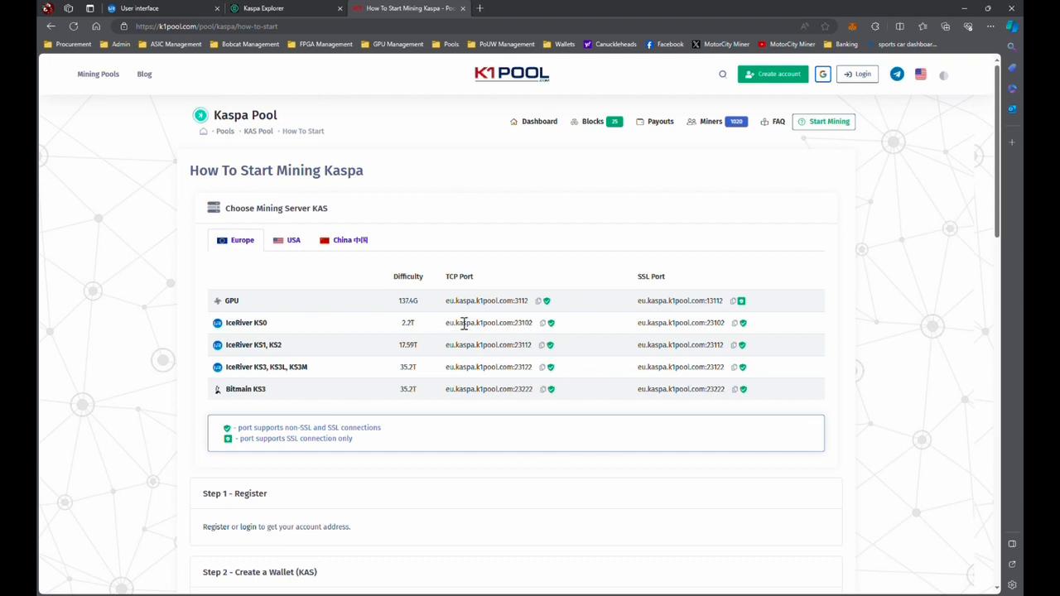
pyautogui.click(294, 240)
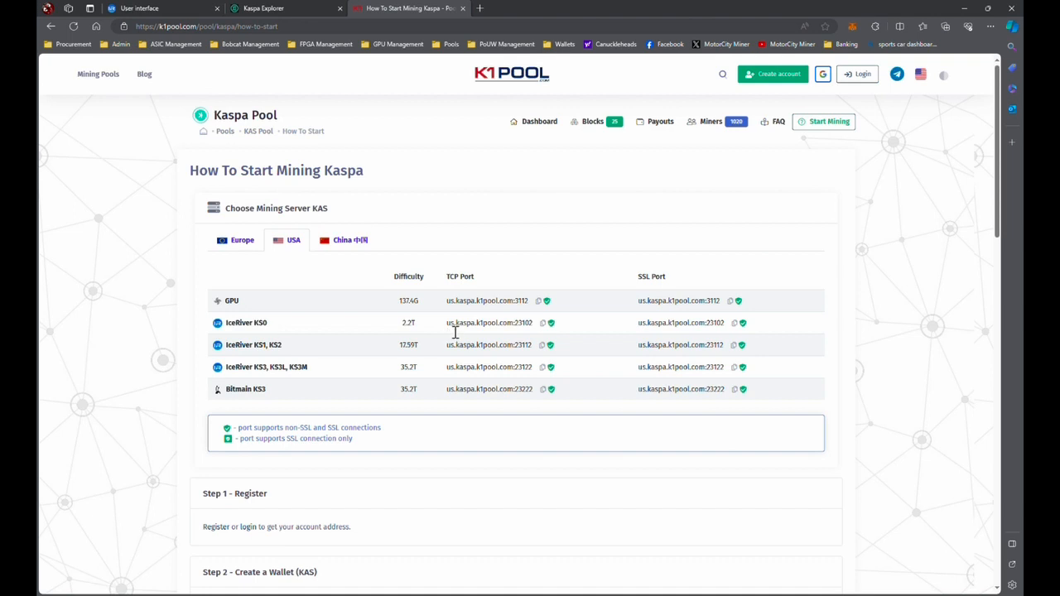
pyautogui.moveTo(505, 328)
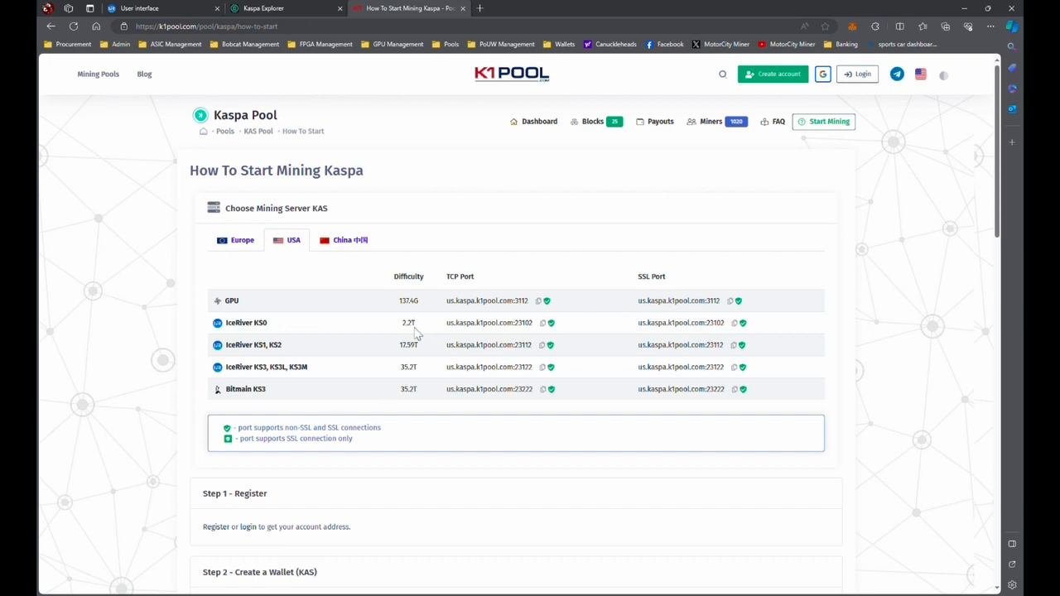
pyautogui.doubleClick(407, 322)
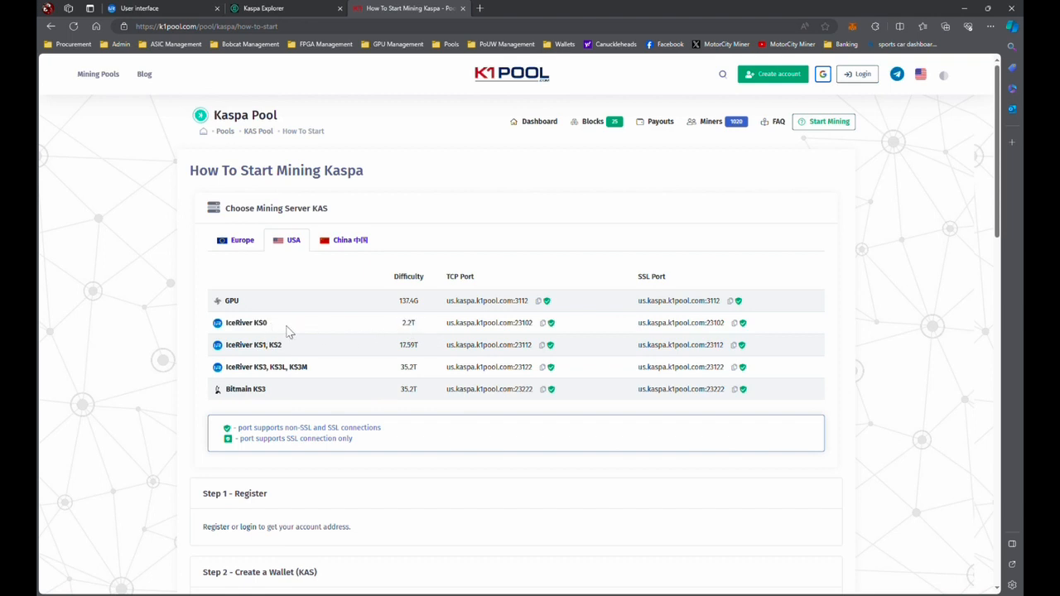
pyautogui.moveTo(289, 316)
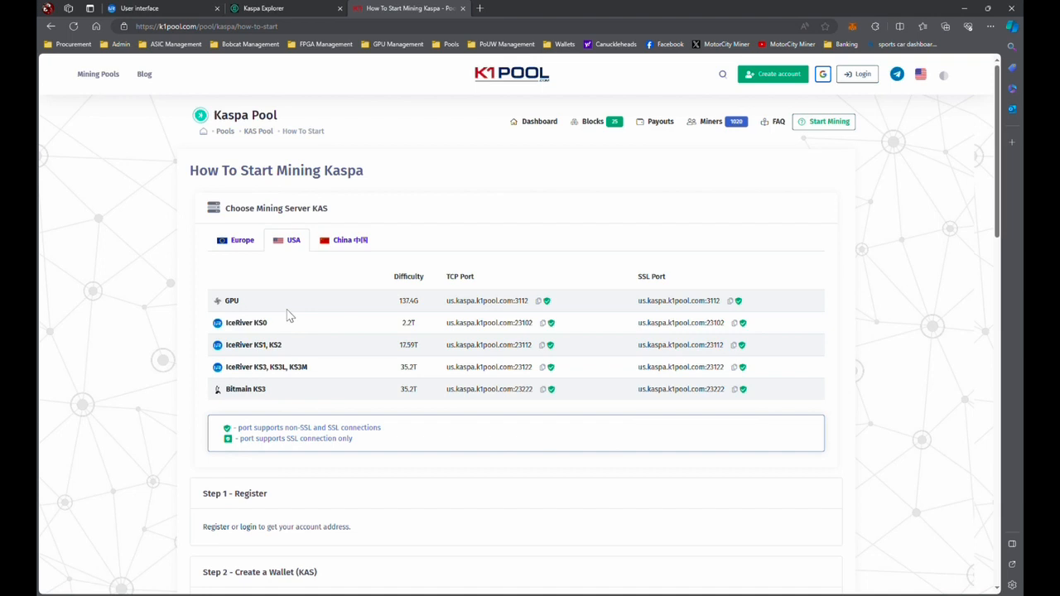
pyautogui.moveTo(277, 332)
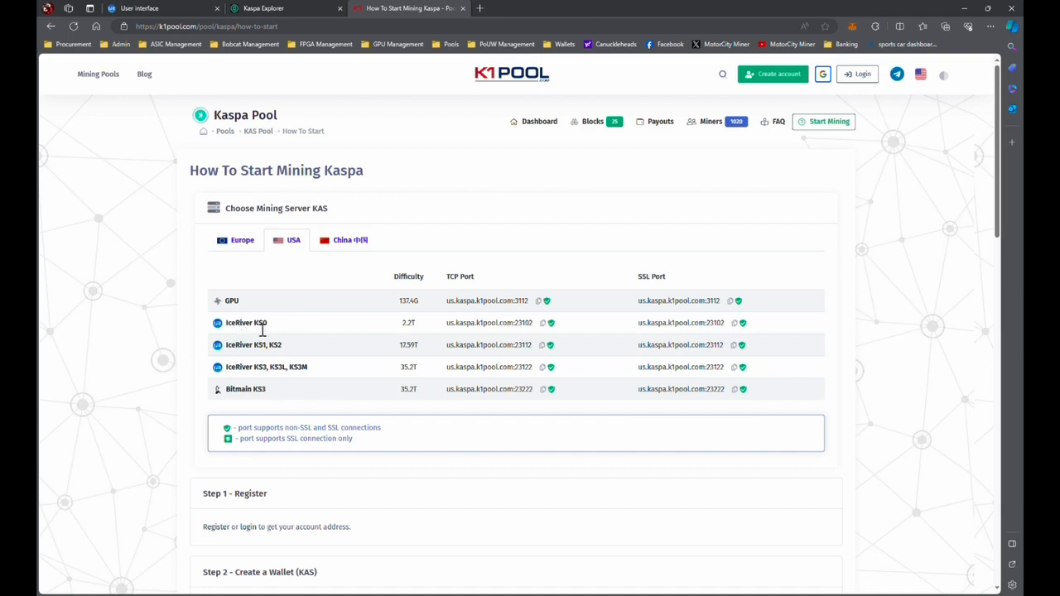
pyautogui.moveTo(273, 333)
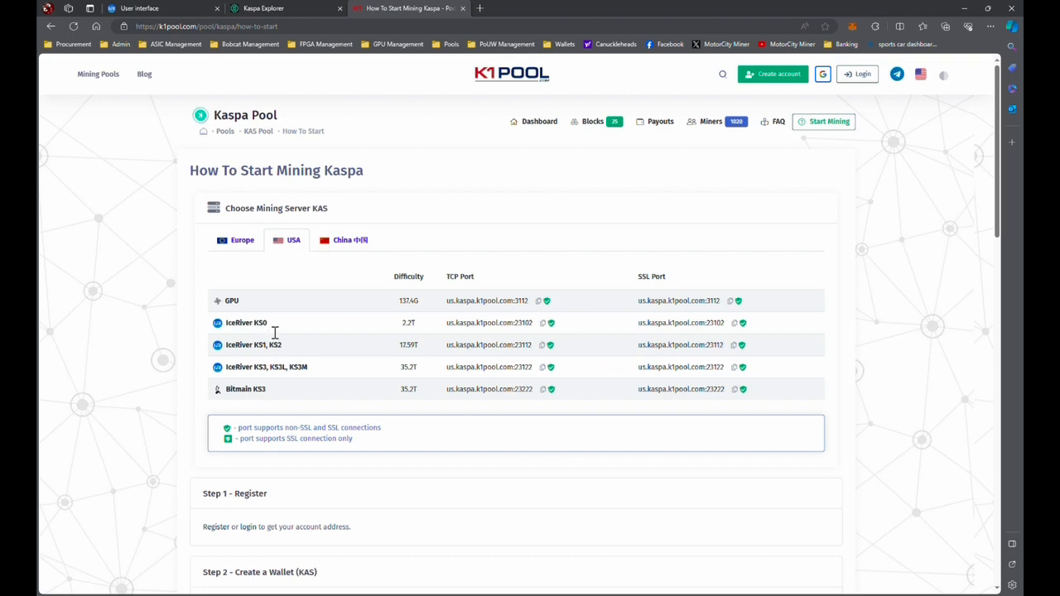
pyautogui.doubleClick(259, 323)
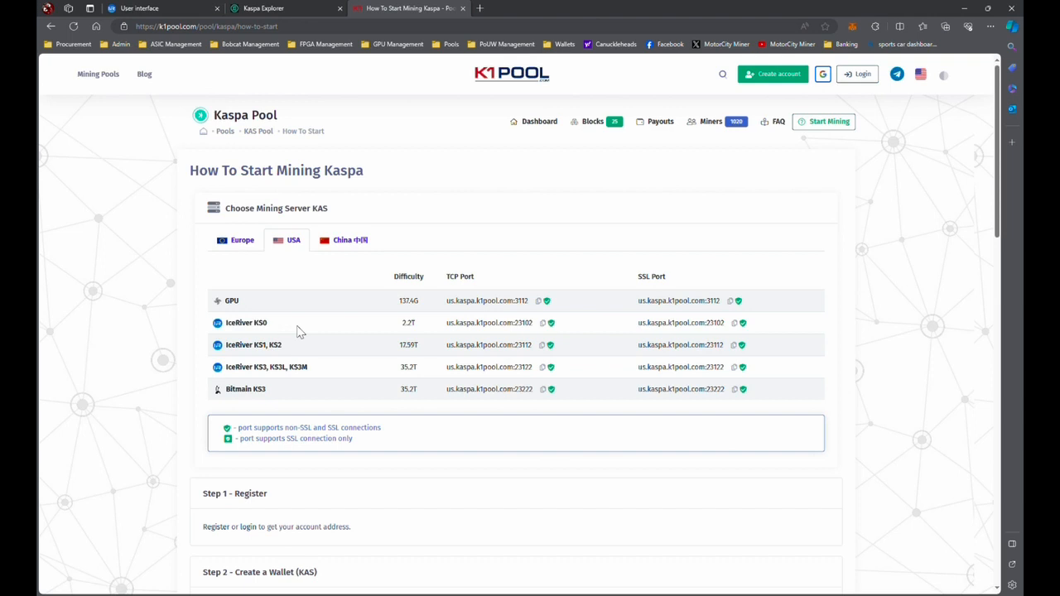
pyautogui.moveTo(498, 327)
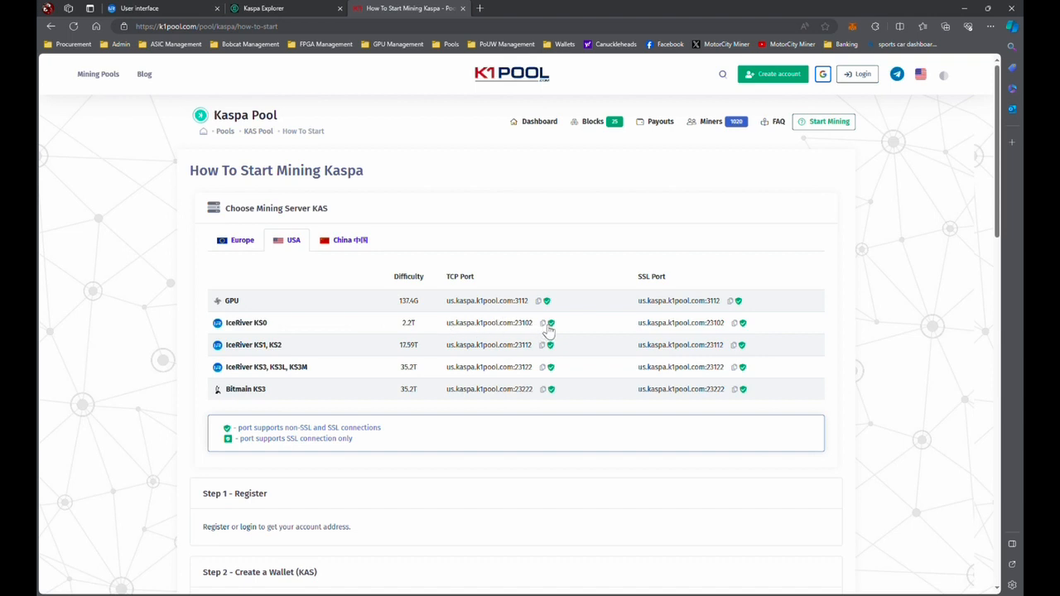
# Copy K1 Pool's KS0 TCP address and paste stratum+tcp://us.kaspa.k1pool.com:23102 into Pool1.
pyautogui.click(543, 322)
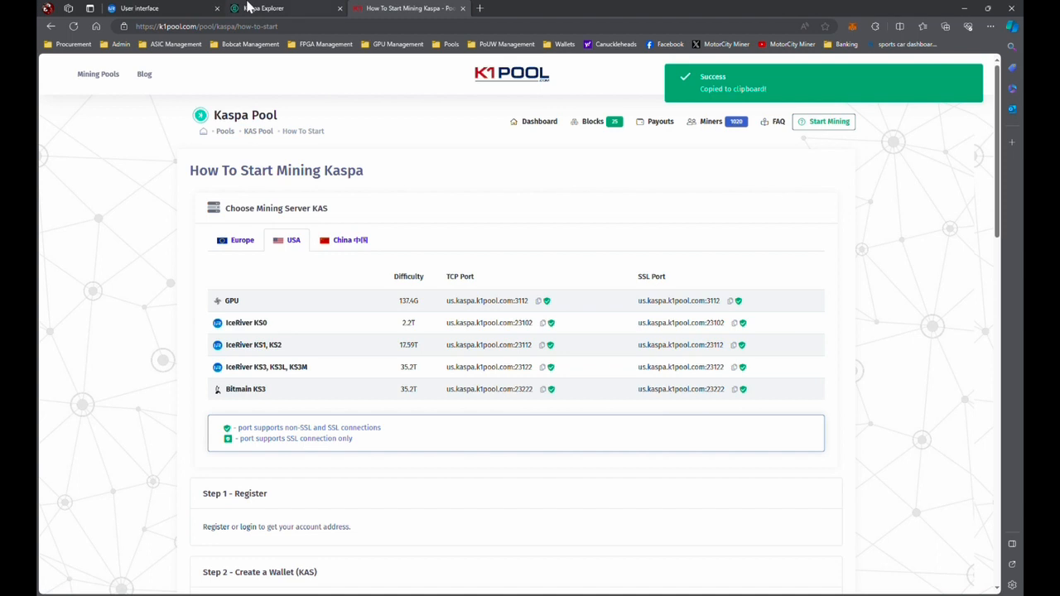
pyautogui.click(149, 9)
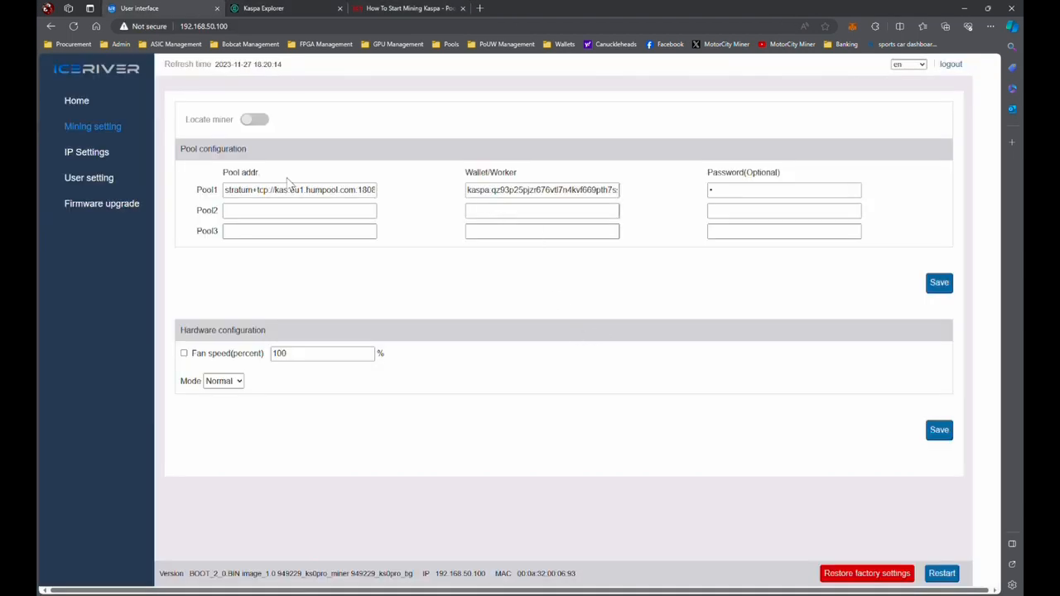
pyautogui.tripleClick(299, 190)
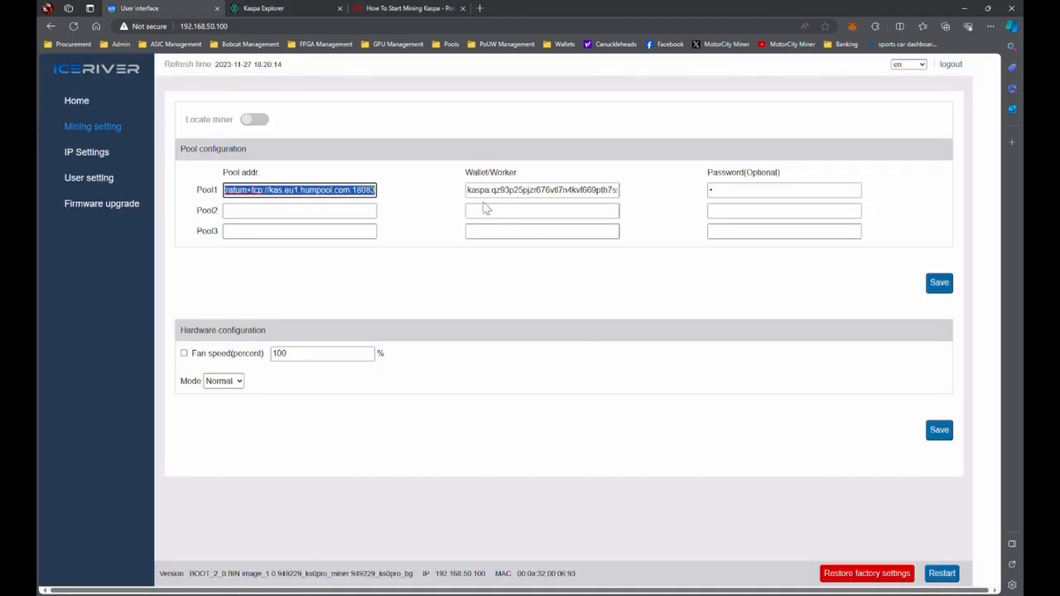
pyautogui.write('stratum+tcp://us.kaspa.k1pool.com:23102')
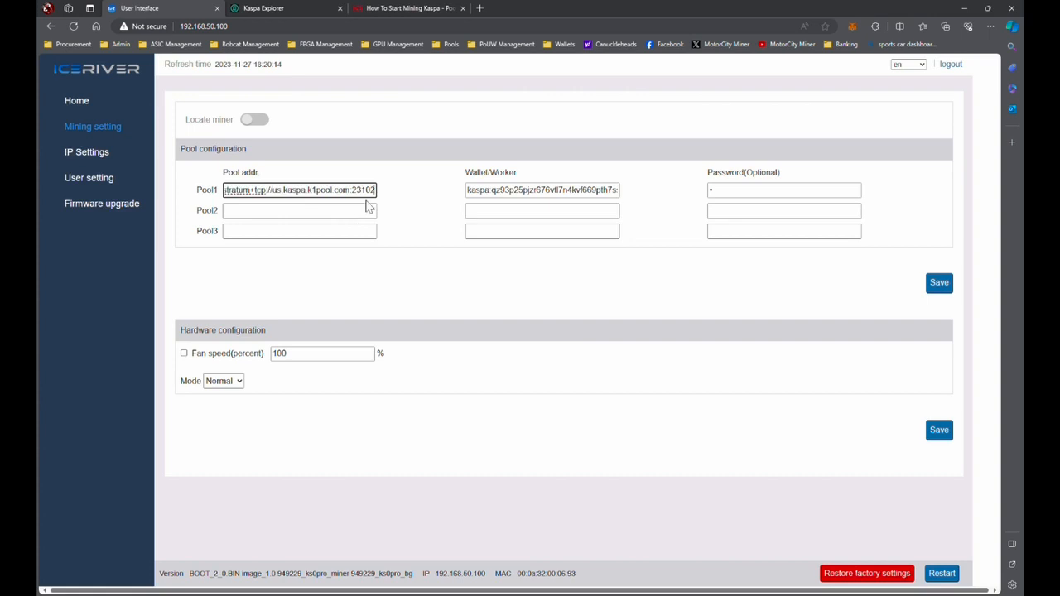
pyautogui.moveTo(362, 221)
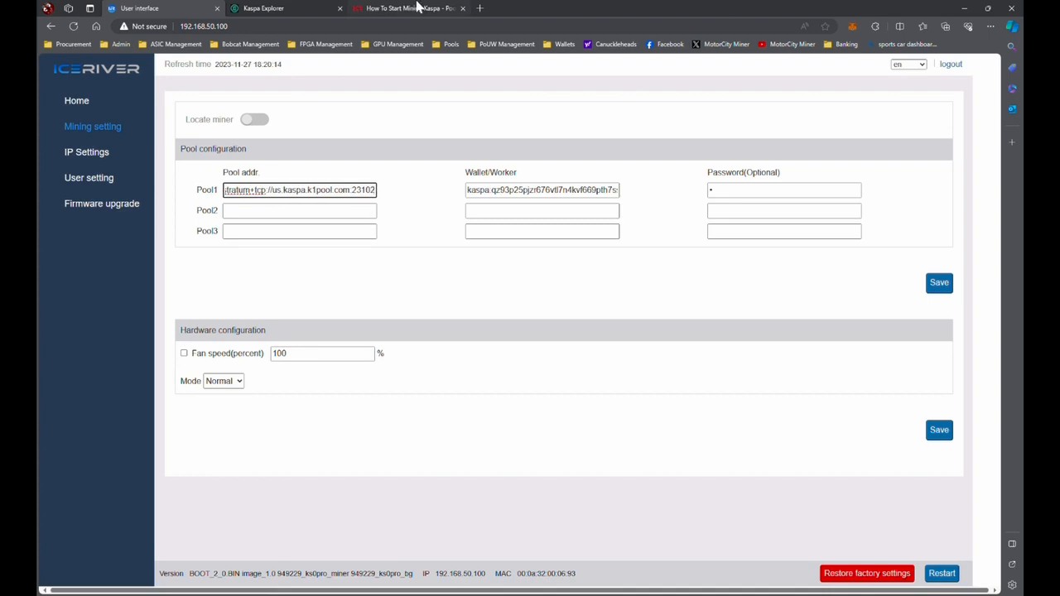
# Return to K1 Pool and open the Kaspa account statistics page showing four workers.
pyautogui.click(406, 8)
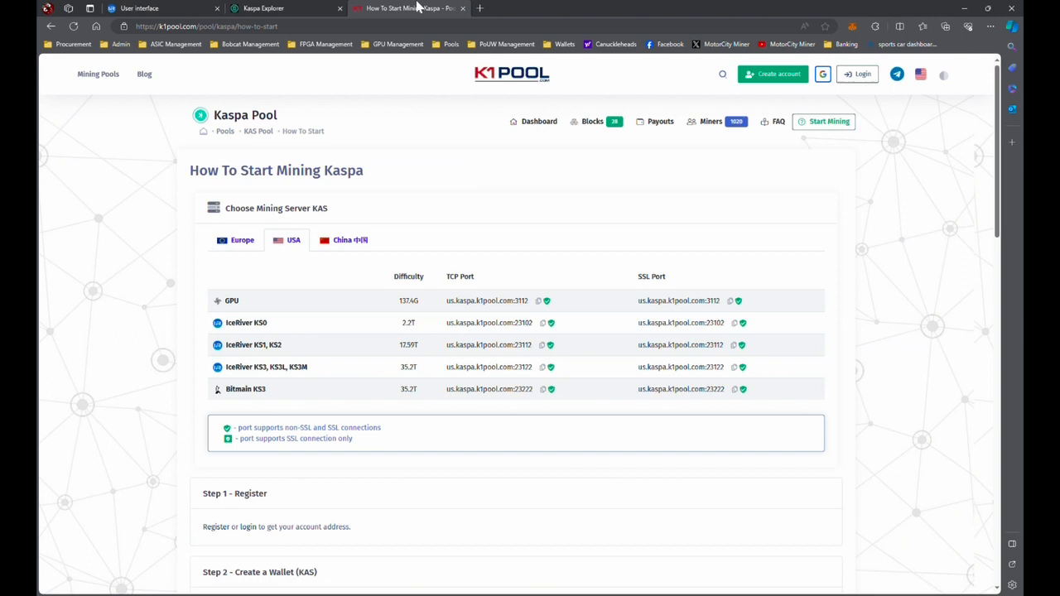
pyautogui.moveTo(530, 218)
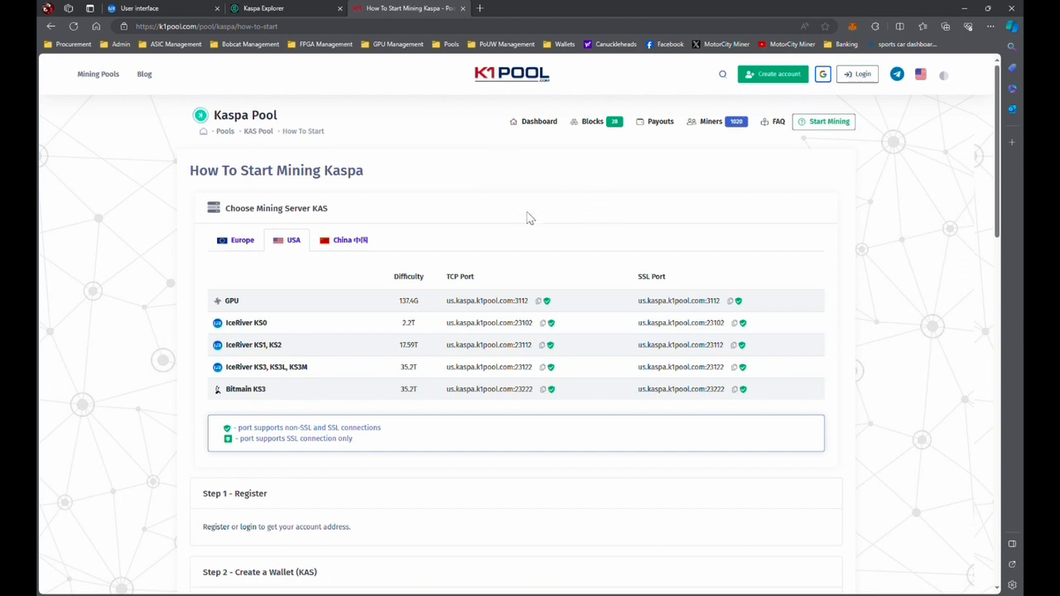
pyautogui.moveTo(517, 219)
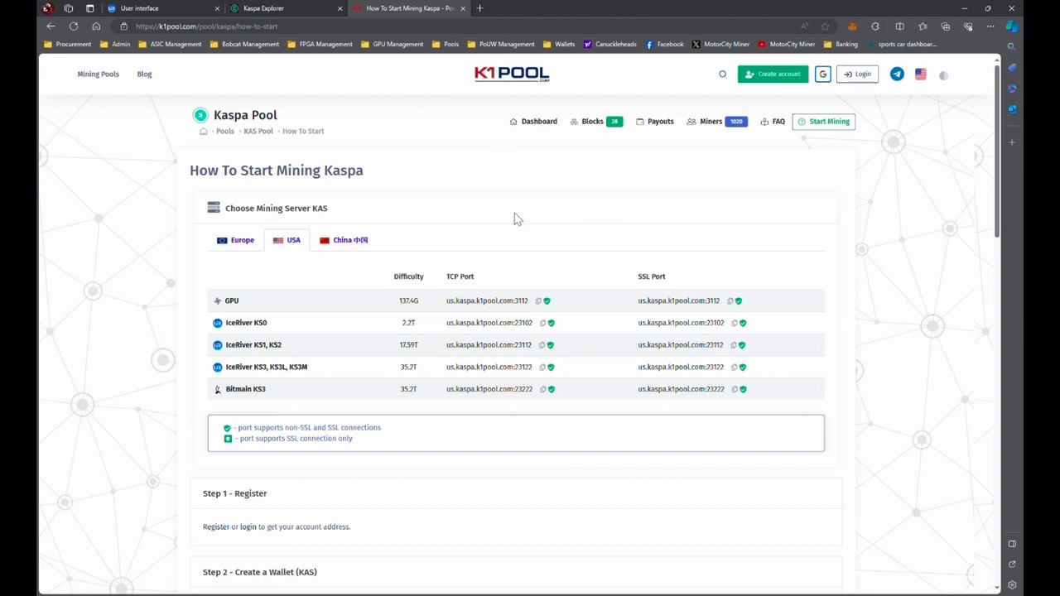
pyautogui.click(538, 121)
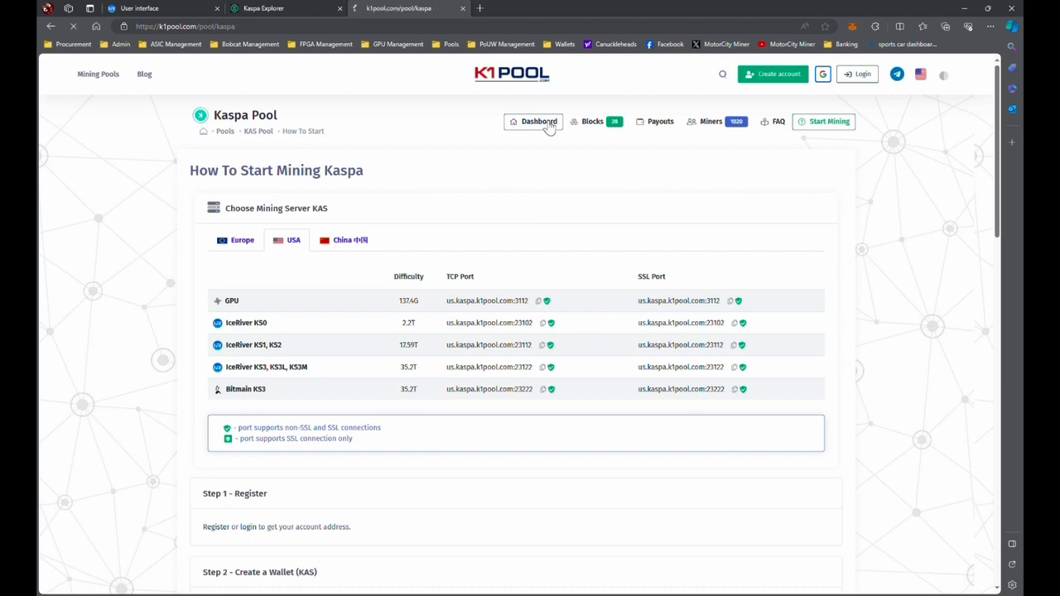
pyautogui.click(539, 122)
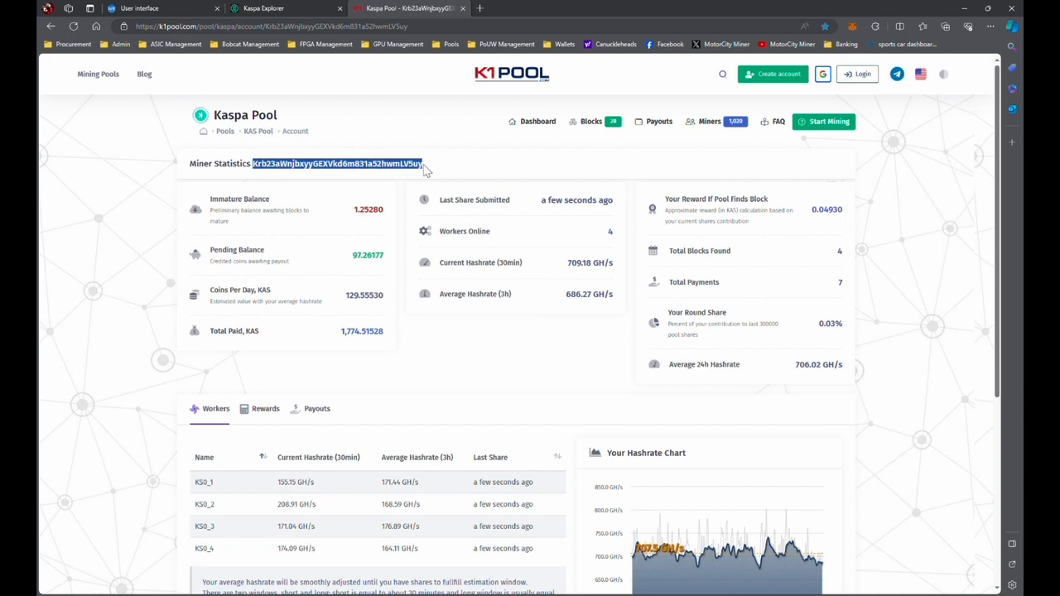
pyautogui.moveTo(265, 167)
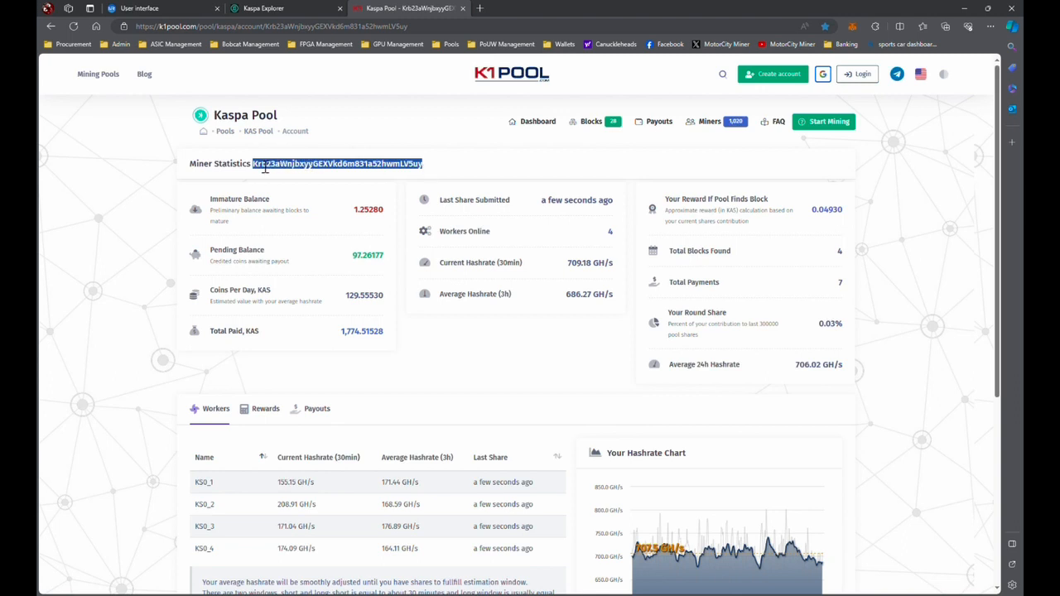
pyautogui.moveTo(400, 260)
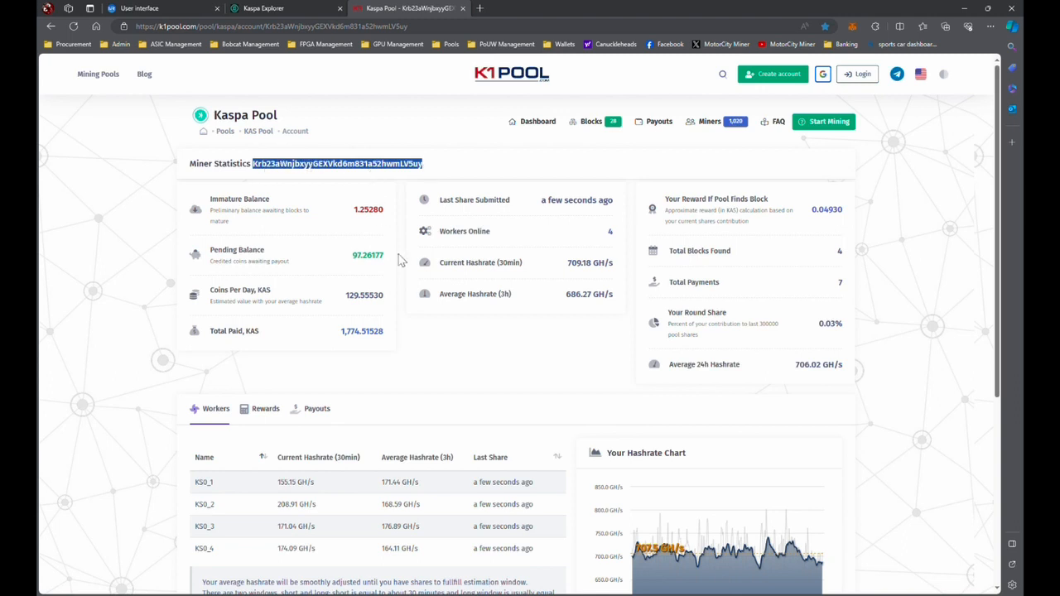
pyautogui.moveTo(530, 175)
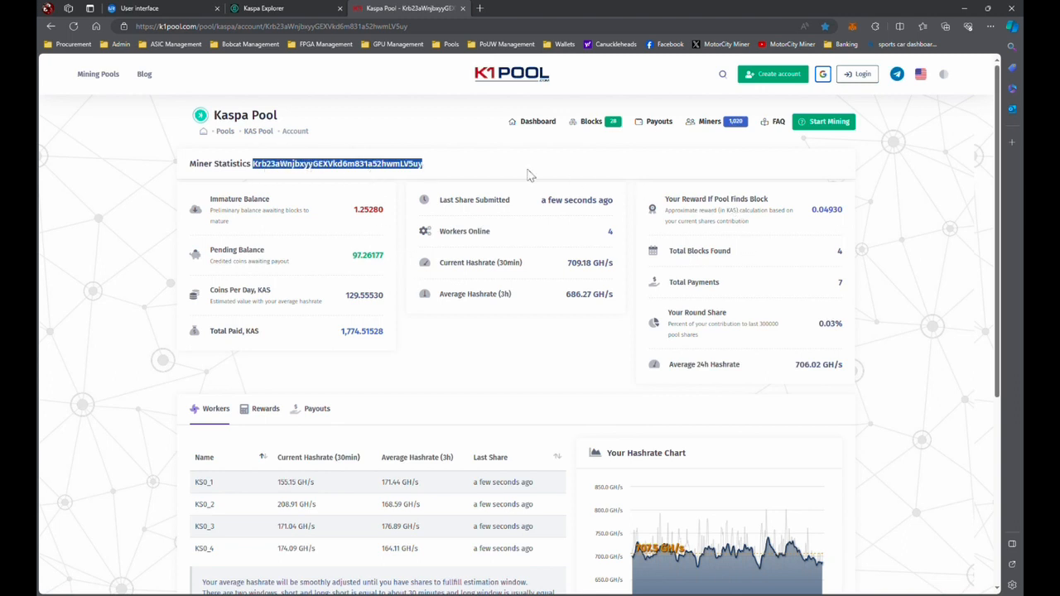
pyautogui.moveTo(425, 183)
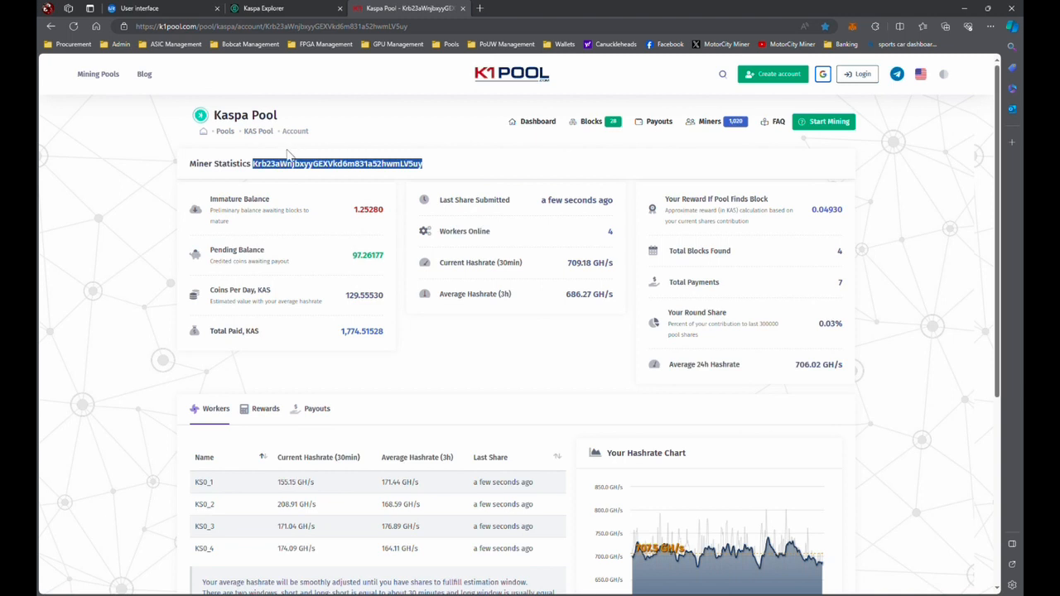
pyautogui.moveTo(280, 183)
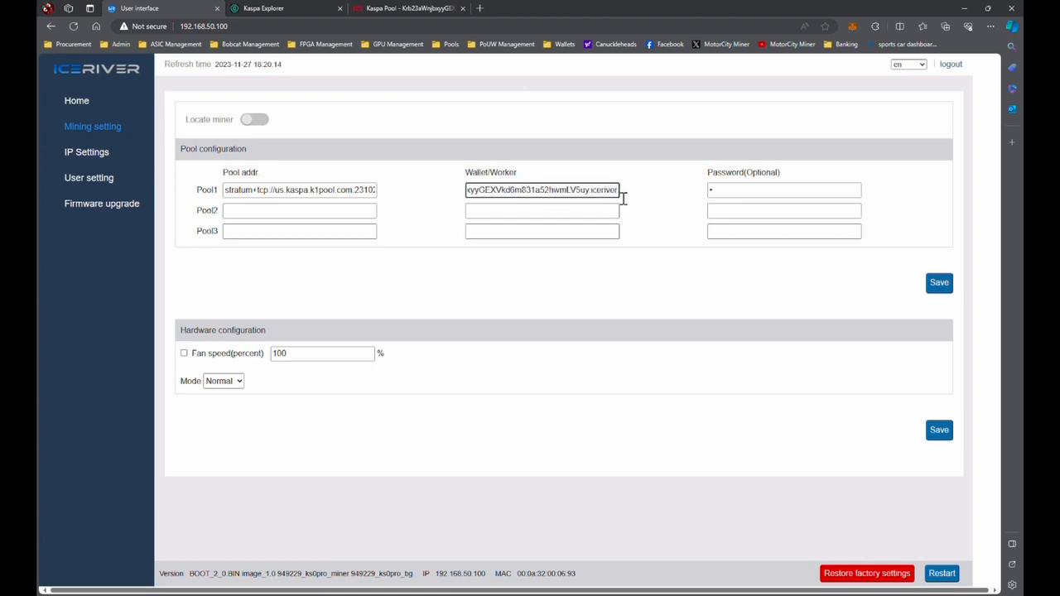
# Rename Pool1's worker to KS0_Pro after the K1 Pool address and save.
pyautogui.doubleClick(603, 189)
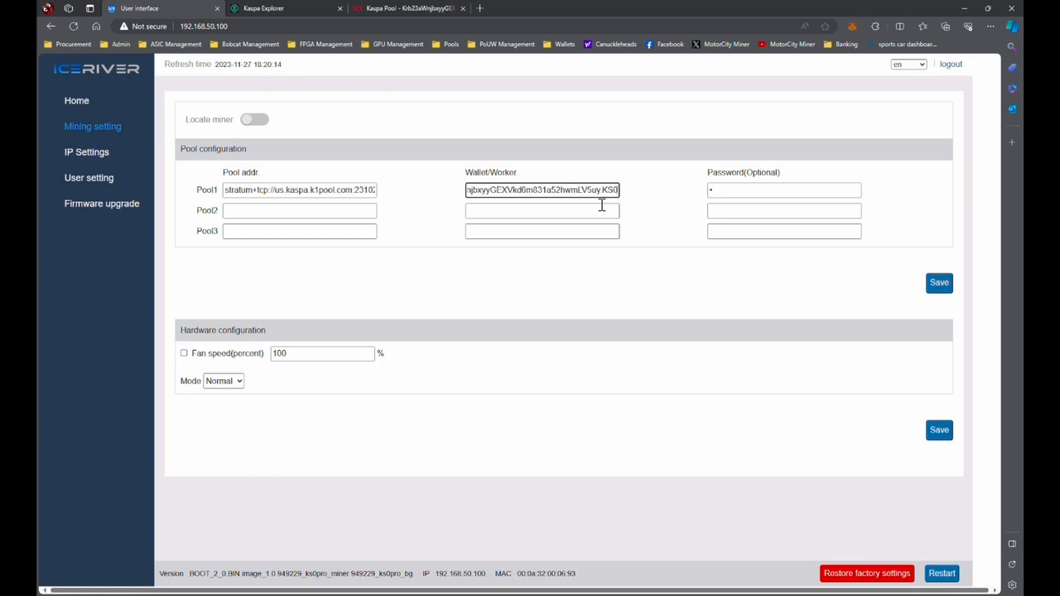
pyautogui.write('_Pro')
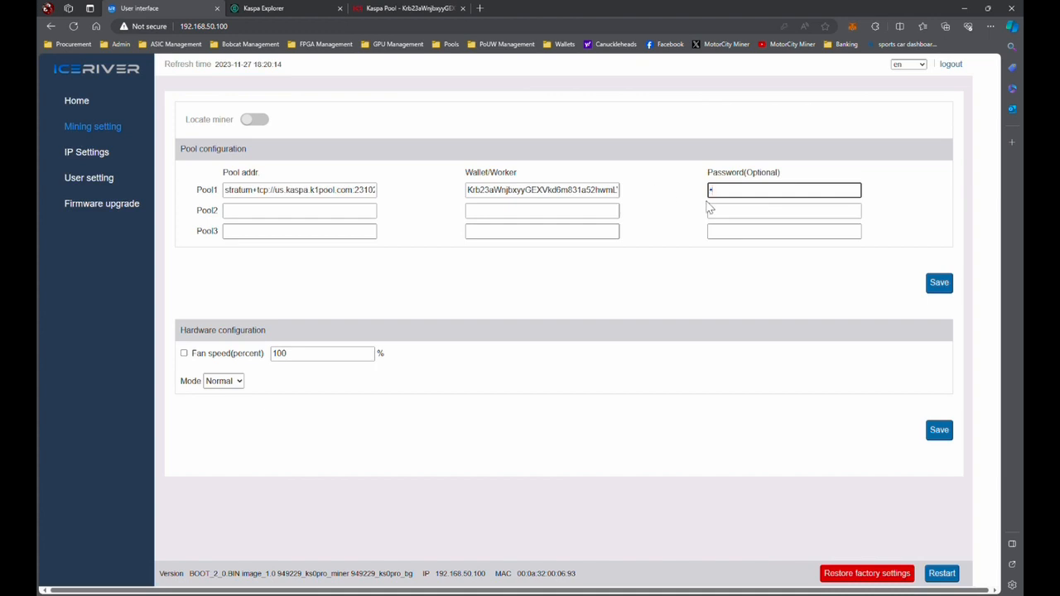
pyautogui.click(784, 209)
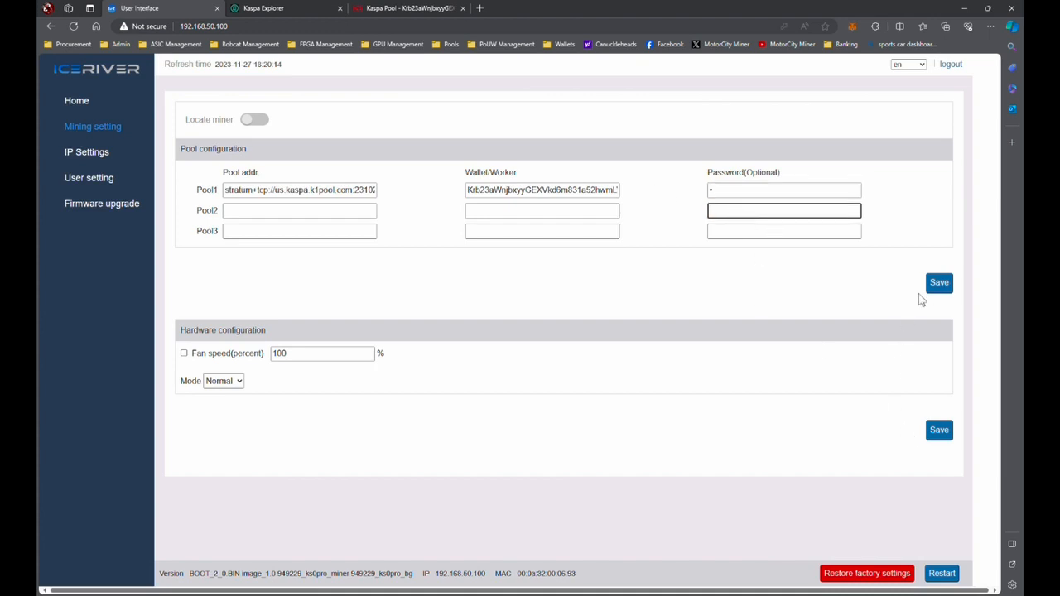
pyautogui.click(939, 283)
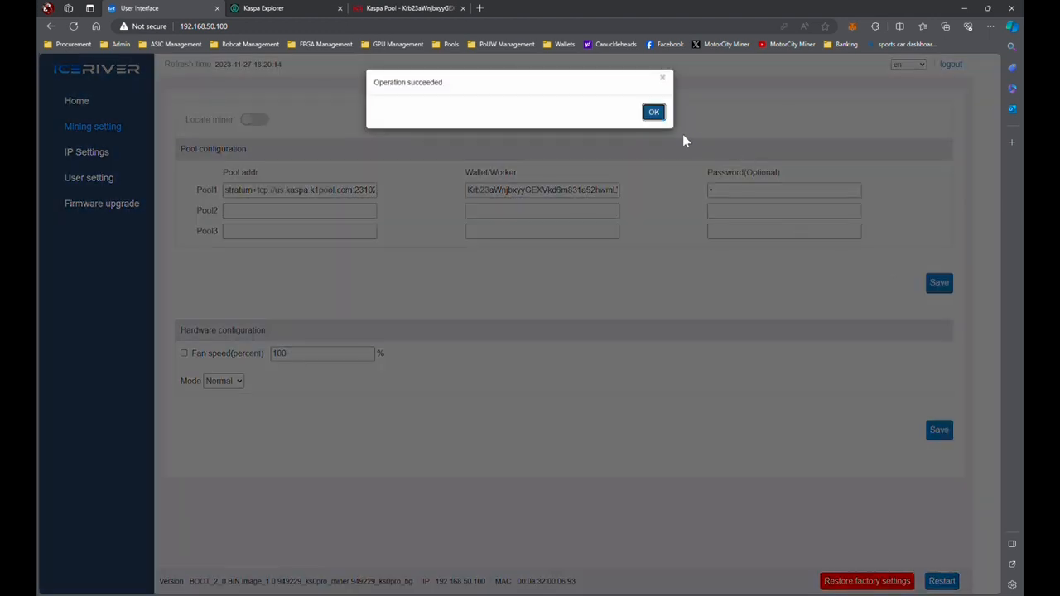
pyautogui.click(653, 112)
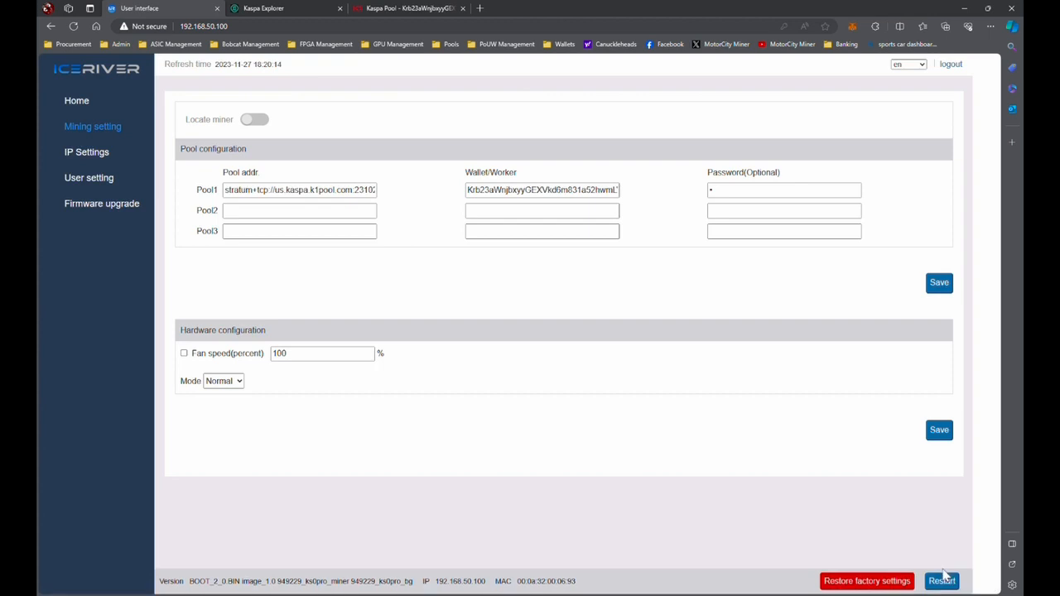
# Restart the miner to apply the new pool settings.
pyautogui.click(942, 580)
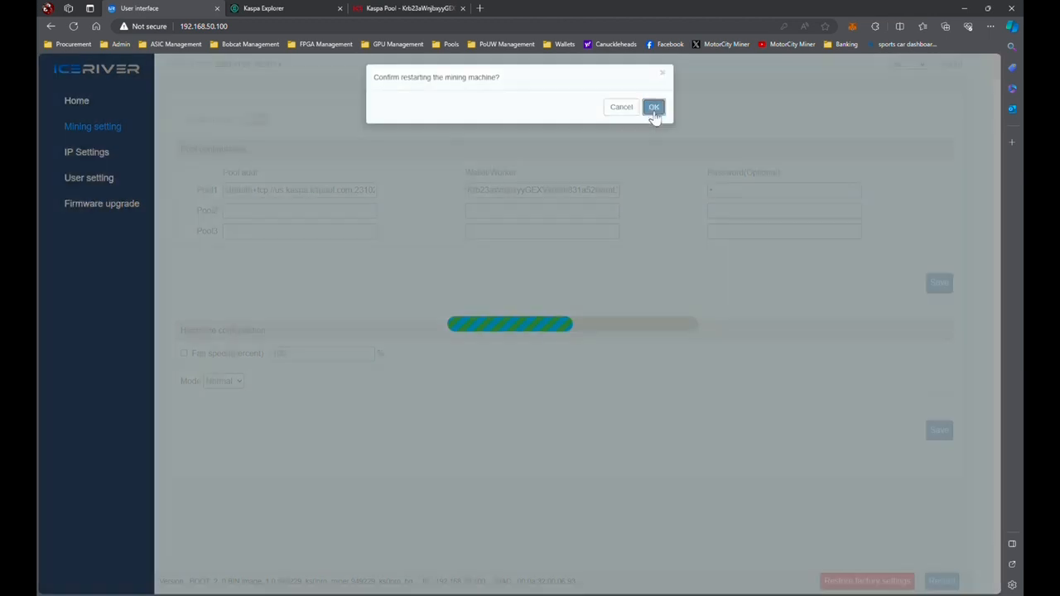
pyautogui.click(654, 107)
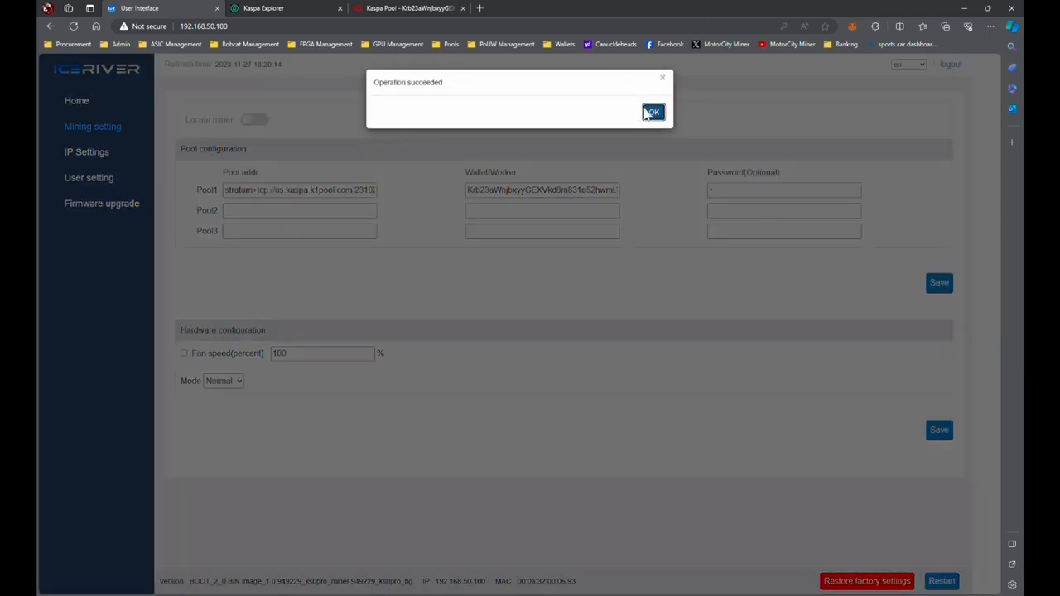
pyautogui.click(652, 112)
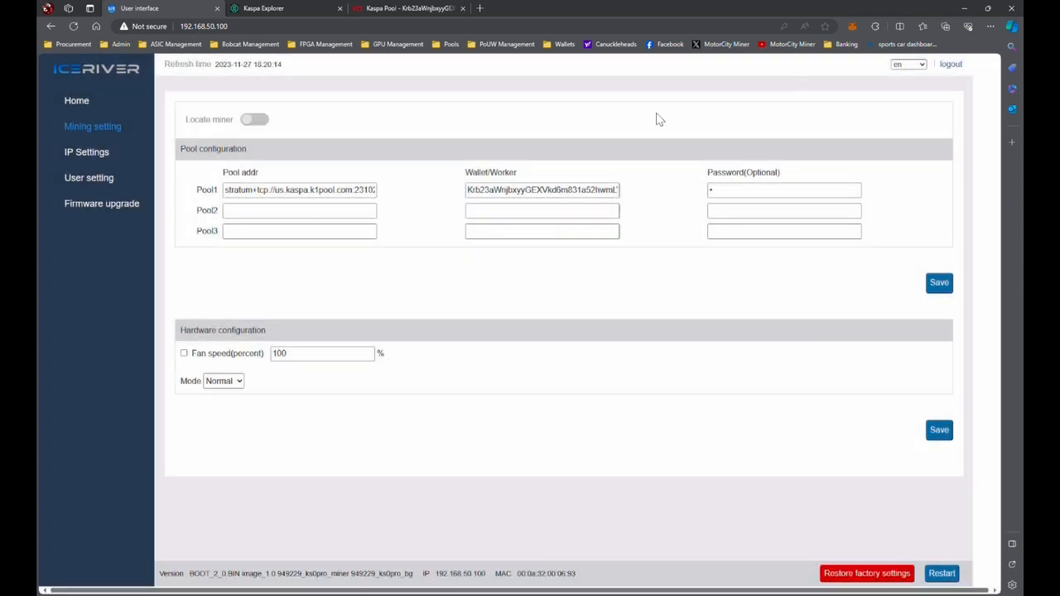
pyautogui.moveTo(274, 57)
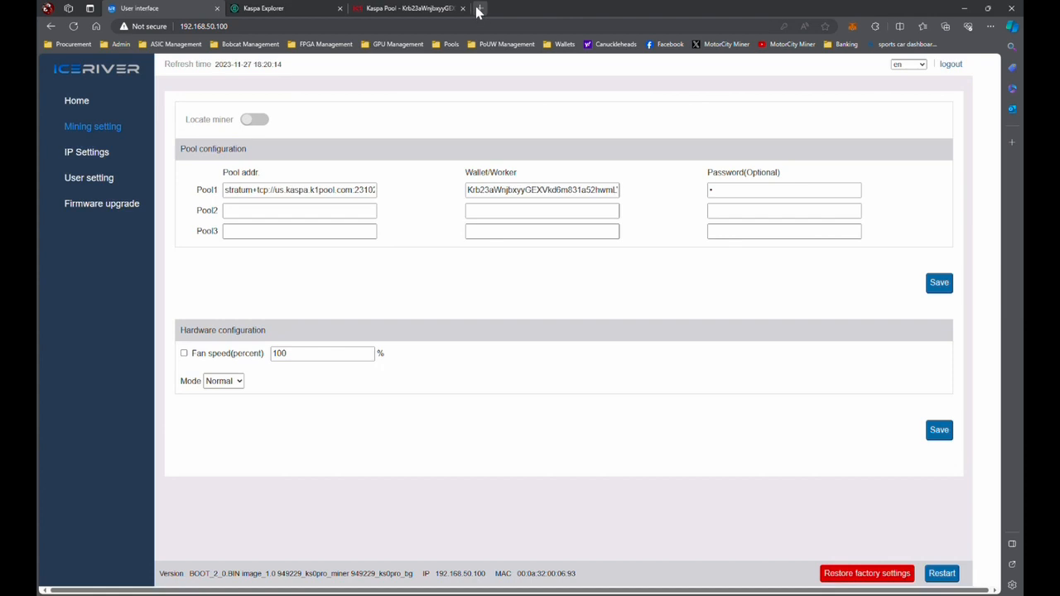
pyautogui.moveTo(476, 11)
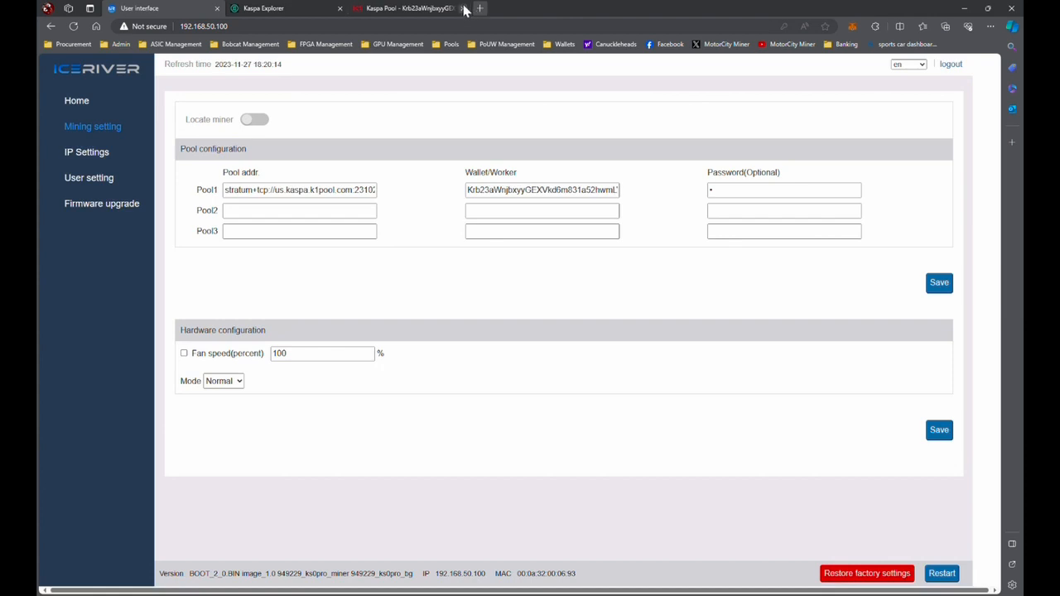
# View the K1 Pool Workers table listing KS0_1 to KS0_4 at 709.18 GH/s.
pyautogui.click(410, 8)
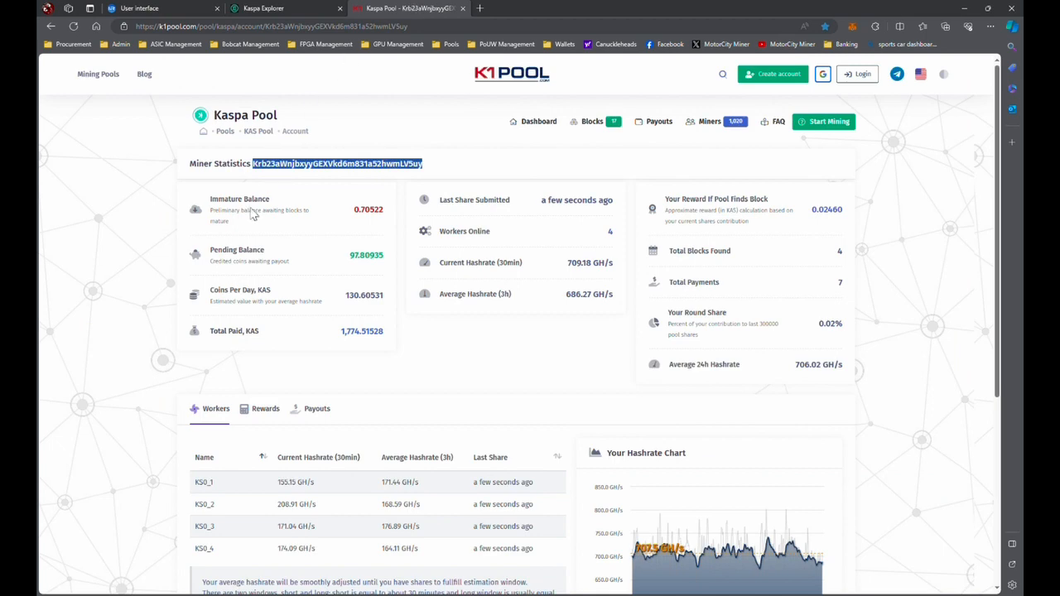
pyautogui.scroll(-3)
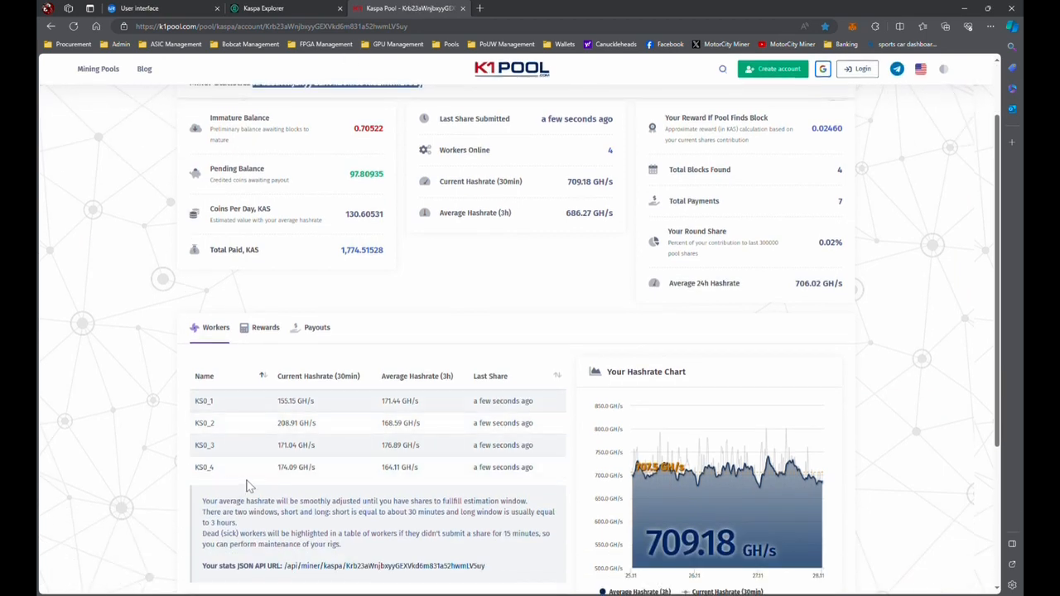
pyautogui.moveTo(304, 418)
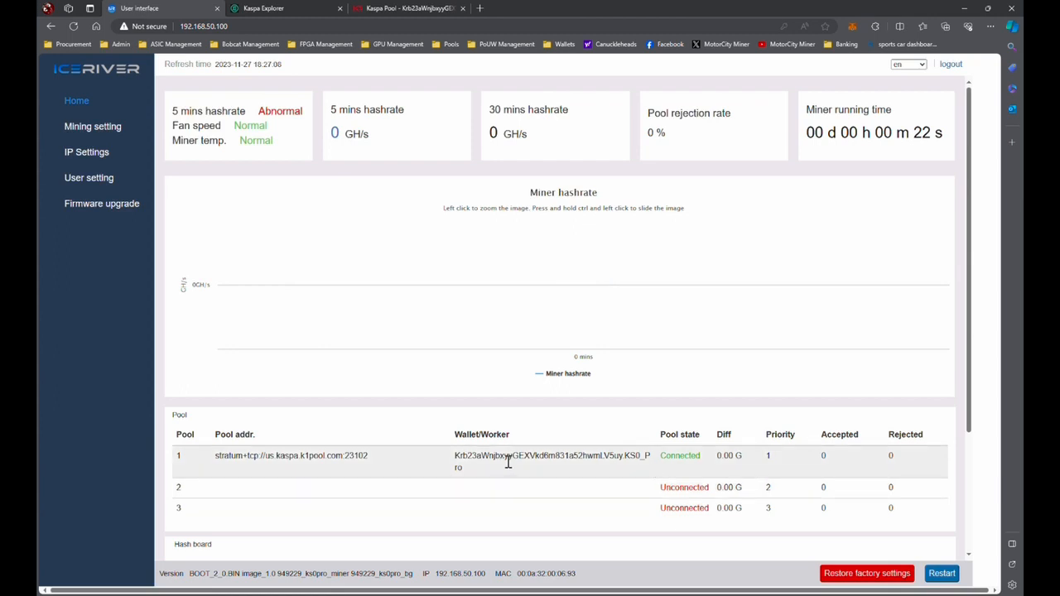
pyautogui.moveTo(839, 462)
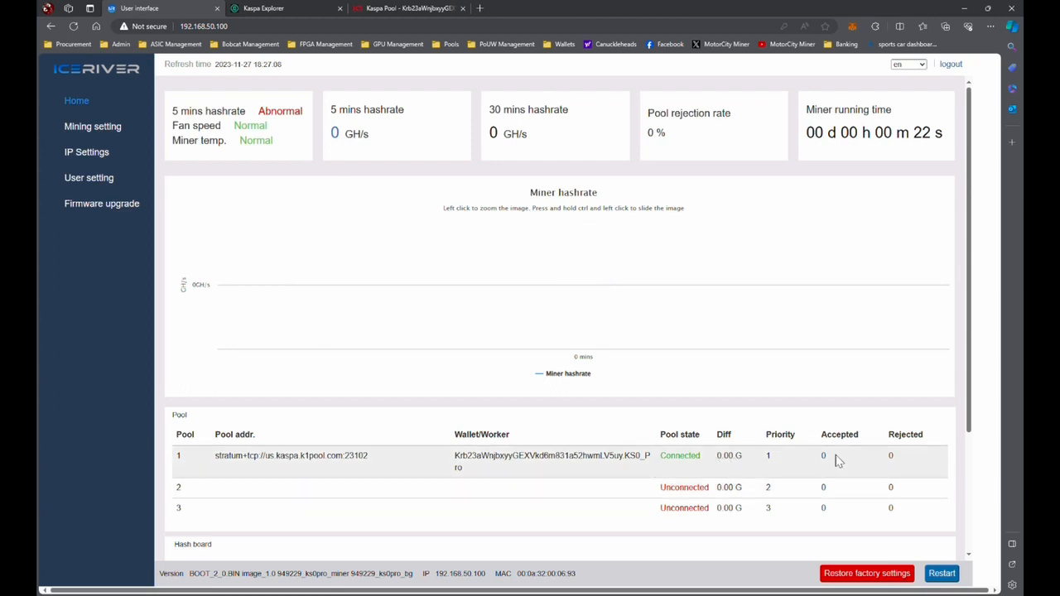
# Review miner Home tables: pool 1 connected to us.kaspa.k1pool.com:23102, still 0 GH/s.
pyautogui.scroll(-3)
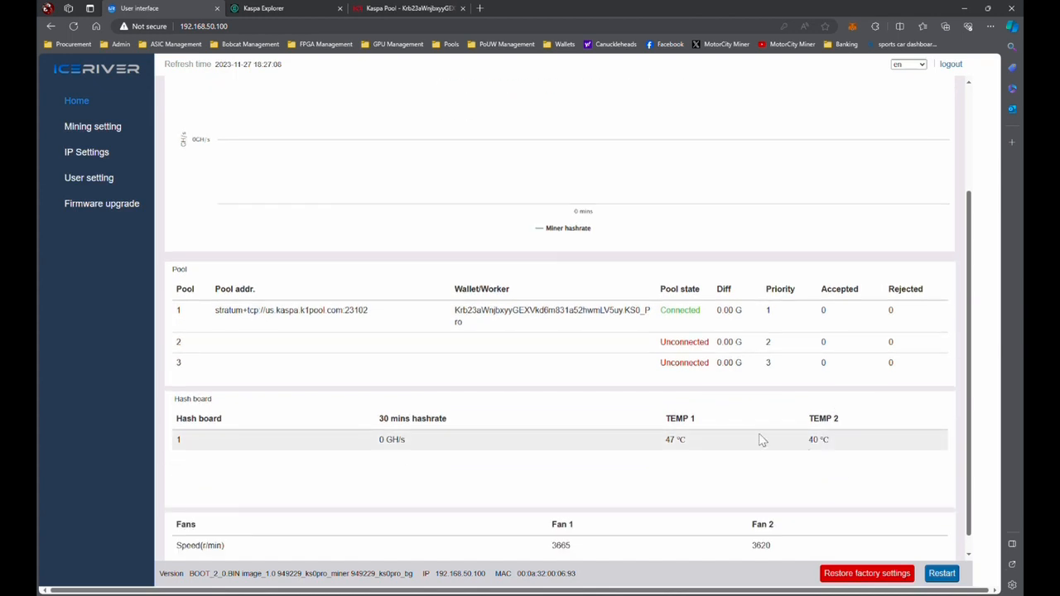
pyautogui.scroll(-3)
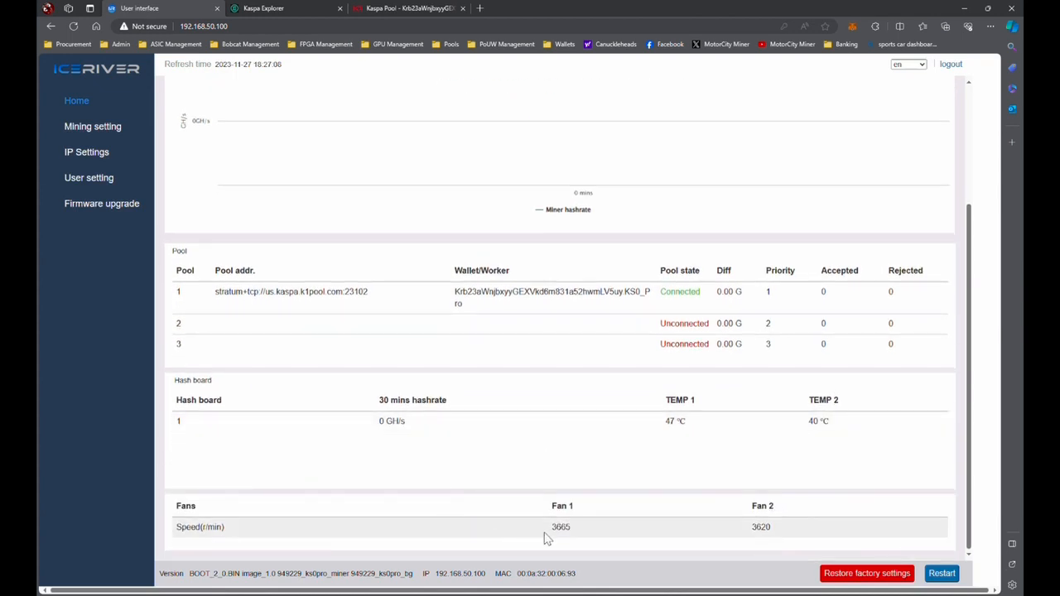
pyautogui.moveTo(718, 505)
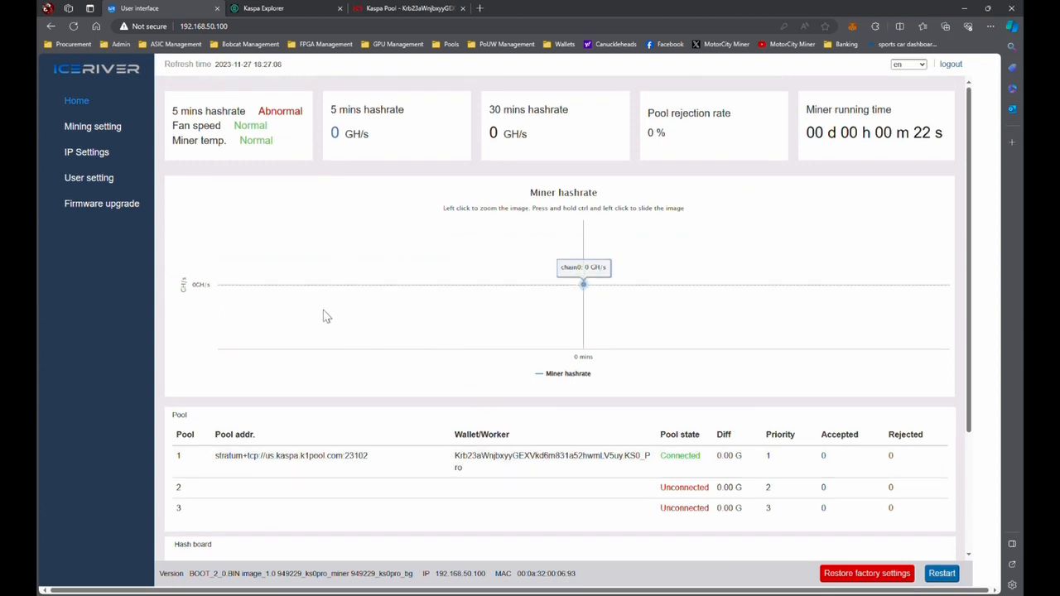
pyautogui.scroll(-3)
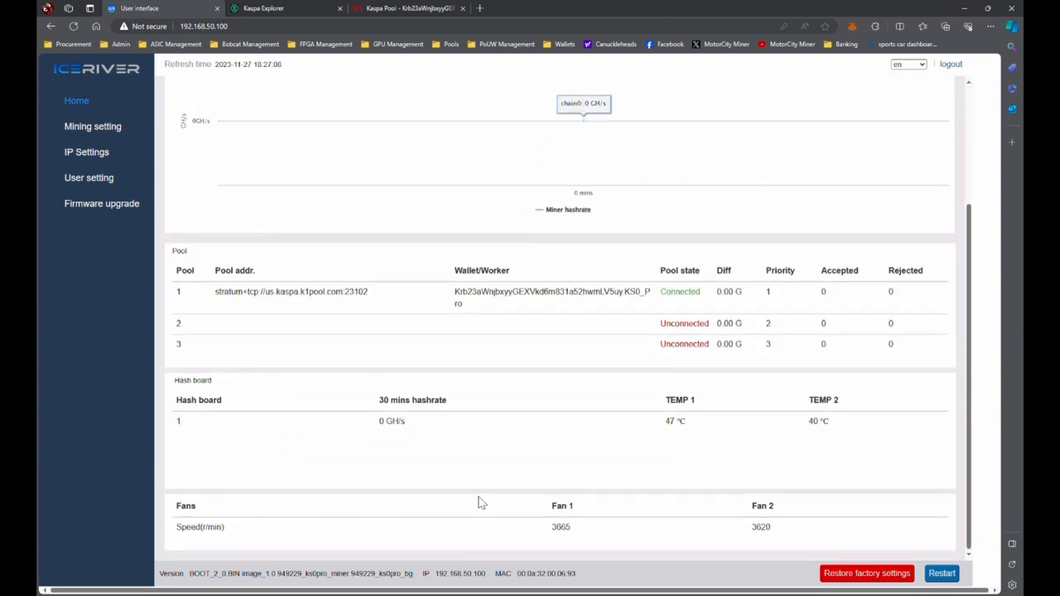
pyautogui.moveTo(539, 528)
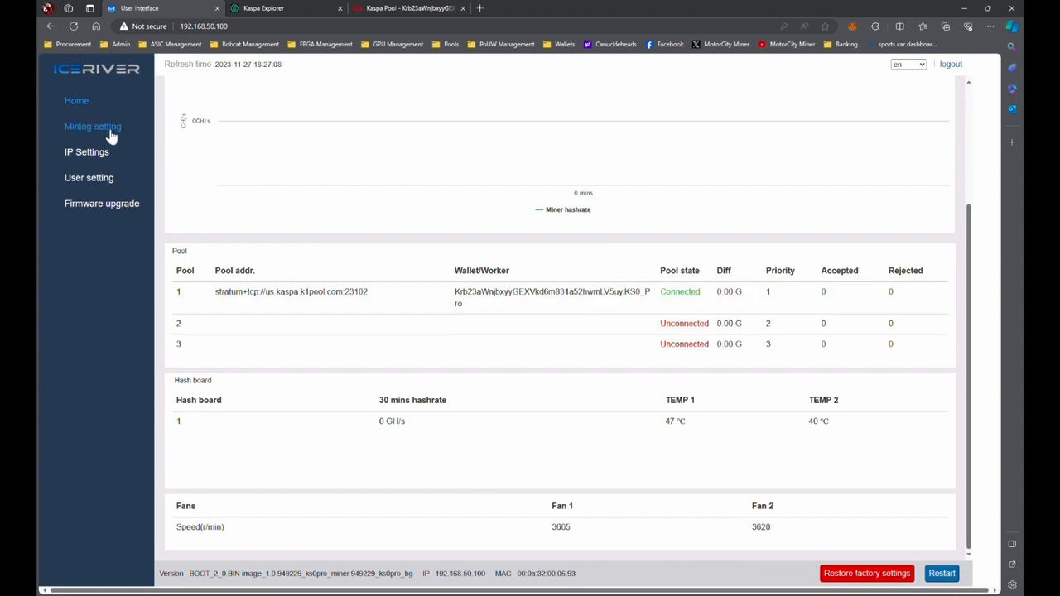
# Enable manual fan speed at 100 percent and save the hardware configuration.
pyautogui.click(92, 126)
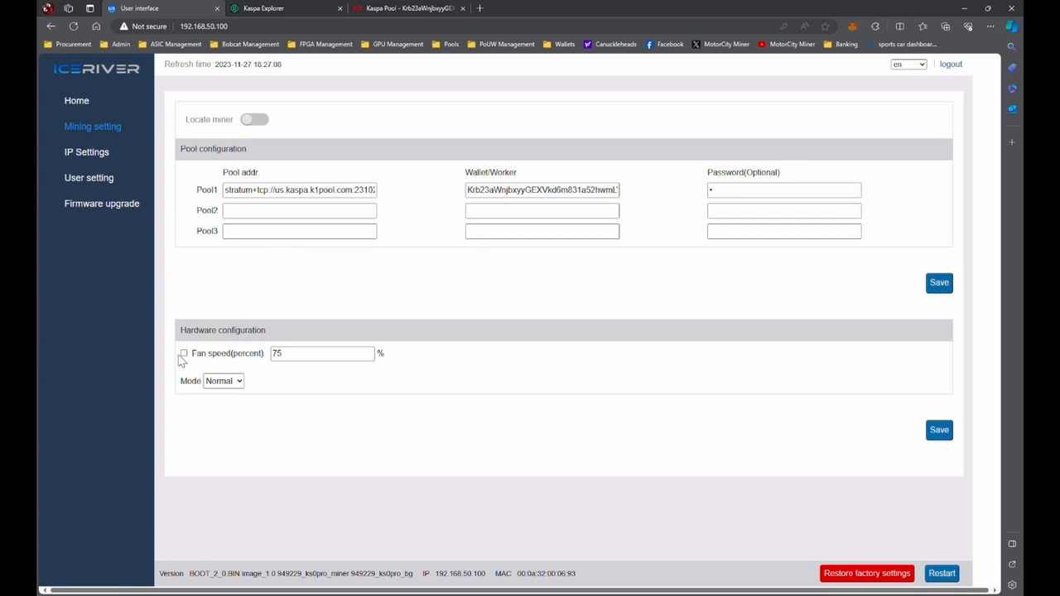
pyautogui.click(322, 353)
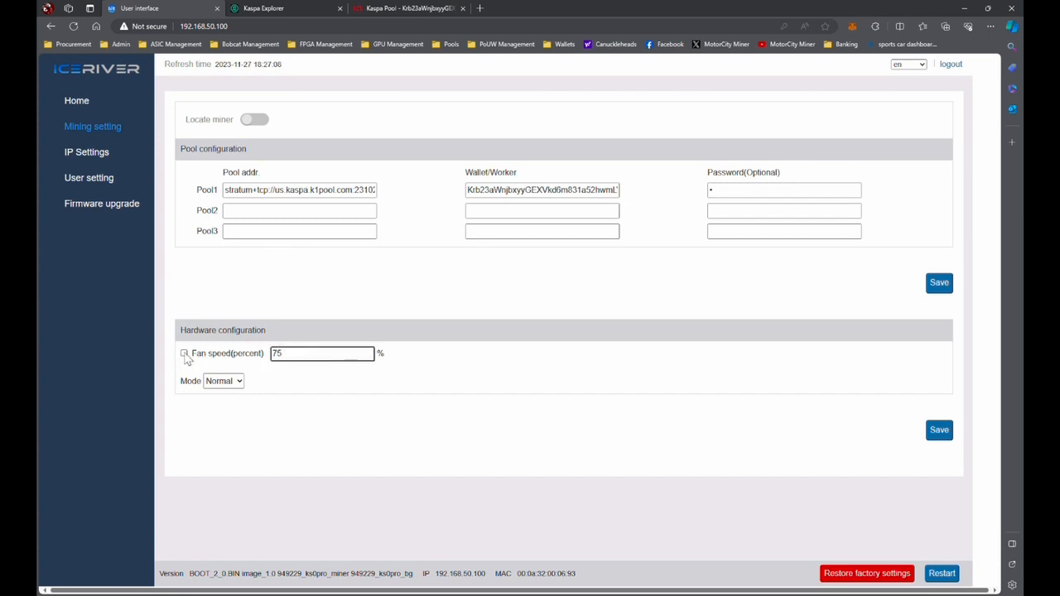
pyautogui.click(184, 353)
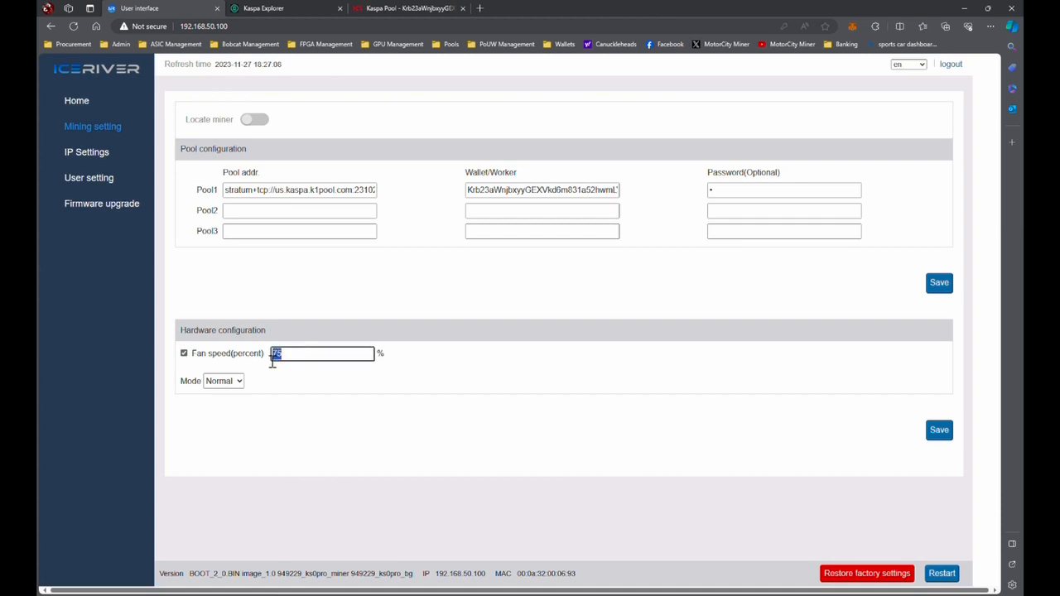
pyautogui.write('100')
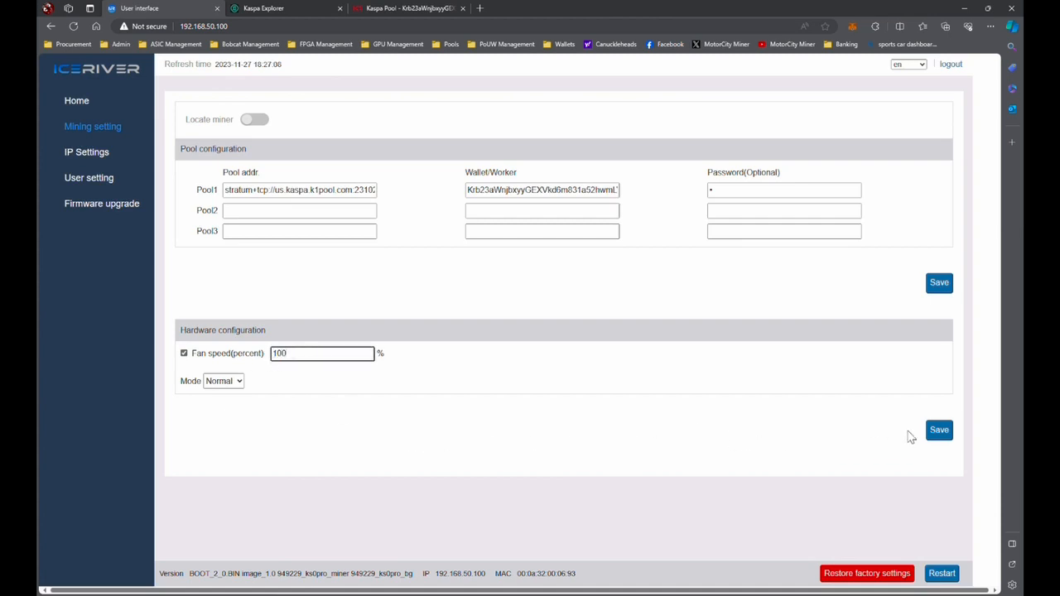
pyautogui.click(939, 429)
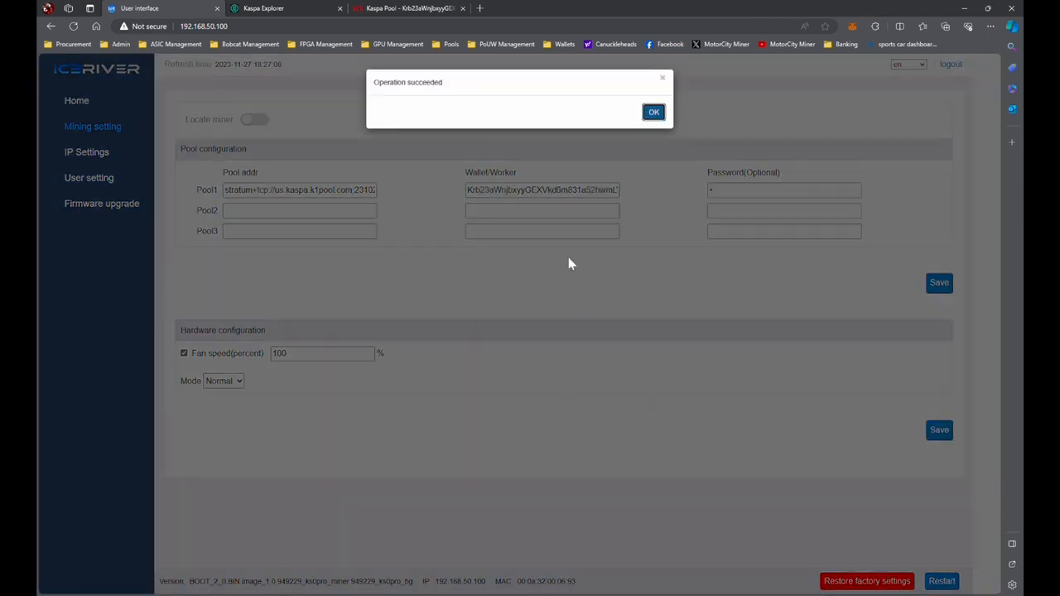
pyautogui.click(654, 112)
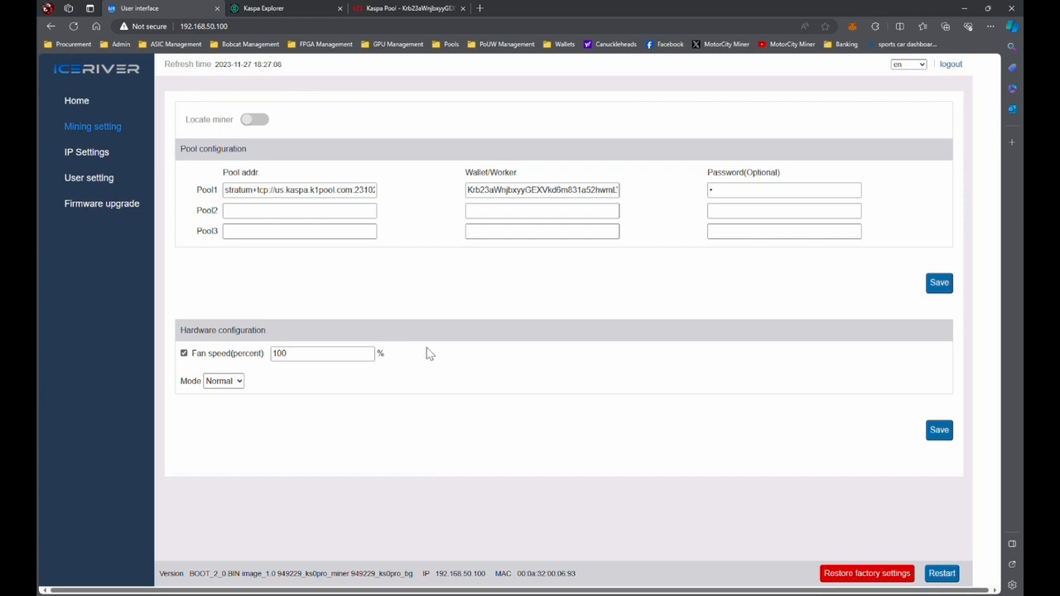
pyautogui.moveTo(76, 100)
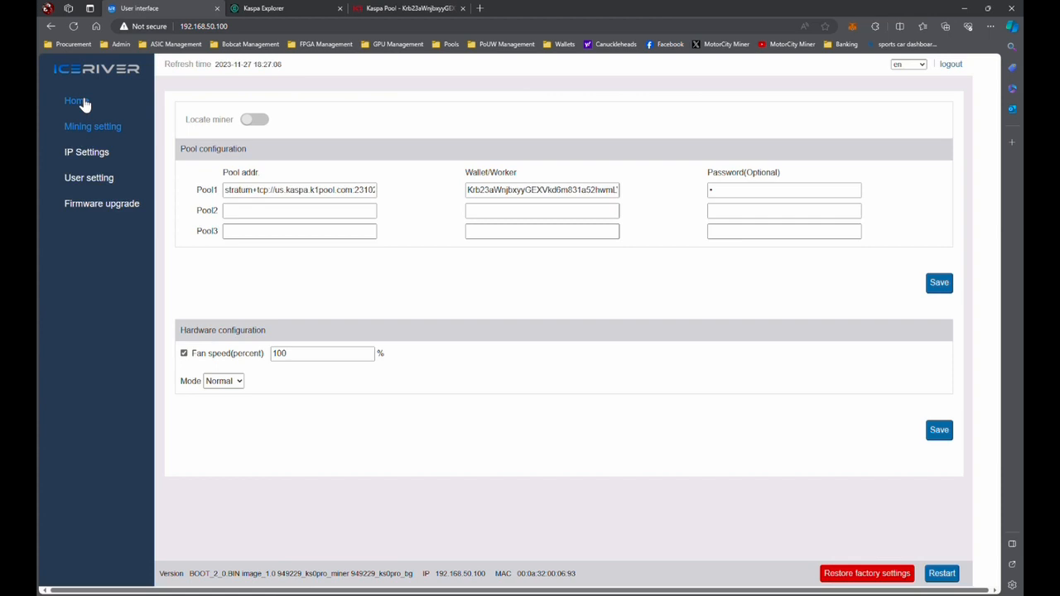
# Check miner status: 3 accepted shares, fans near 5587 rpm, hashrate 0 GH/s.
pyautogui.click(76, 100)
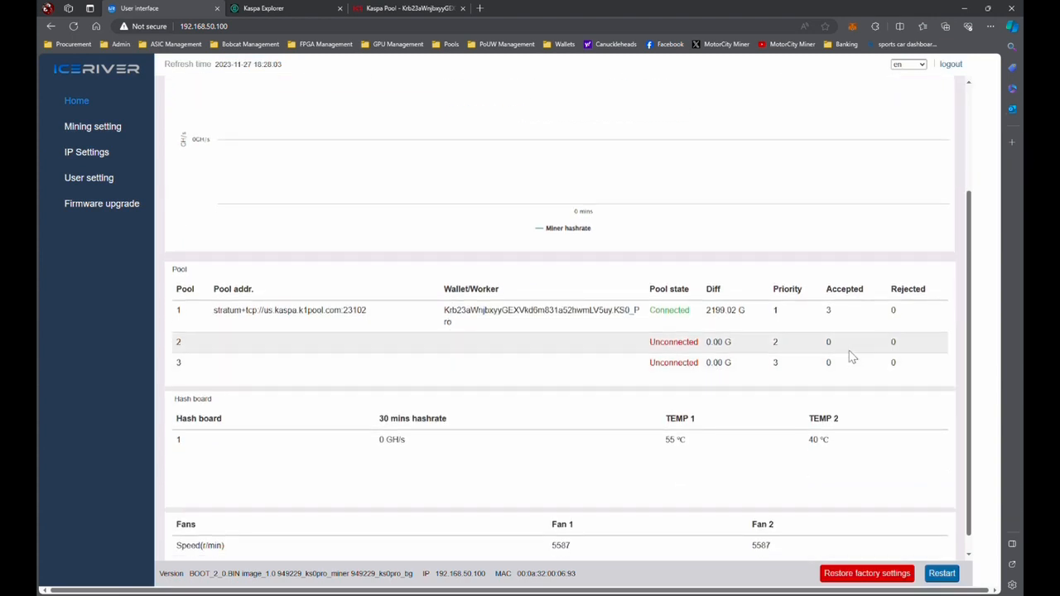
pyautogui.scroll(-3)
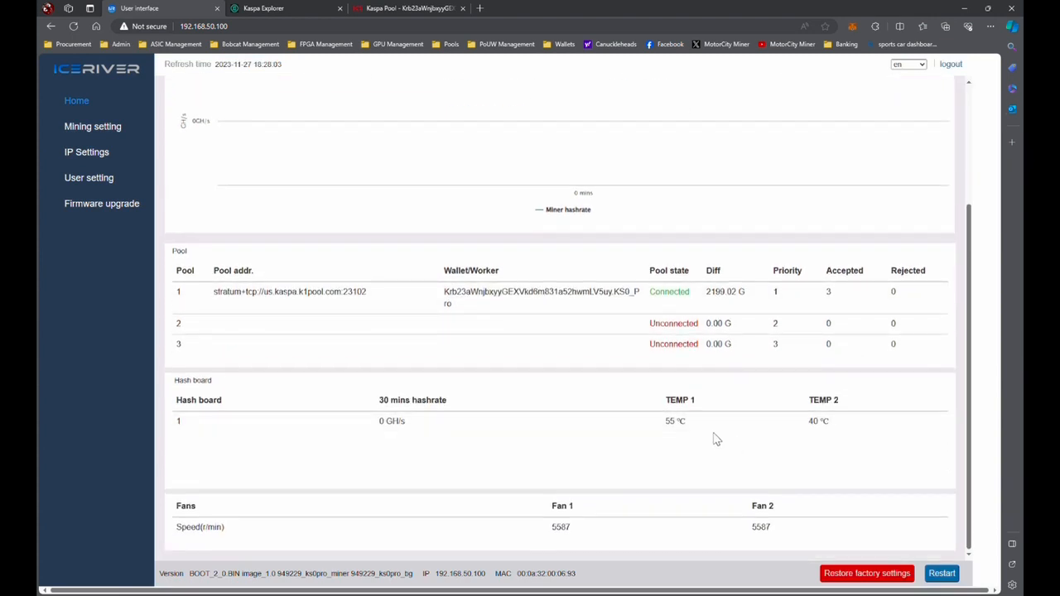
pyautogui.moveTo(570, 520)
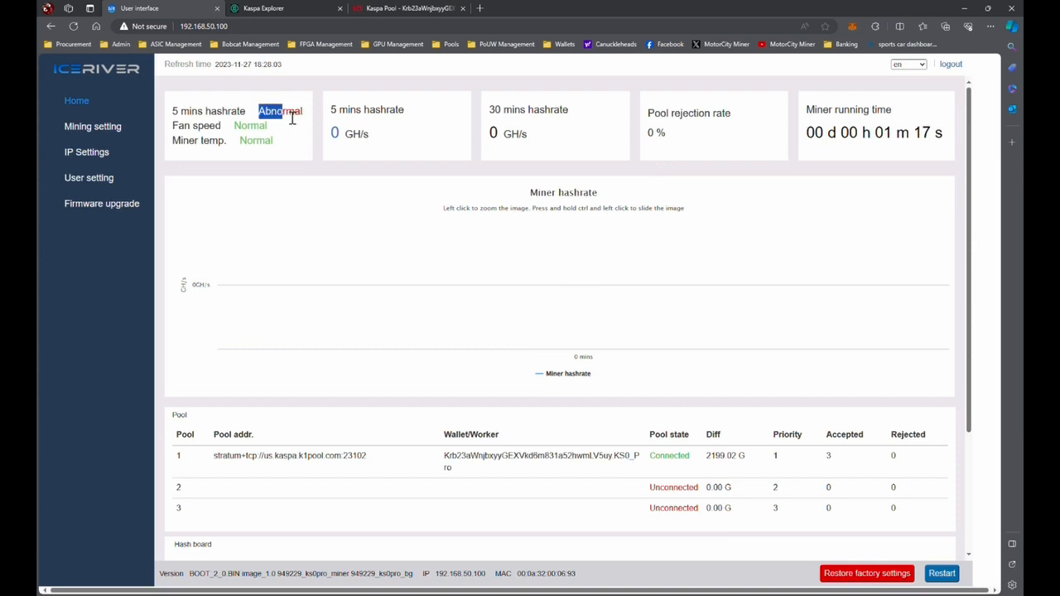
pyautogui.moveTo(584, 284)
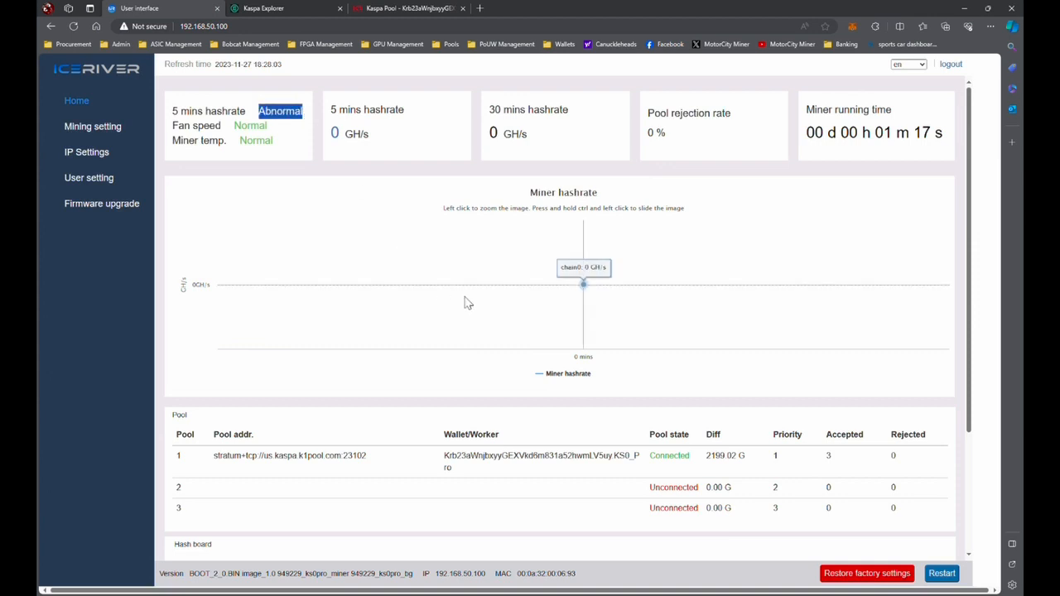
pyautogui.moveTo(395, 131)
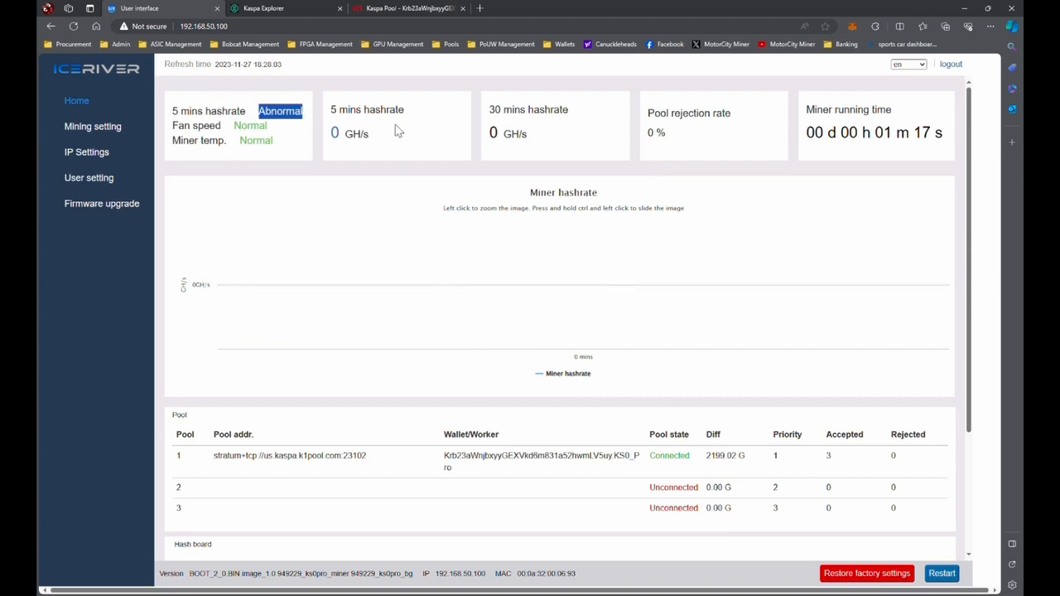
pyautogui.moveTo(583, 284)
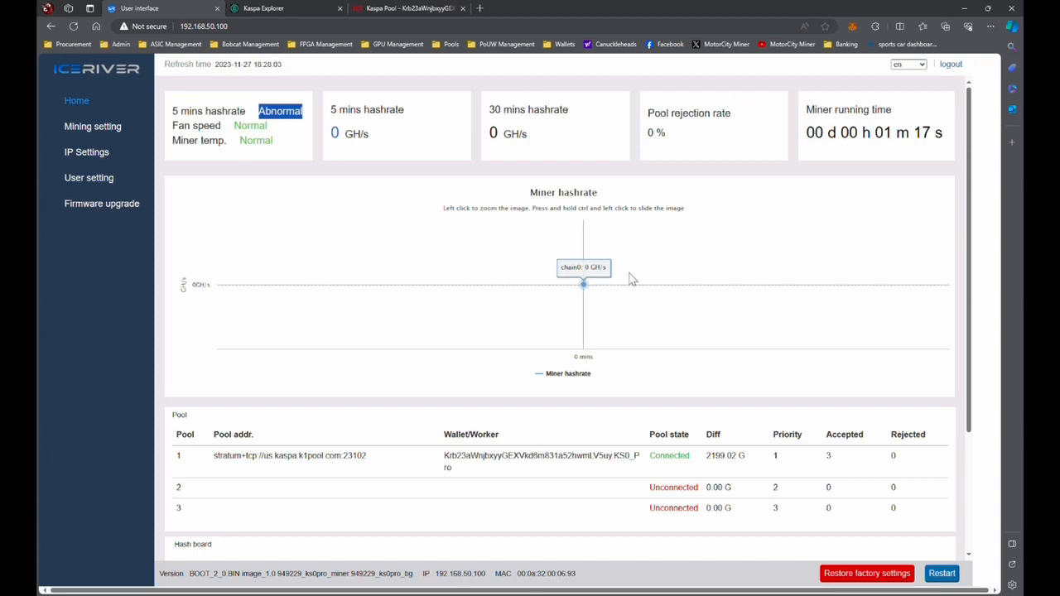
pyautogui.click(406, 9)
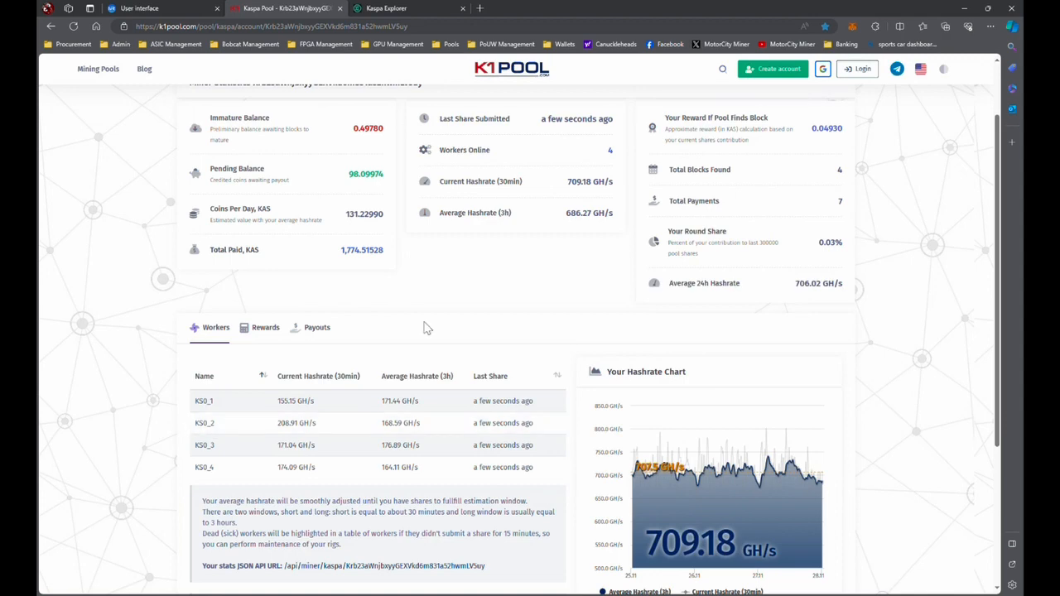
# Confirm worker KS0_Pro appears on K1 Pool at 69.64 GH/s, then return to the miner.
pyautogui.scroll(-3)
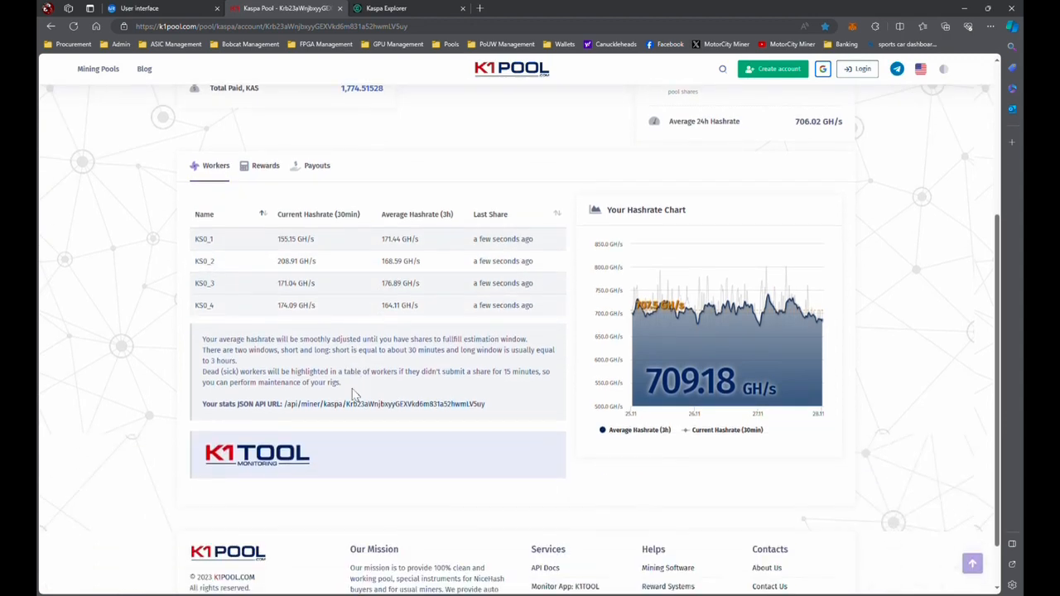
pyautogui.scroll(3)
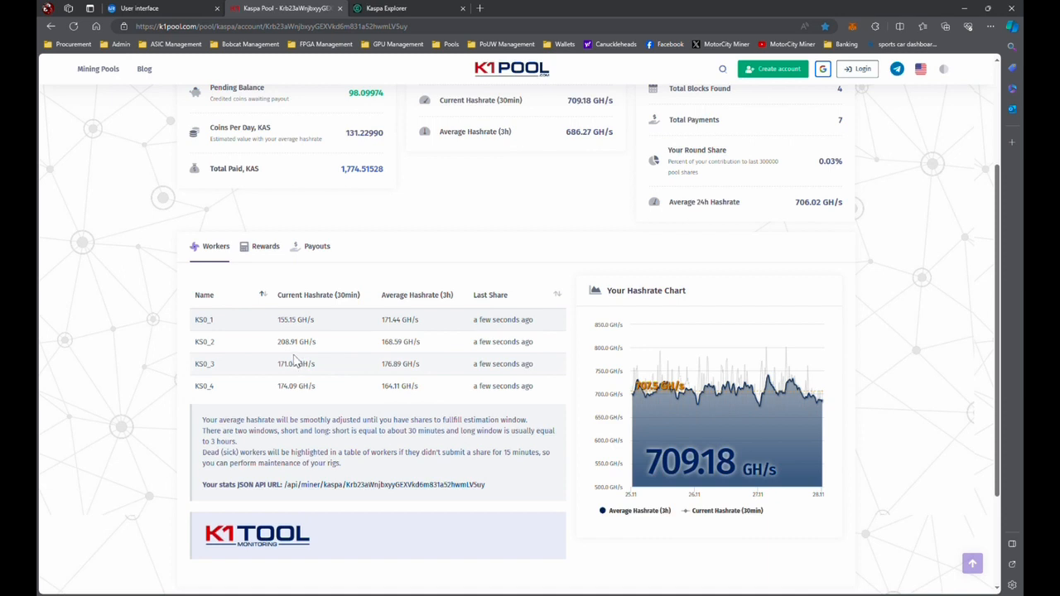
pyautogui.moveTo(319, 344)
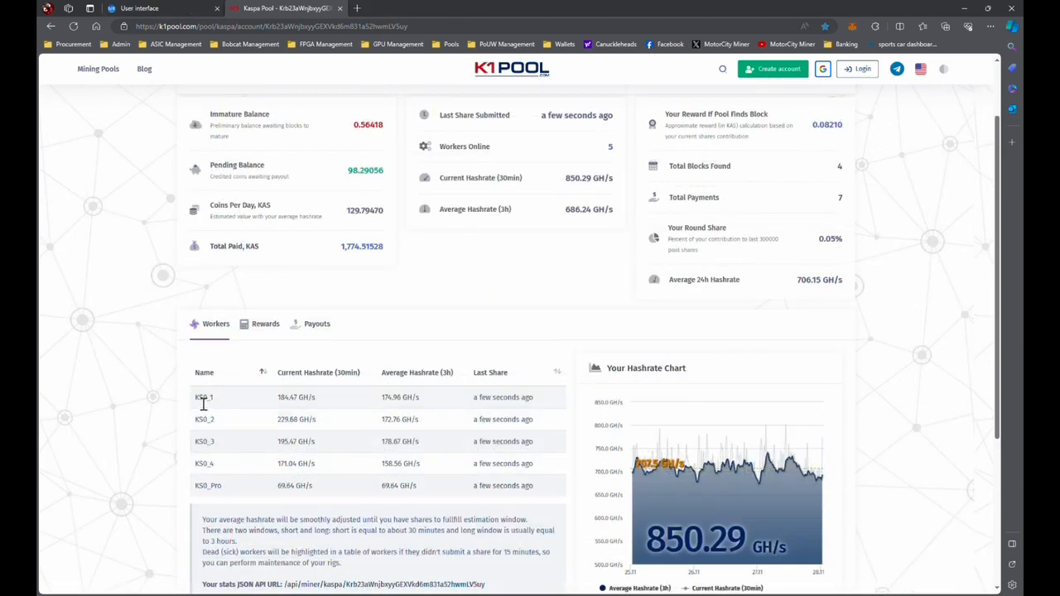
pyautogui.doubleClick(202, 396)
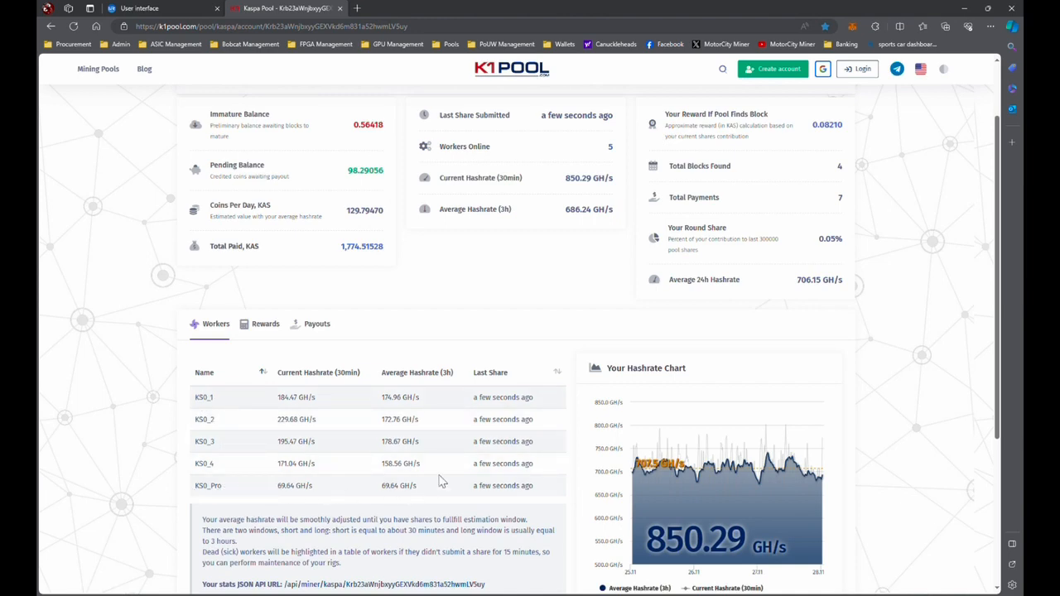
pyautogui.moveTo(374, 499)
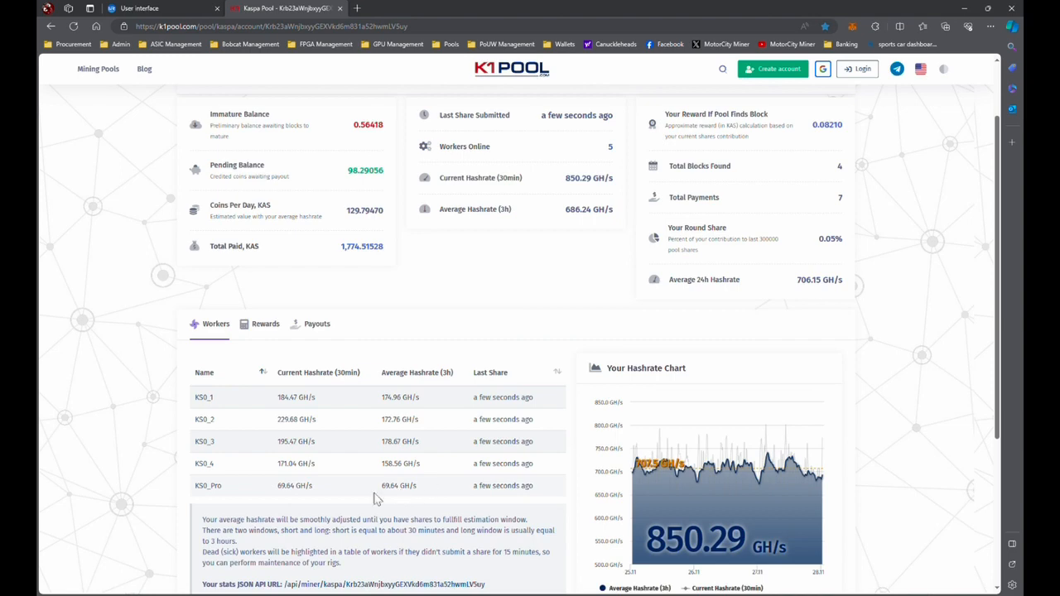
pyautogui.click(139, 8)
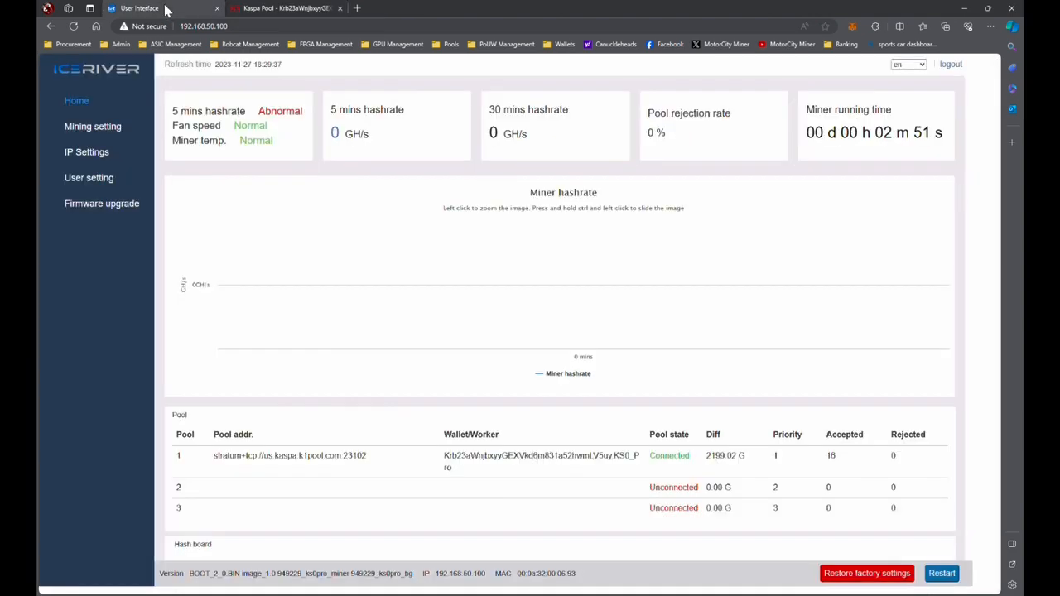
# Check the miner Home page for a Normal 5-minute hashrate of 202 GH/s.
pyautogui.click(76, 100)
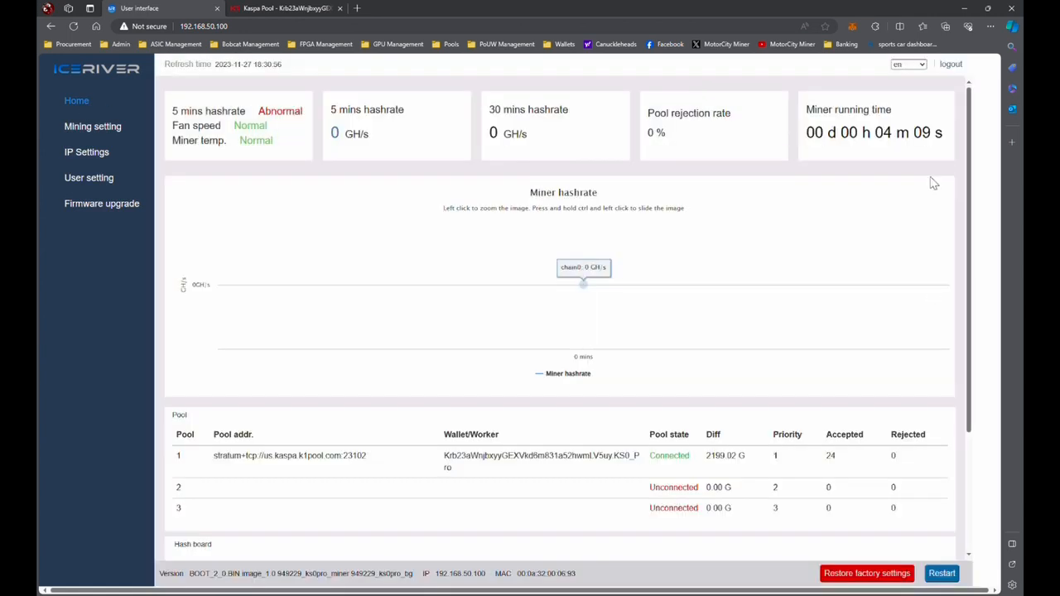
pyautogui.moveTo(267, 116)
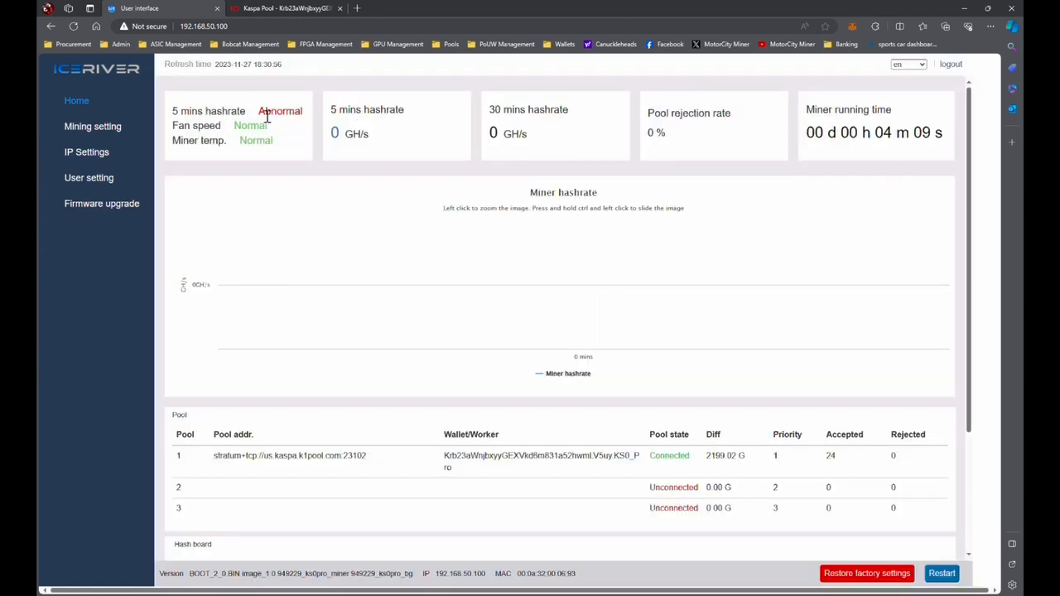
pyautogui.moveTo(583, 284)
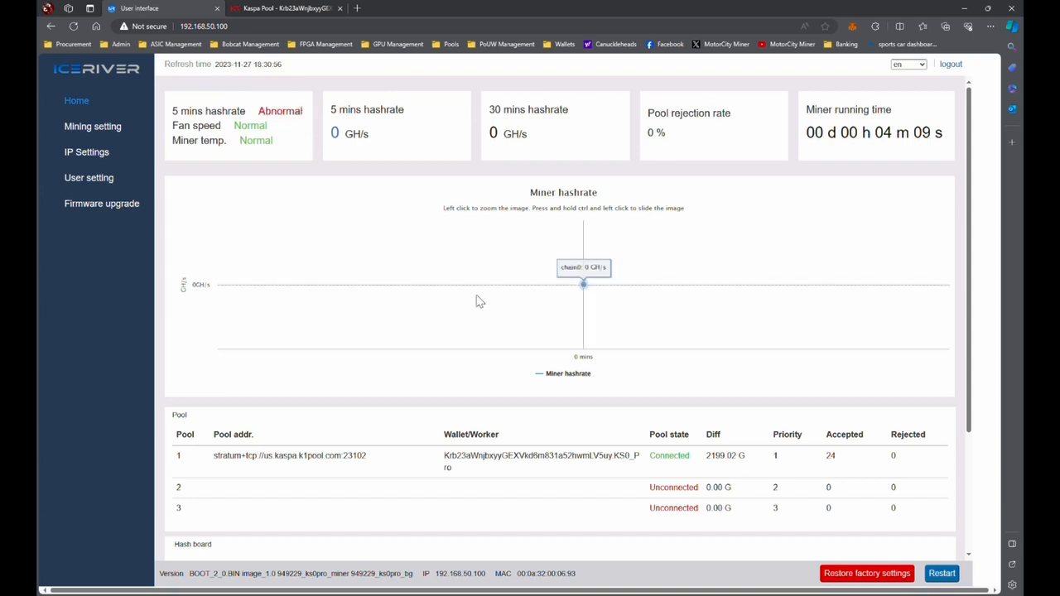
pyautogui.moveTo(400, 332)
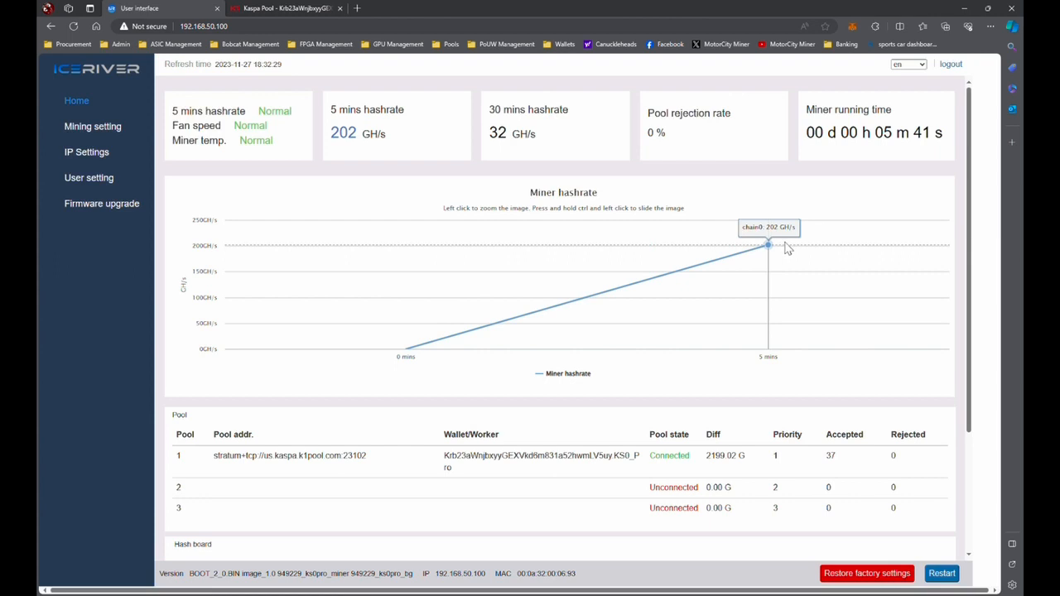
pyautogui.moveTo(785, 263)
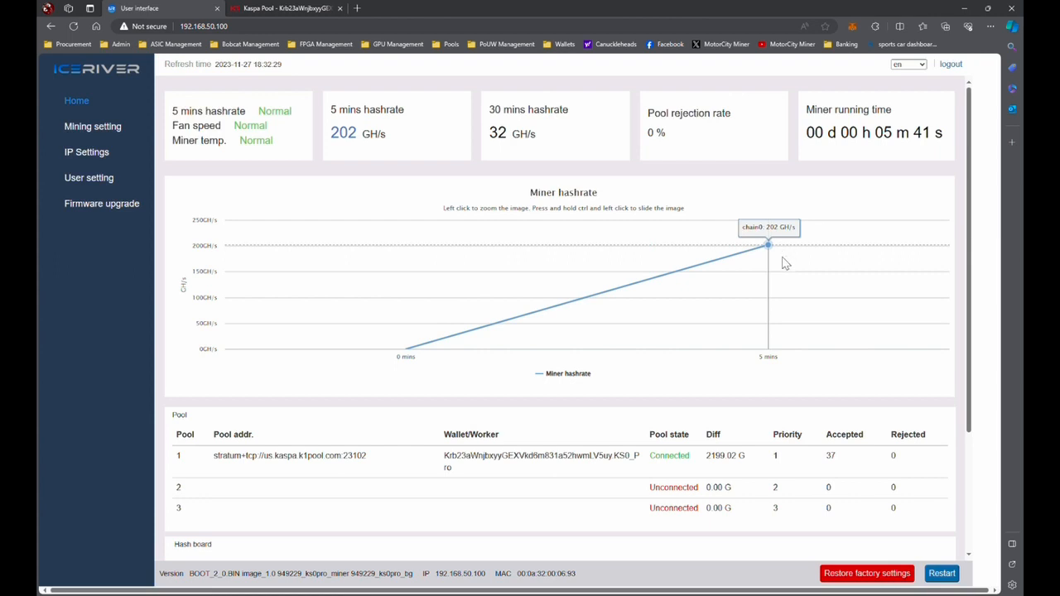
pyautogui.moveTo(825, 268)
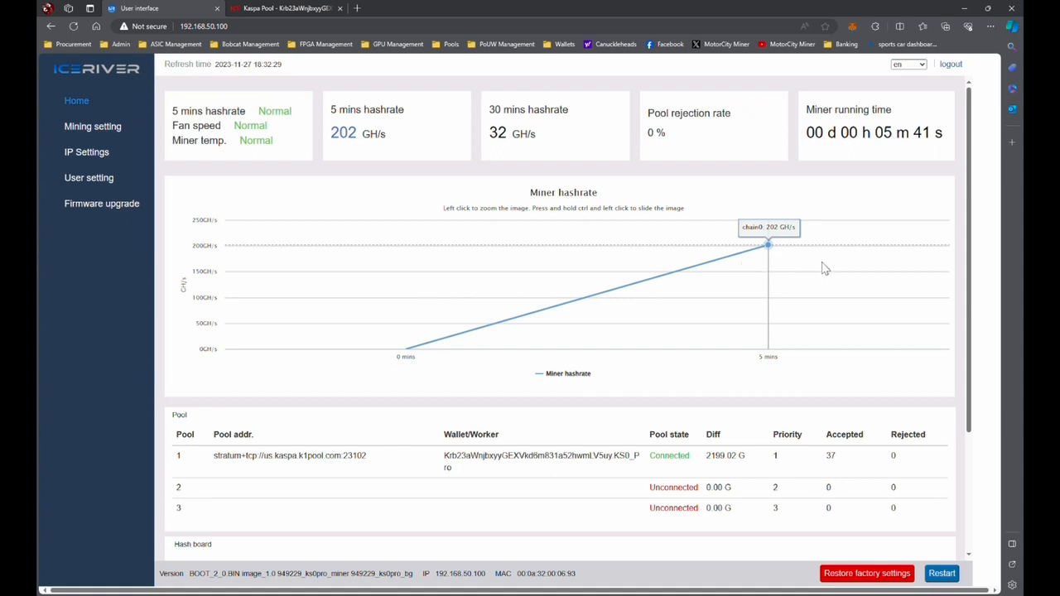
pyautogui.moveTo(591, 300)
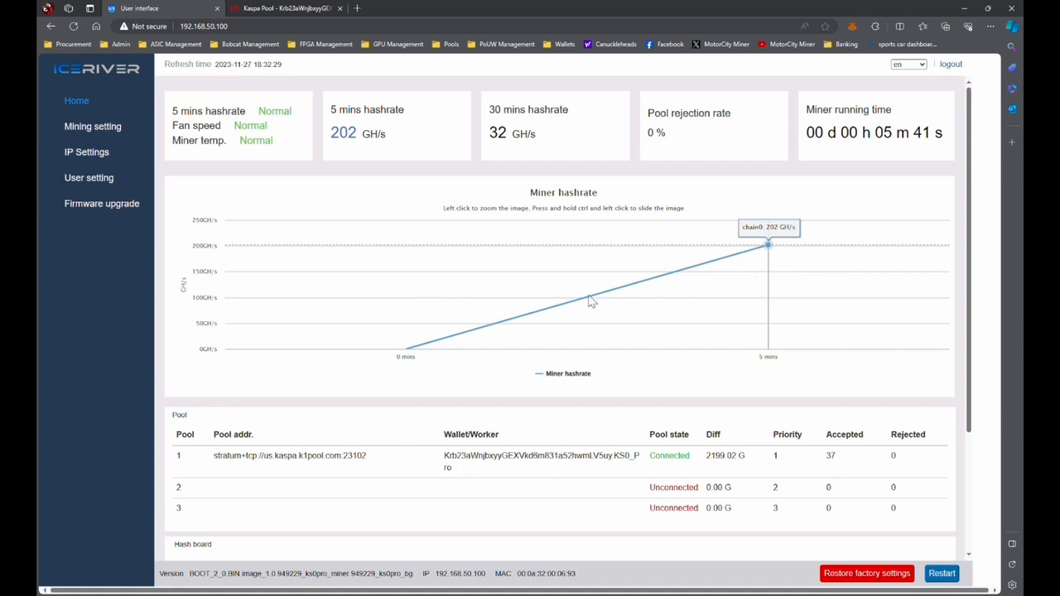
# Review hash board temperatures of 57 °C and 41 °C and fan speeds of 5632 r/min.
pyautogui.scroll(-3)
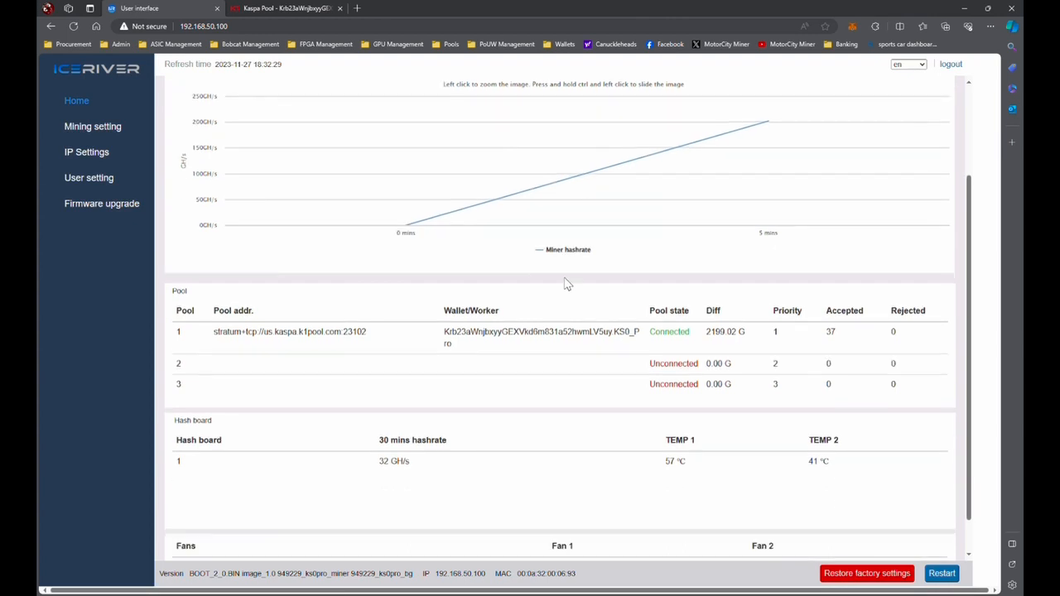
pyautogui.scroll(-3)
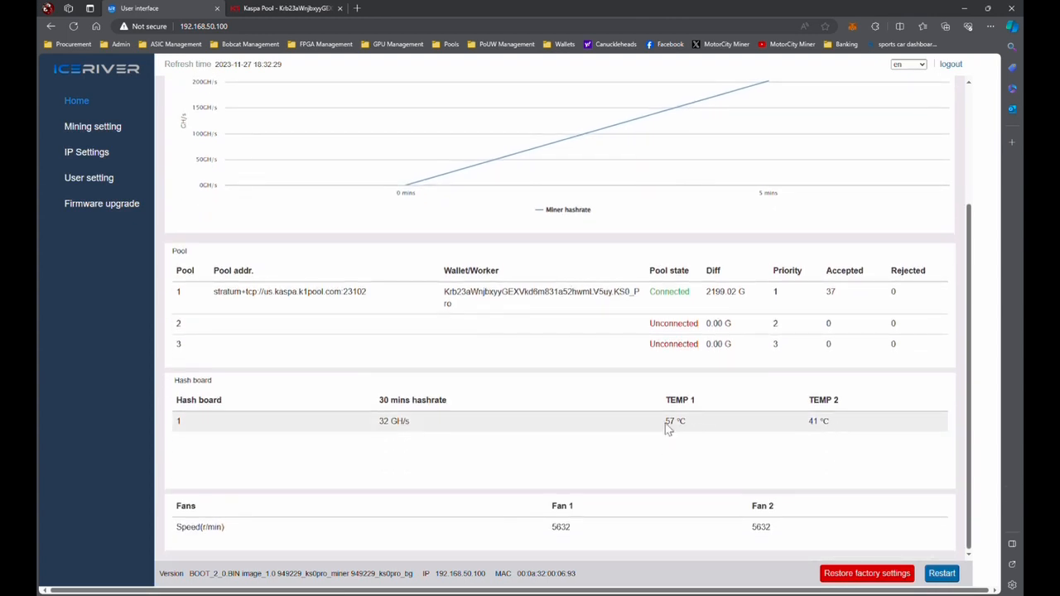
pyautogui.moveTo(729, 427)
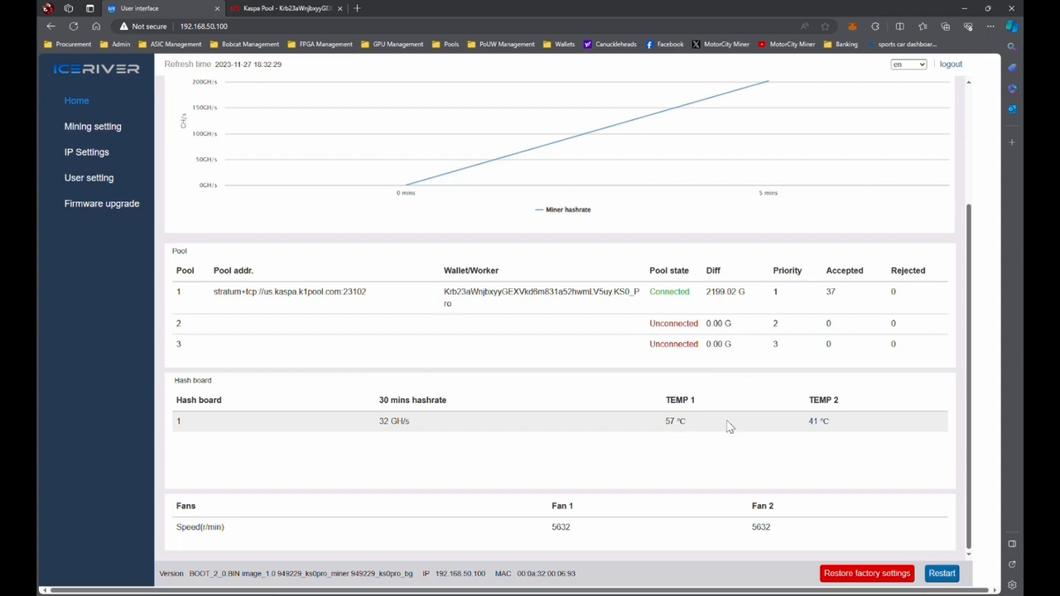
pyautogui.moveTo(679, 443)
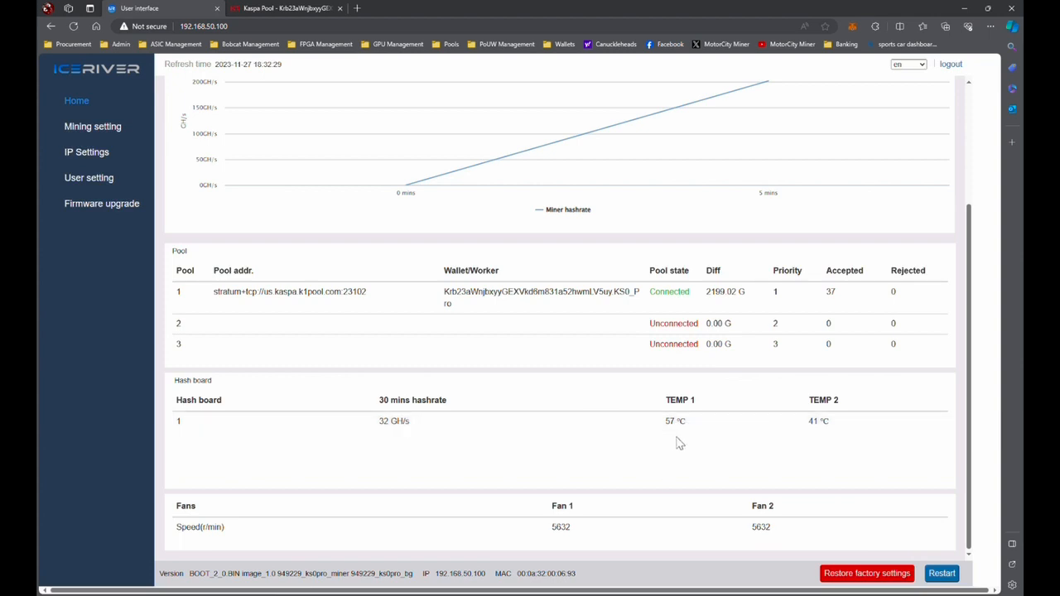
pyautogui.moveTo(810, 429)
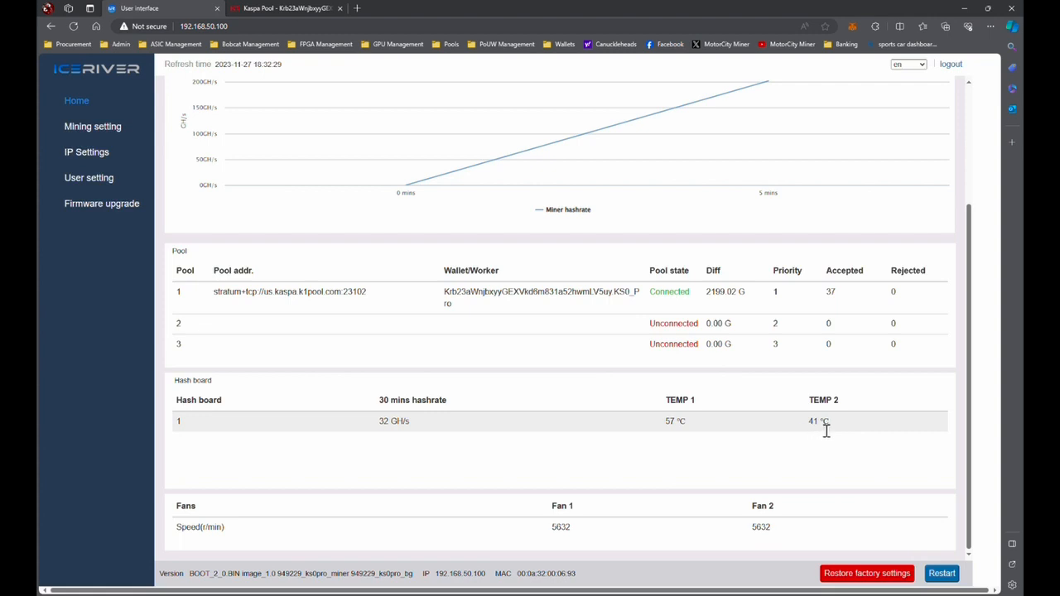
pyautogui.doubleClick(813, 420)
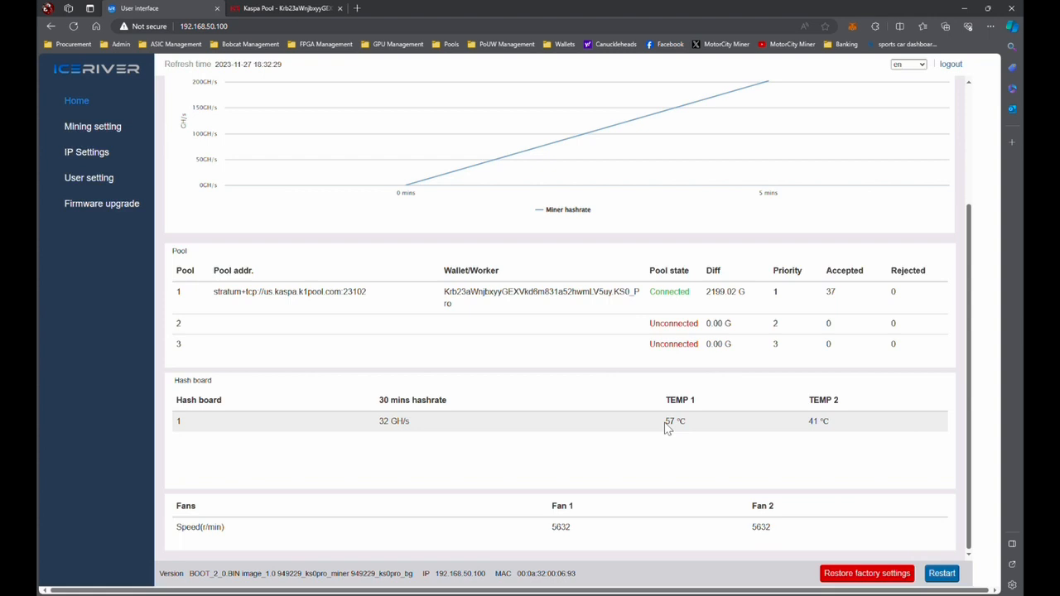
pyautogui.doubleClick(669, 422)
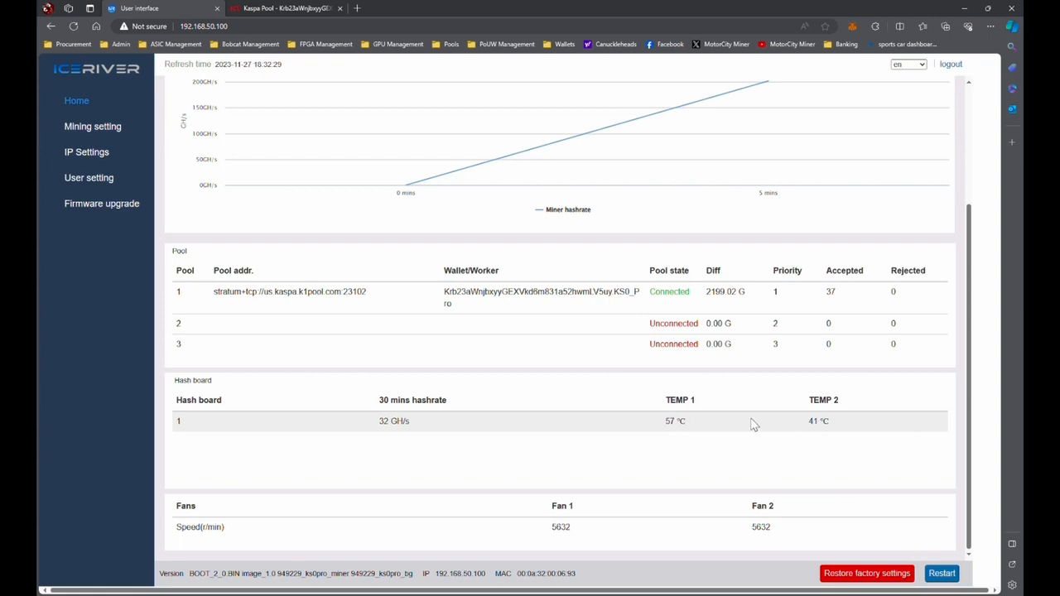
pyautogui.moveTo(856, 413)
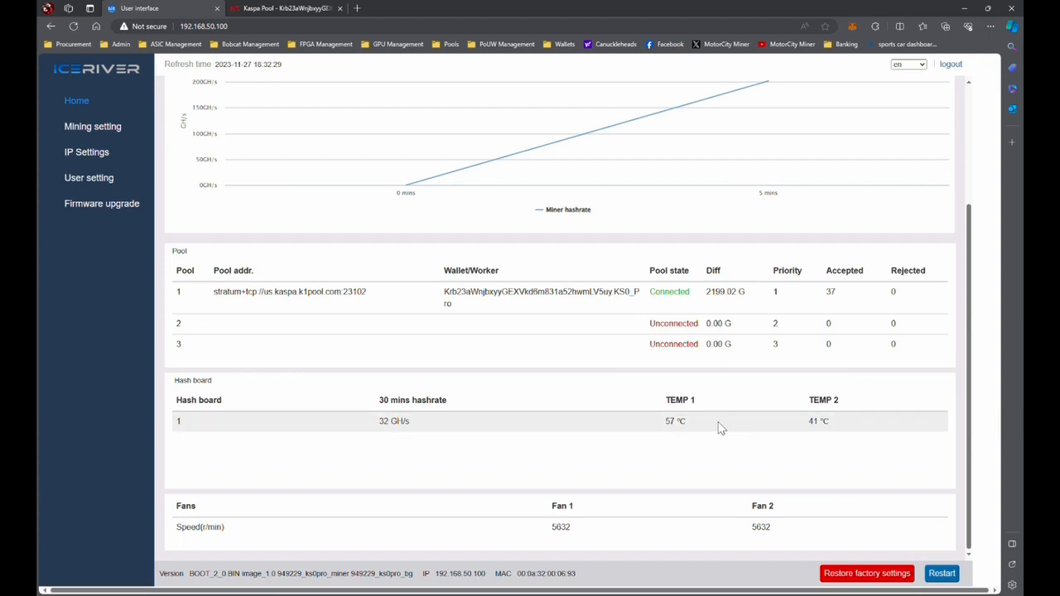
pyautogui.moveTo(712, 425)
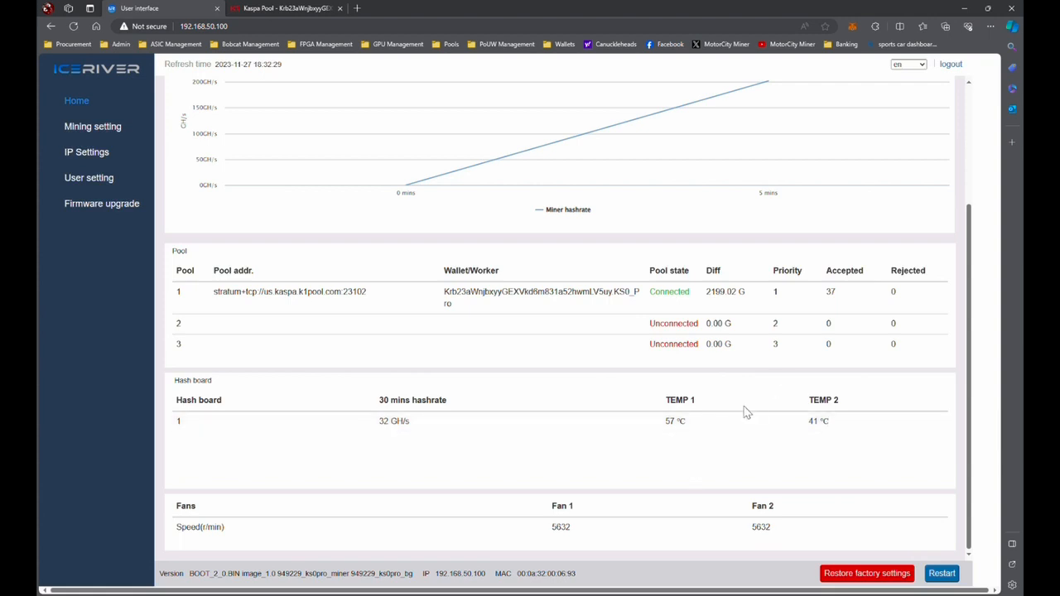
pyautogui.moveTo(777, 430)
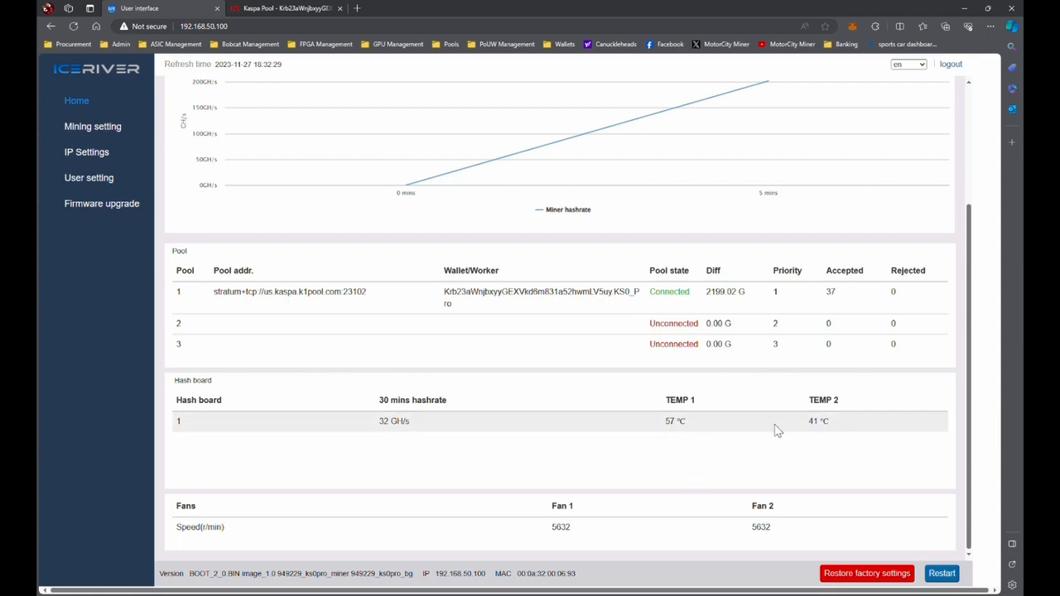
pyautogui.moveTo(694, 425)
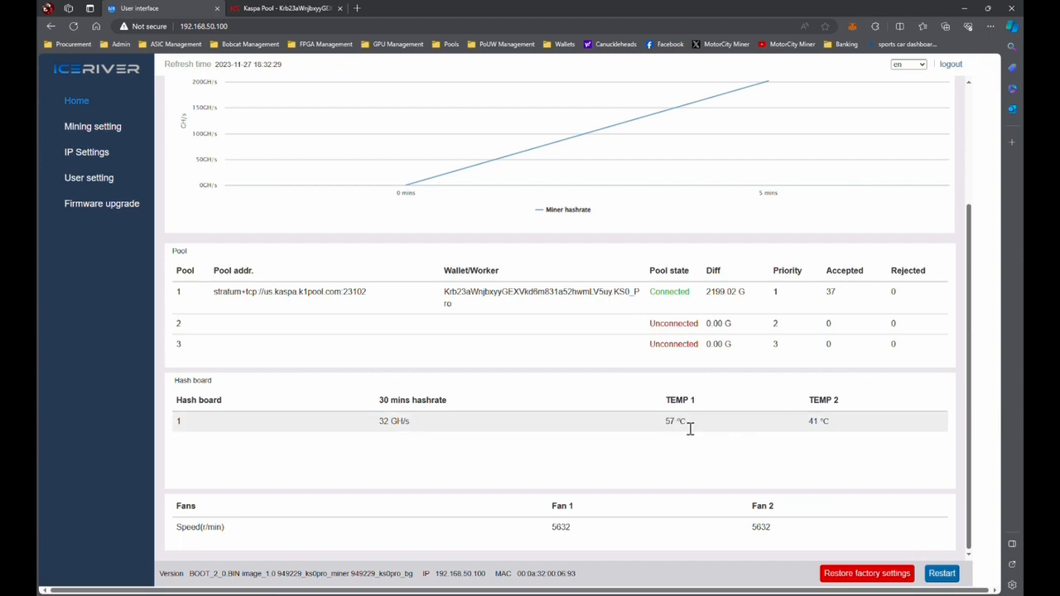
pyautogui.moveTo(855, 420)
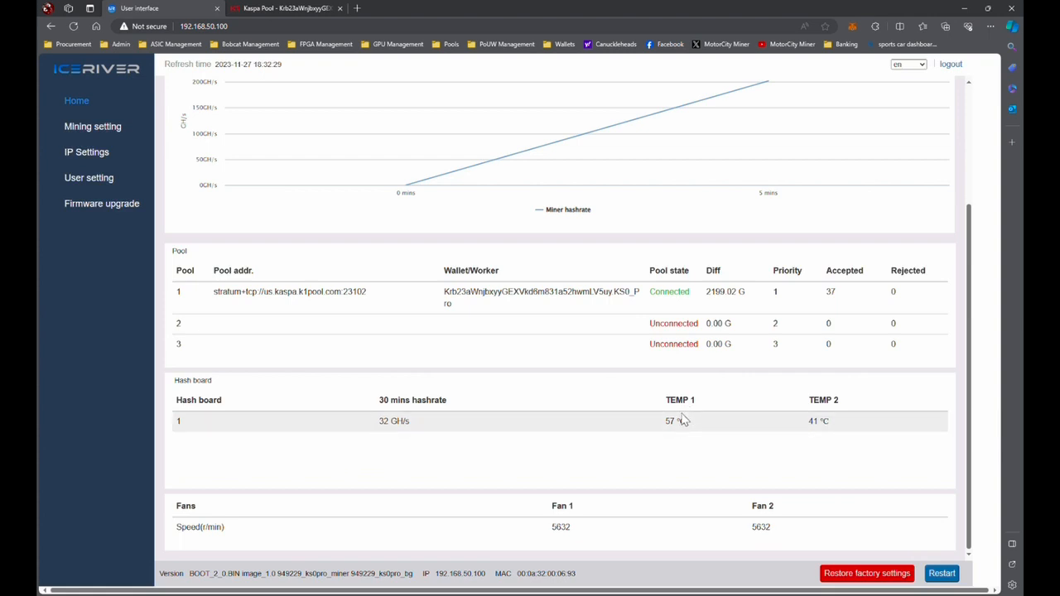
pyautogui.moveTo(816, 422)
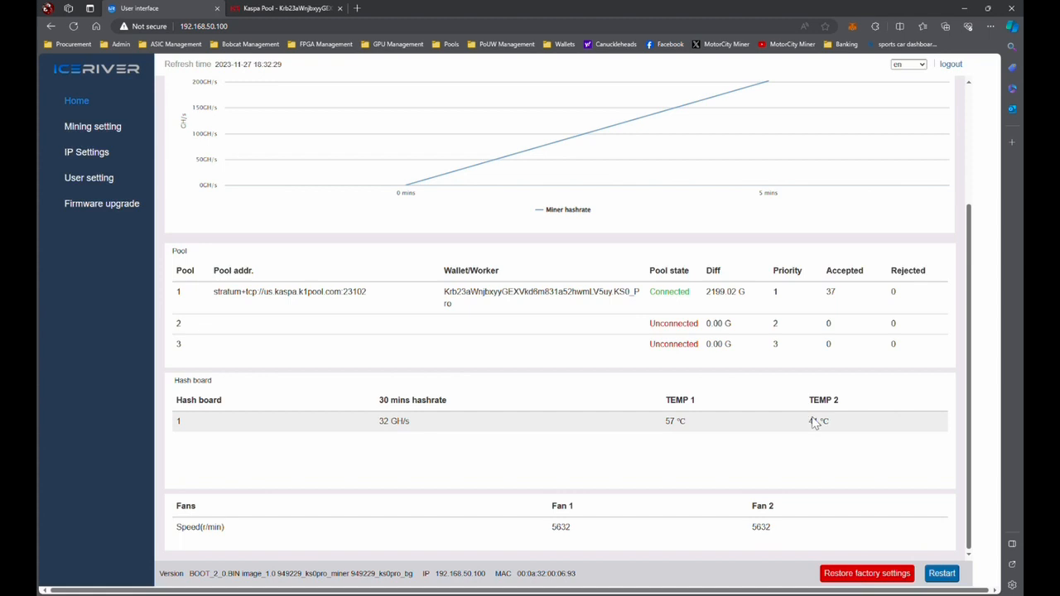
pyautogui.moveTo(406, 184)
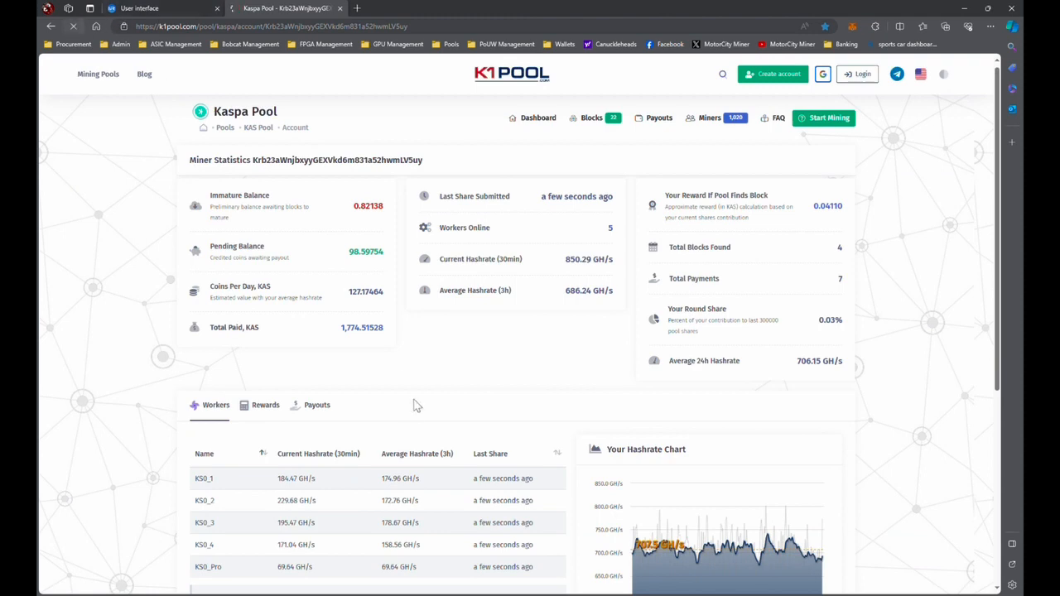
pyautogui.scroll(-3)
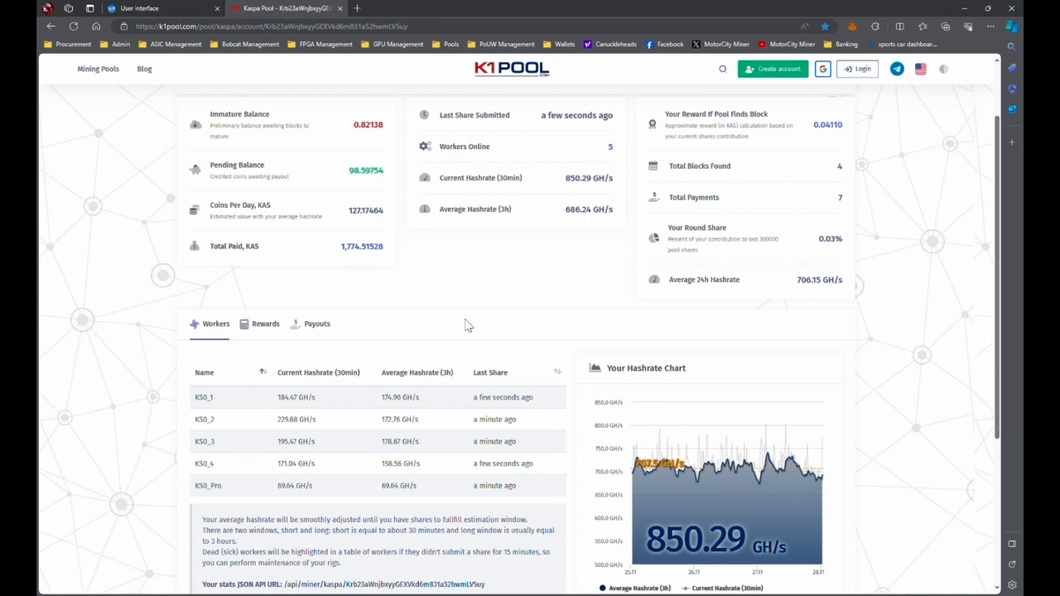
pyautogui.moveTo(395, 396)
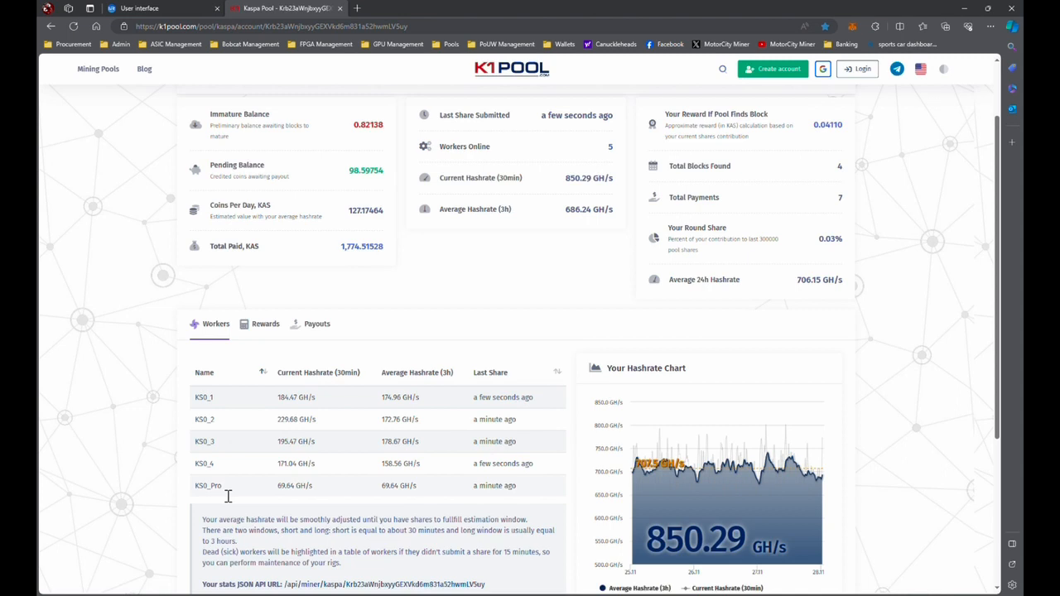
pyautogui.moveTo(268, 486)
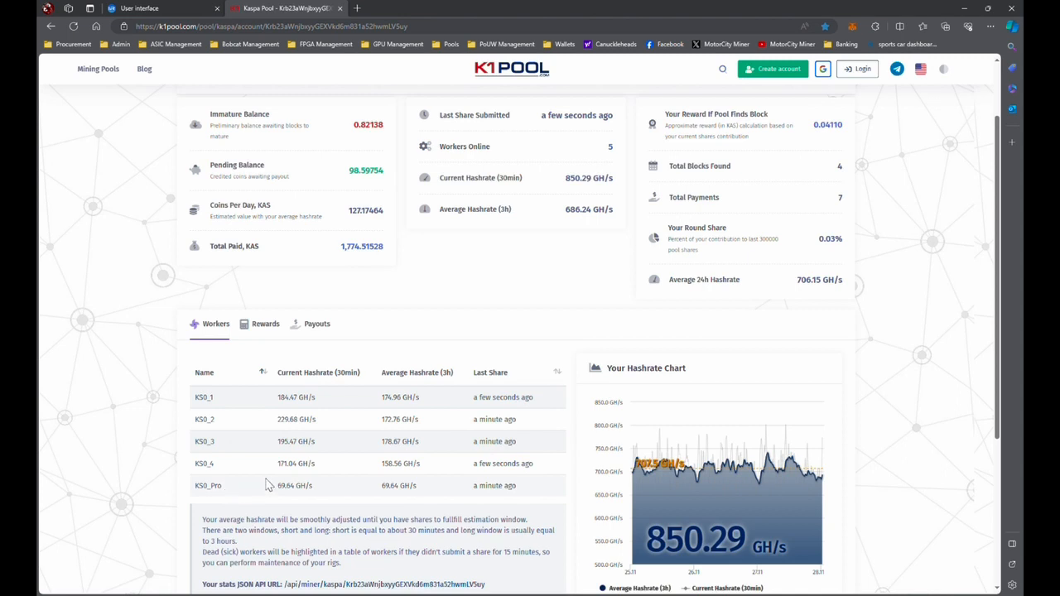